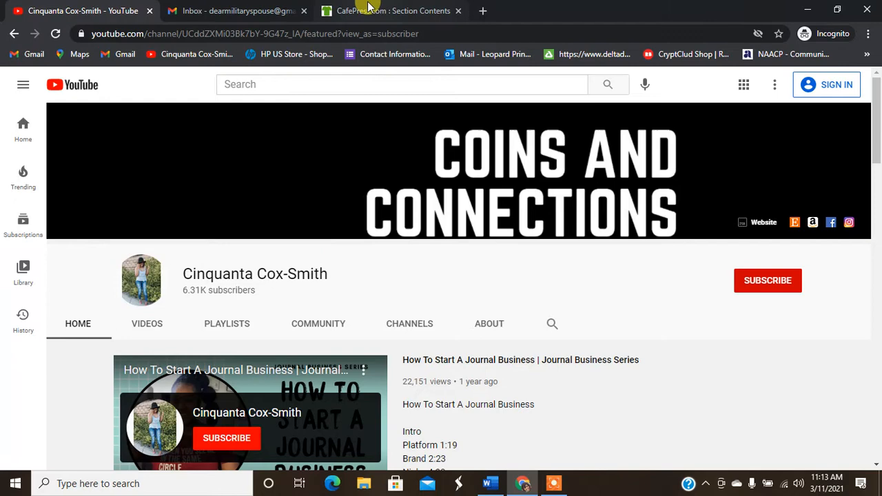
Show the DearMilitarySpouse Sections and Products page and browse the Military Spouse product grid to its end
{"action": "left_click", "coordinate": [393, 10]}
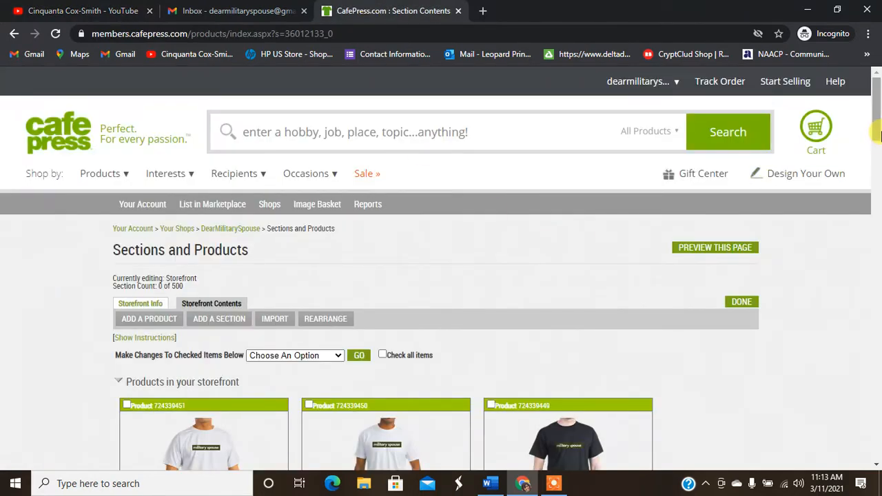
{"action": "scroll", "scroll_direction": "down", "scroll_amount": 3}
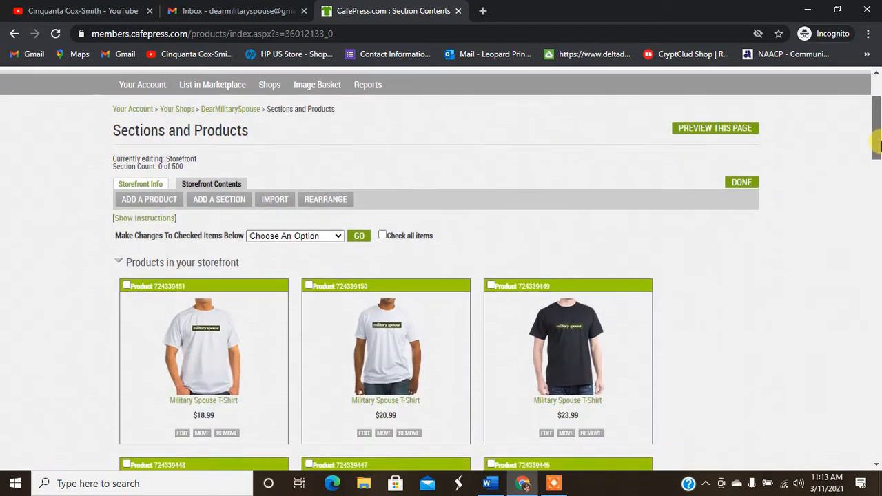
{"action": "scroll", "scroll_direction": "down", "scroll_amount": 3}
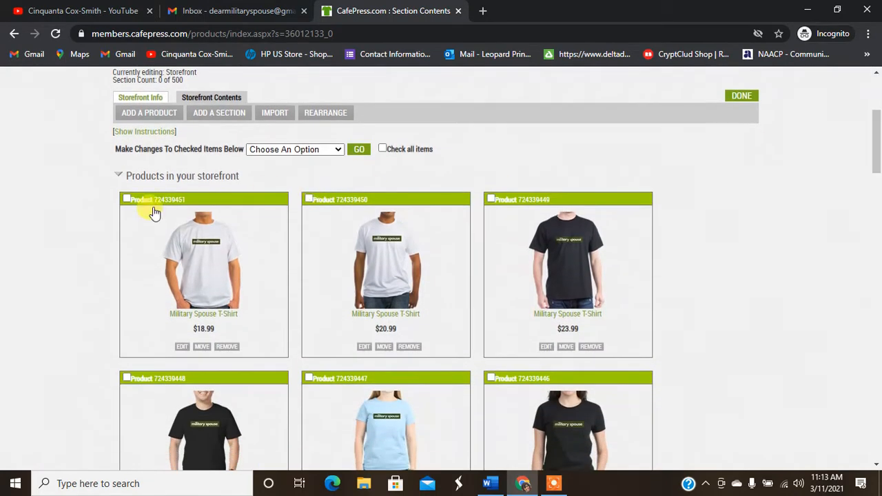
{"action": "mouse_move", "coordinate": [875, 210]}
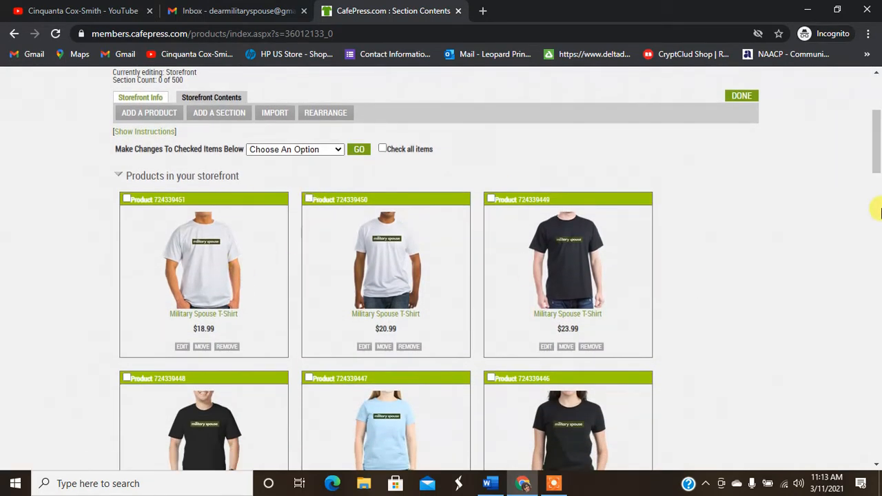
{"action": "scroll", "scroll_direction": "down", "scroll_amount": 3}
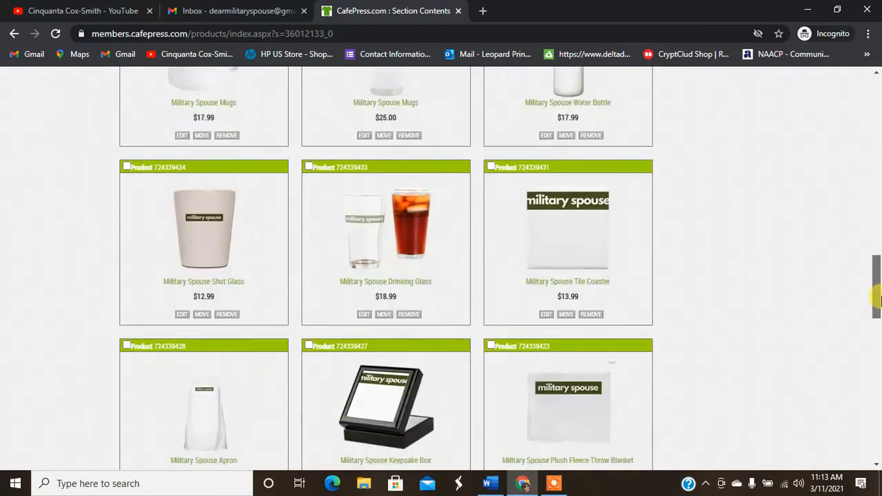
{"action": "scroll", "scroll_direction": "down", "scroll_amount": 3}
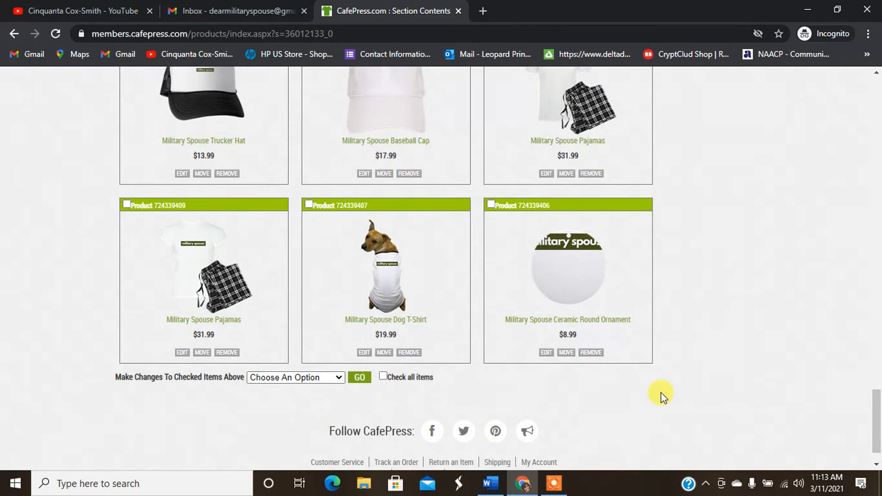
{"action": "mouse_move", "coordinate": [545, 352]}
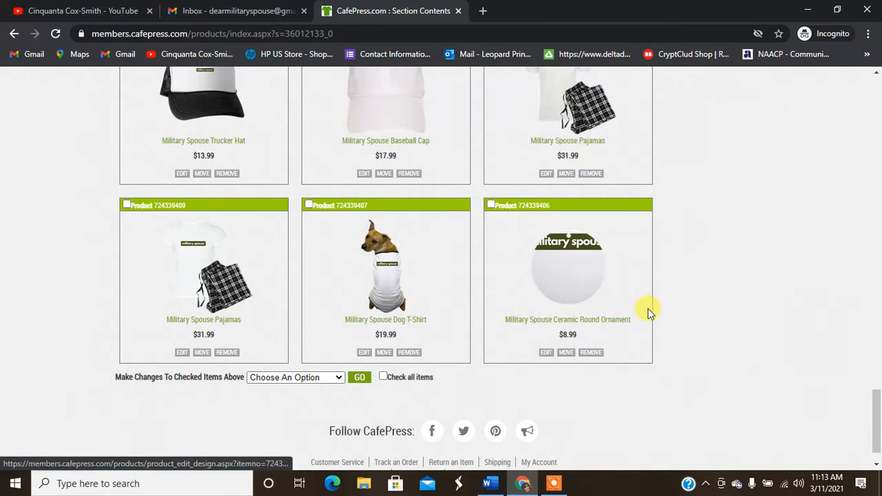
{"action": "mouse_move", "coordinate": [546, 352]}
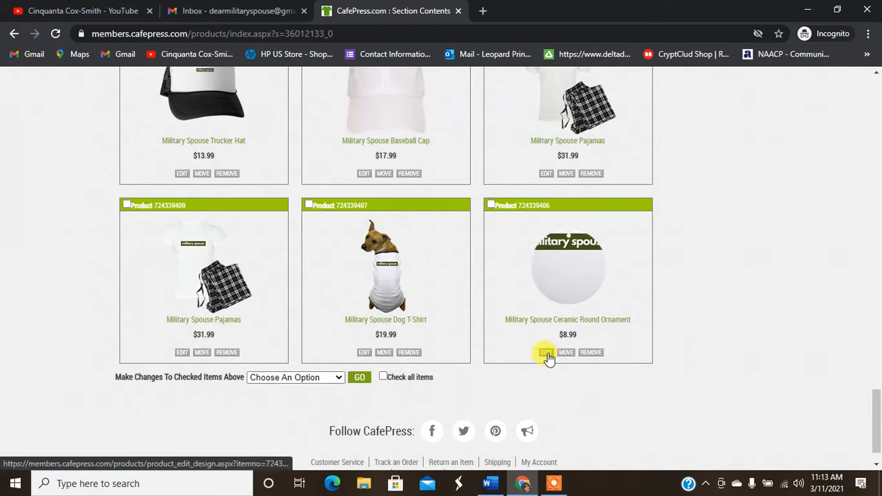
Edit the Ceramic Round Ornament and choose the Military Spouse design as its front image
{"action": "left_click", "coordinate": [546, 352]}
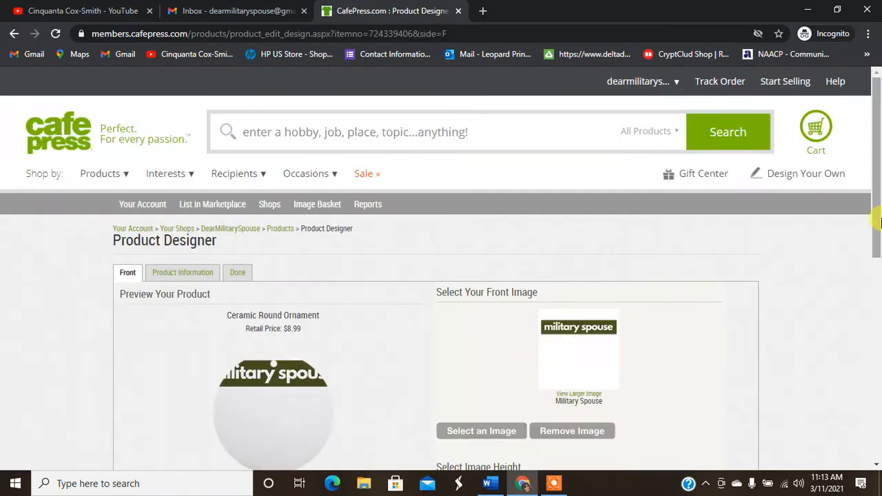
{"action": "scroll", "scroll_direction": "down", "scroll_amount": 3}
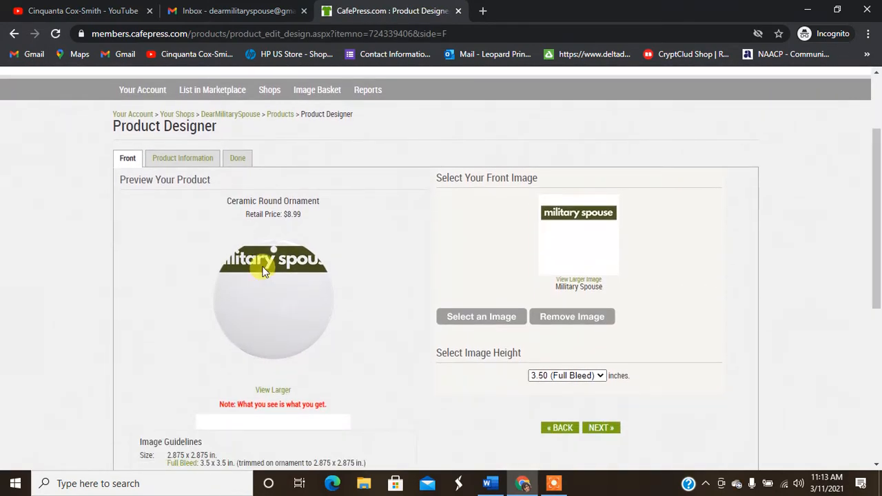
{"action": "mouse_move", "coordinate": [313, 423]}
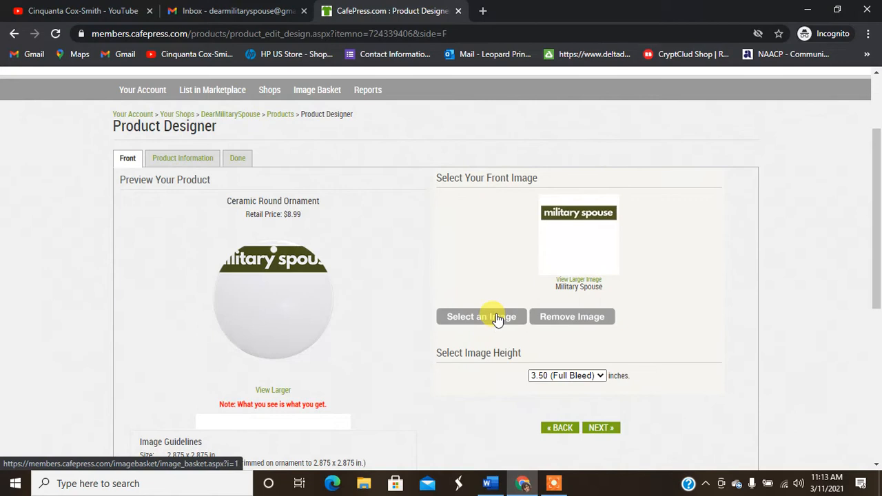
{"action": "left_click", "coordinate": [481, 316]}
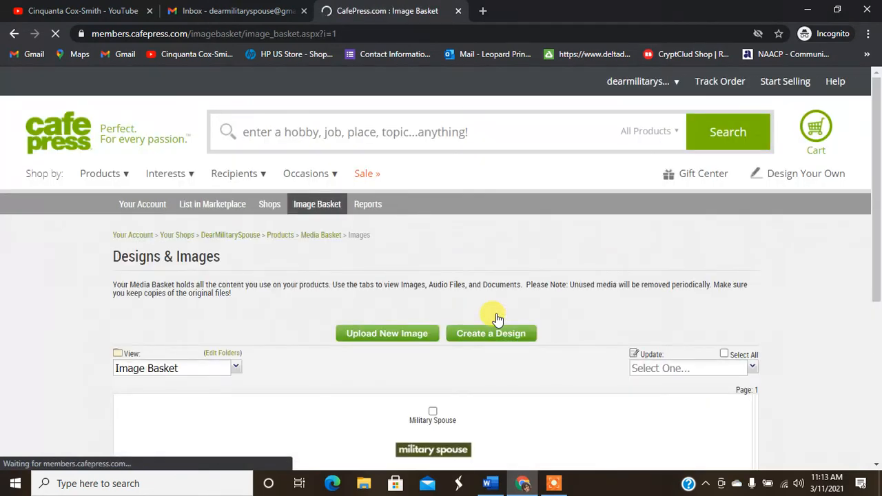
{"action": "scroll", "scroll_direction": "down", "scroll_amount": 3}
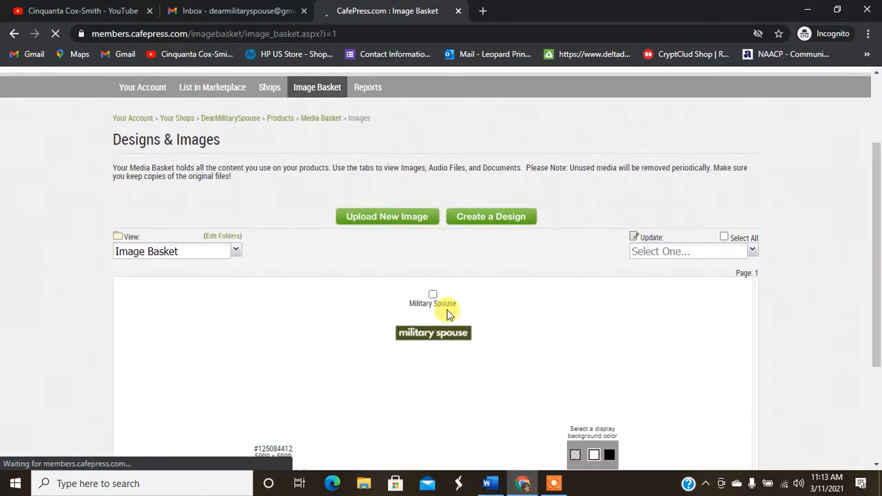
{"action": "left_click", "coordinate": [432, 294]}
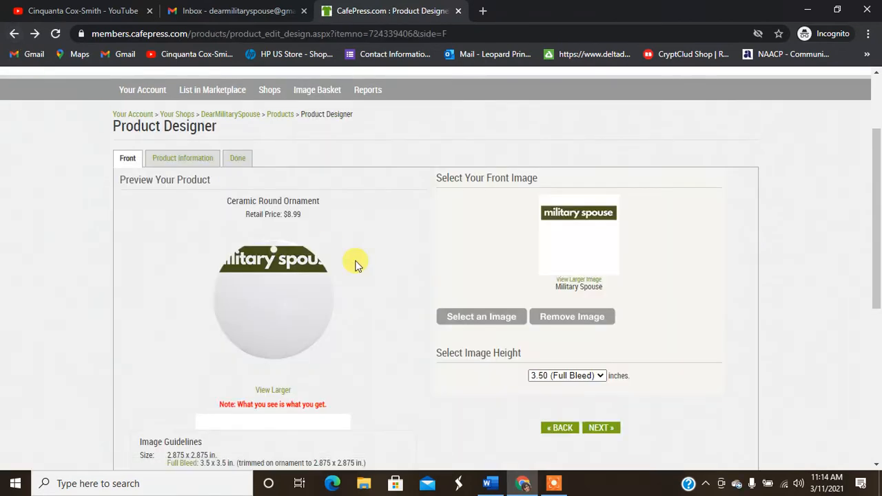
{"action": "mouse_move", "coordinate": [628, 267]}
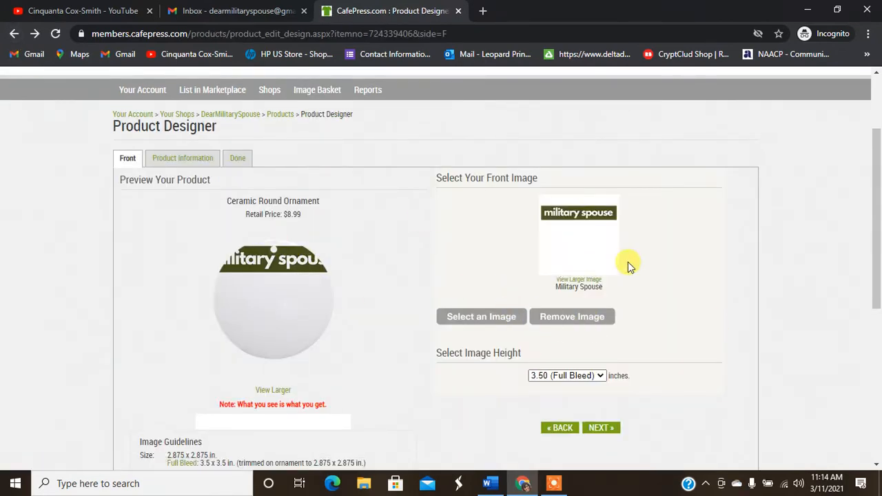
Review the ornament in the Product Designer with the design at full-bleed height
{"action": "scroll", "scroll_direction": "down", "scroll_amount": 3}
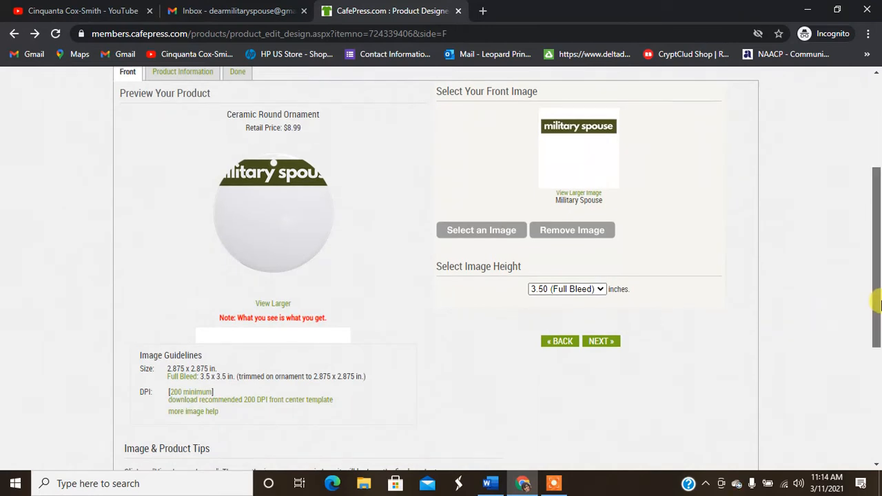
{"action": "scroll", "scroll_direction": "down", "scroll_amount": 3}
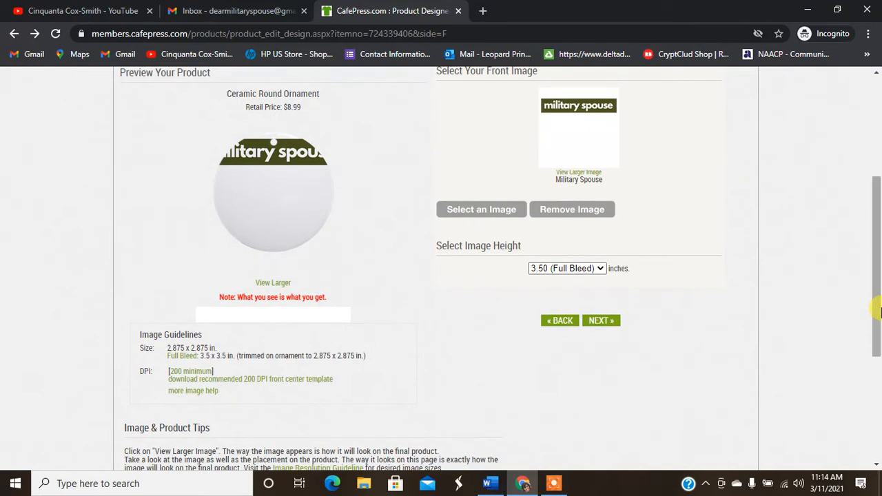
{"action": "scroll", "scroll_direction": "down", "scroll_amount": 3}
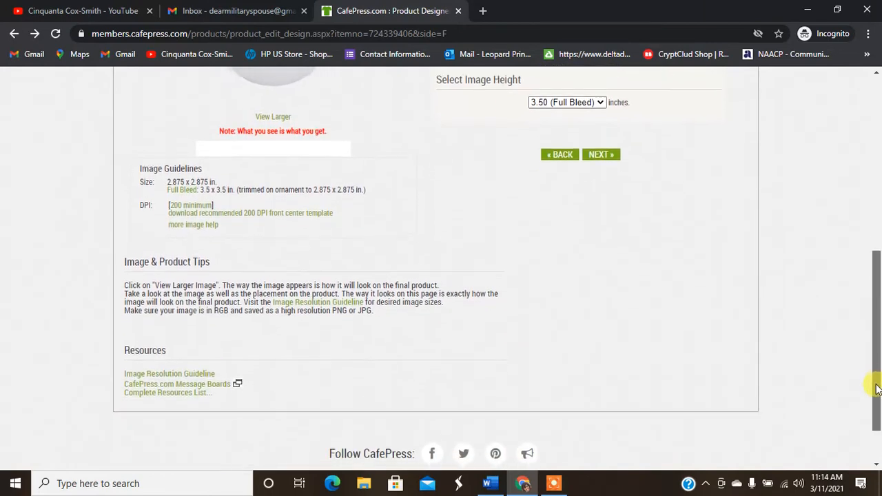
{"action": "scroll", "scroll_direction": "up", "scroll_amount": 3}
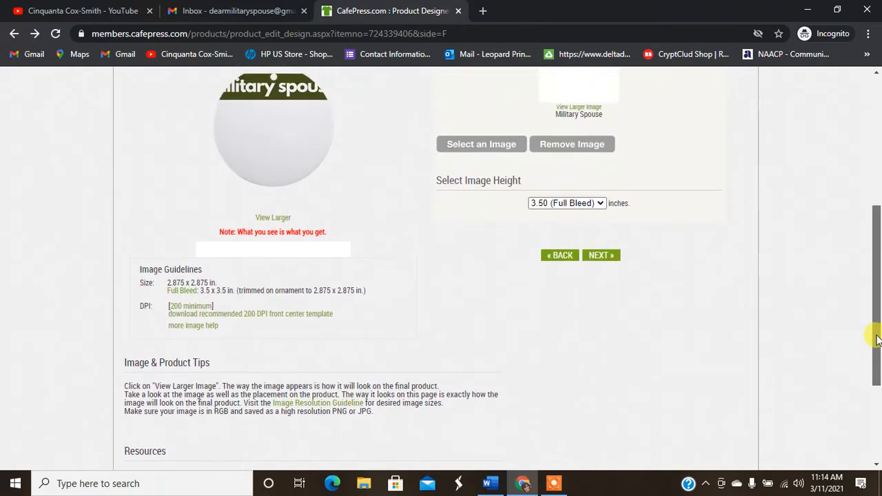
{"action": "scroll", "scroll_direction": "up", "scroll_amount": 3}
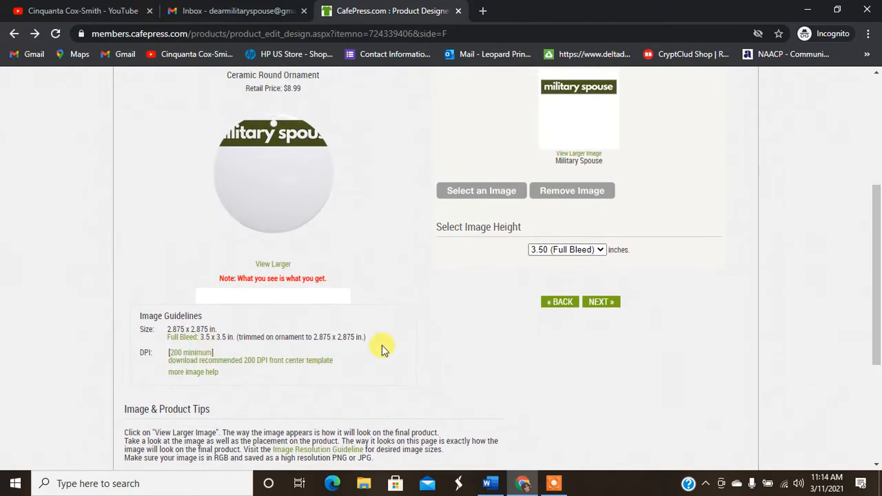
Try image heights of 1, 2, 2.75 and 3.00 inches on the ornament, settling on 2.50 inches
{"action": "left_click", "coordinate": [565, 249]}
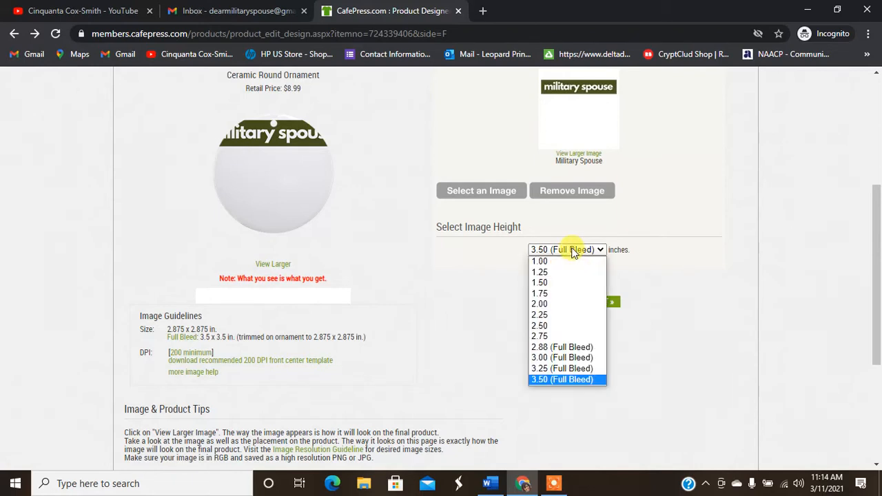
{"action": "left_click", "coordinate": [540, 261]}
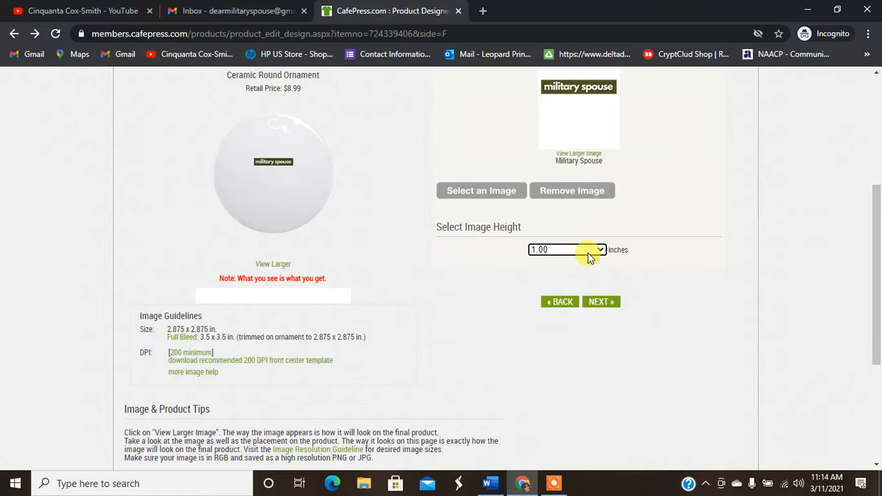
{"action": "left_click", "coordinate": [567, 249]}
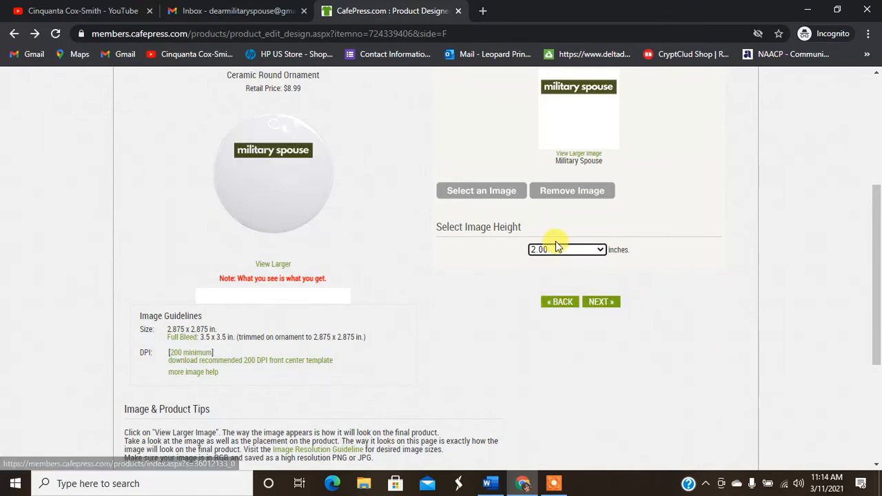
{"action": "left_click", "coordinate": [567, 249]}
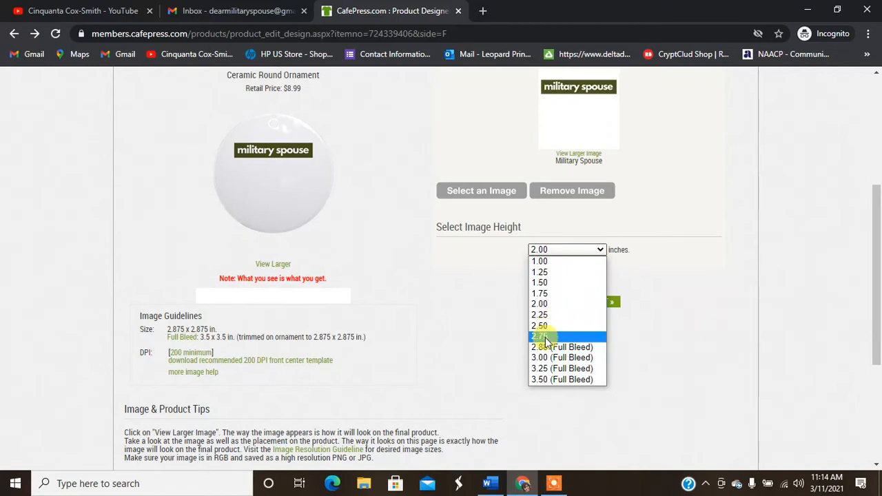
{"action": "left_click", "coordinate": [540, 336]}
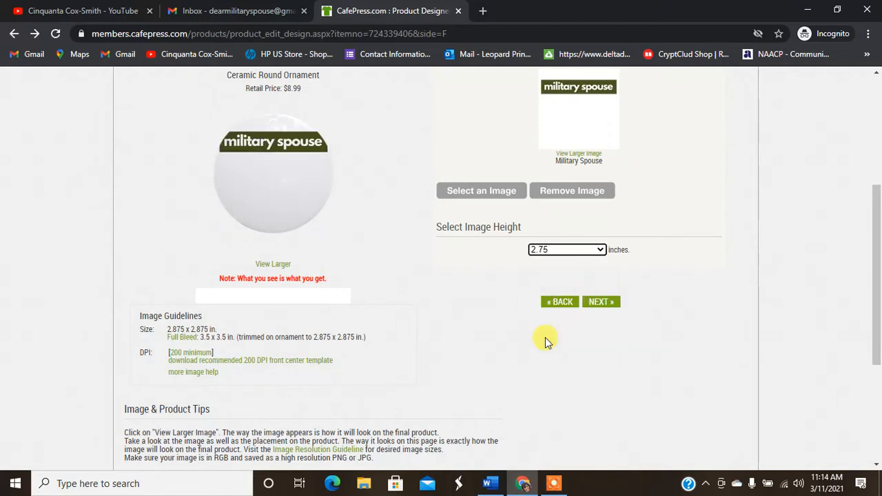
{"action": "left_click", "coordinate": [566, 249]}
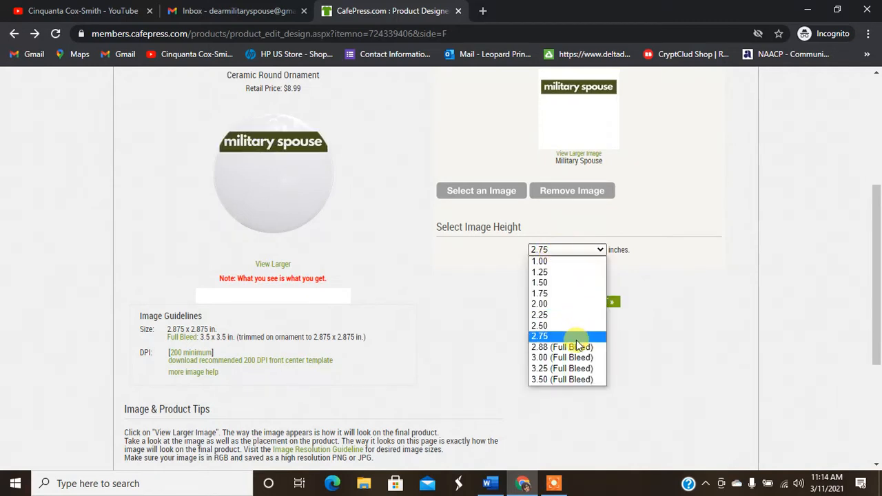
{"action": "left_click", "coordinate": [562, 357]}
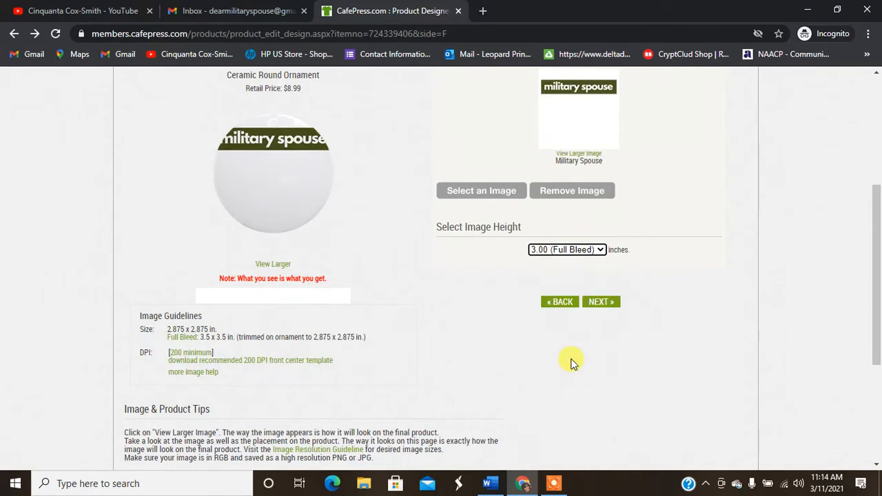
{"action": "left_click", "coordinate": [566, 249]}
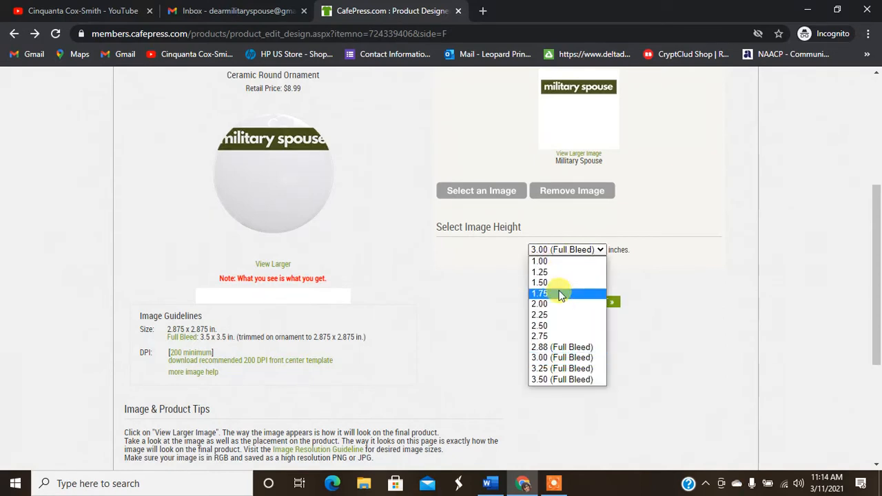
{"action": "mouse_move", "coordinate": [551, 336]}
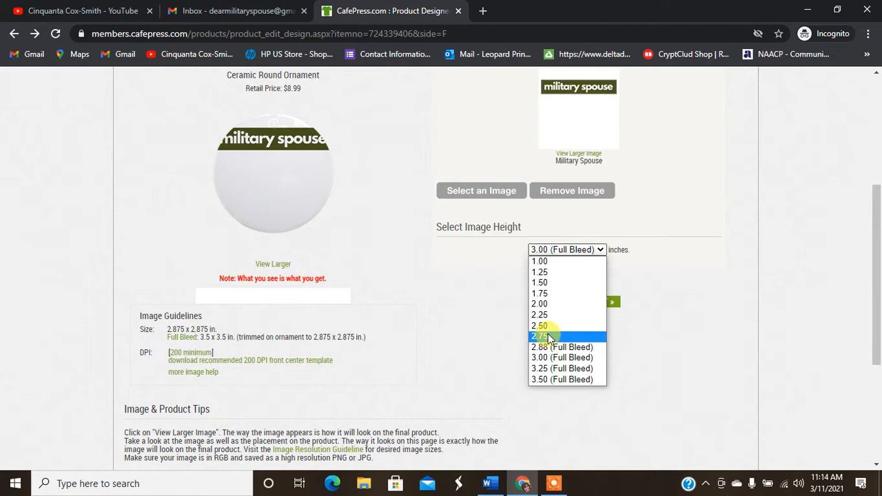
{"action": "left_click", "coordinate": [539, 325]}
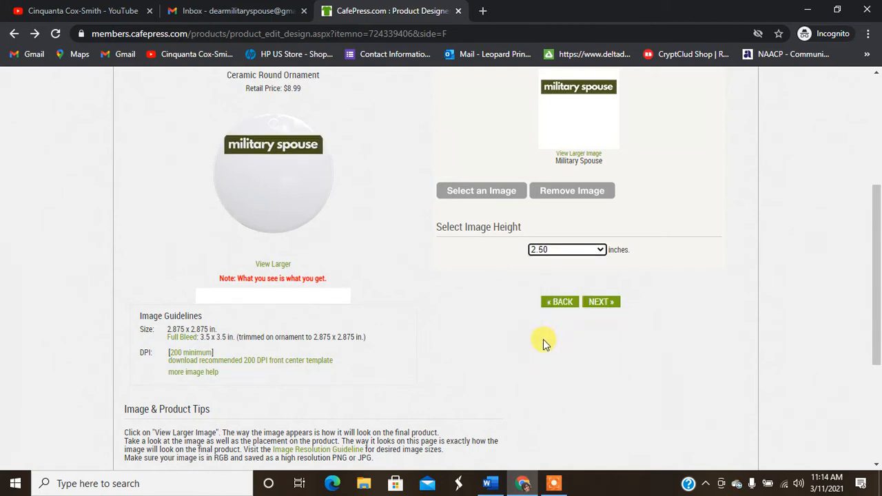
{"action": "mouse_move", "coordinate": [394, 308]}
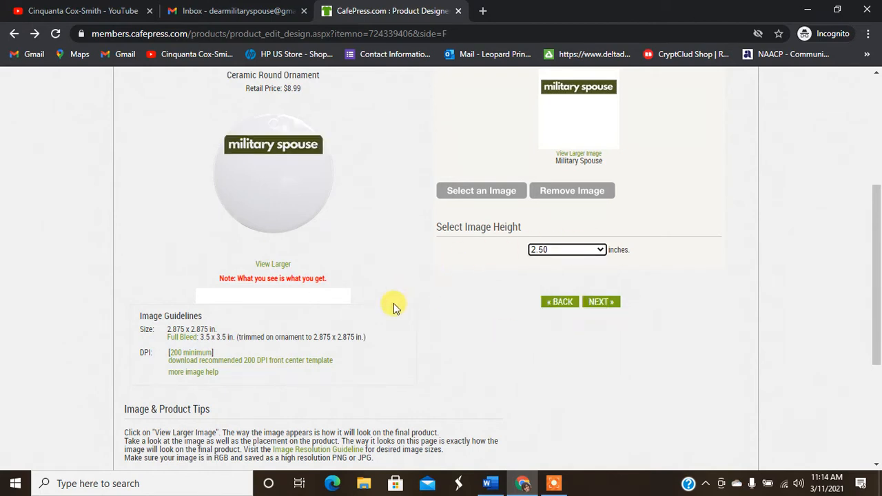
{"action": "mouse_move", "coordinate": [539, 458]}
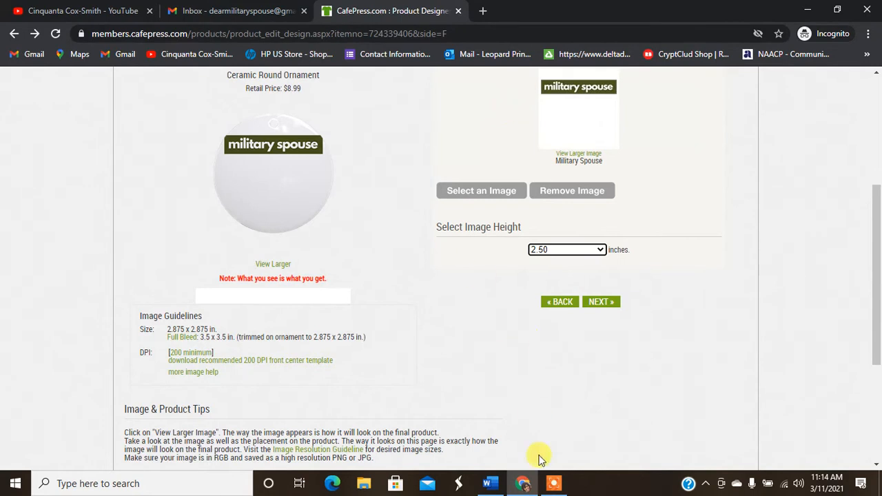
{"action": "mouse_move", "coordinate": [555, 482]}
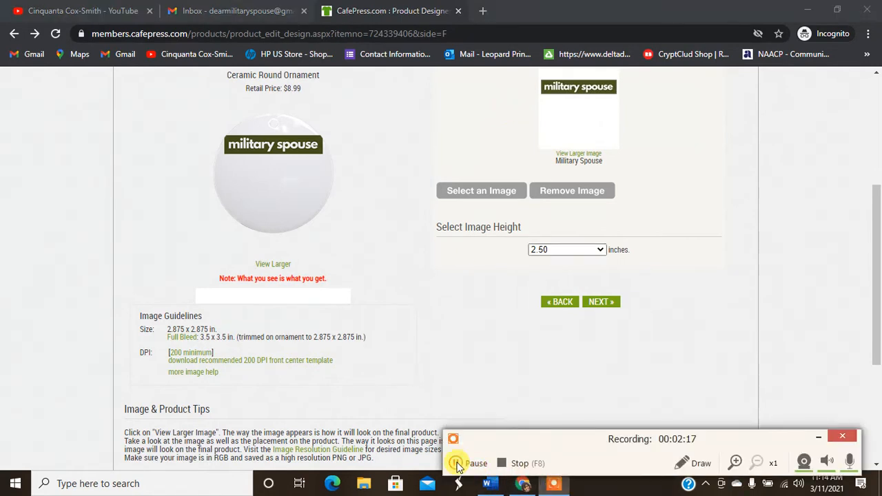
In Canva, resize the military spouse - army design to a custom 2 × 2 inches
{"action": "left_click", "coordinate": [234, 11]}
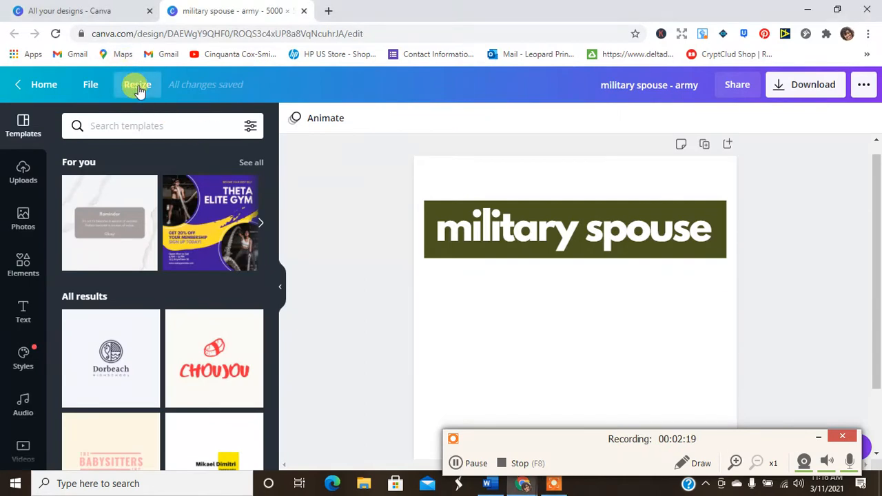
{"action": "left_click", "coordinate": [137, 84]}
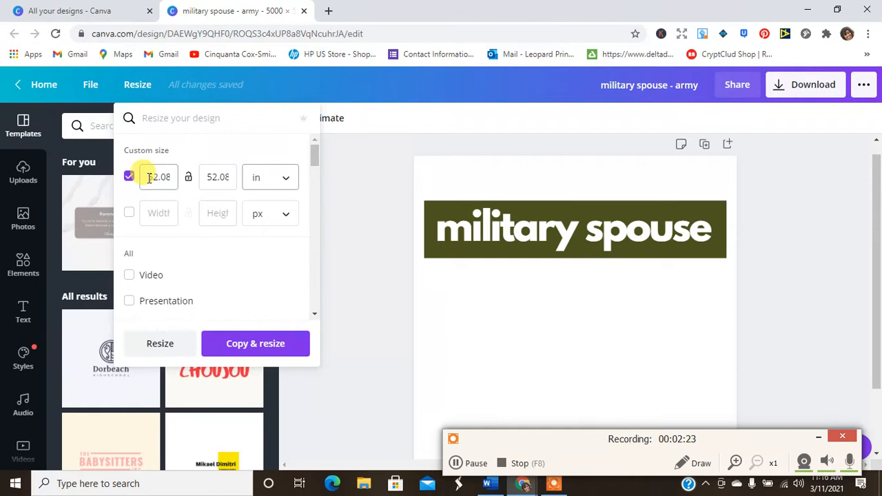
{"action": "type", "text": "2"}
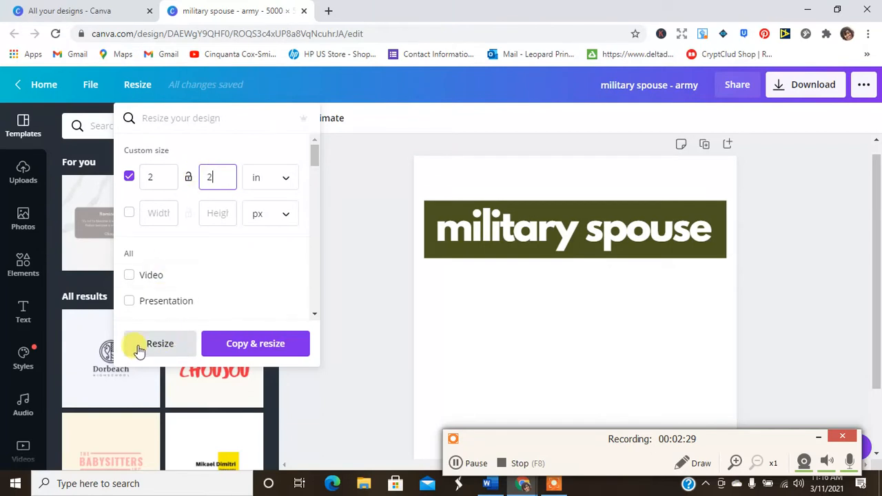
{"action": "left_click", "coordinate": [160, 343]}
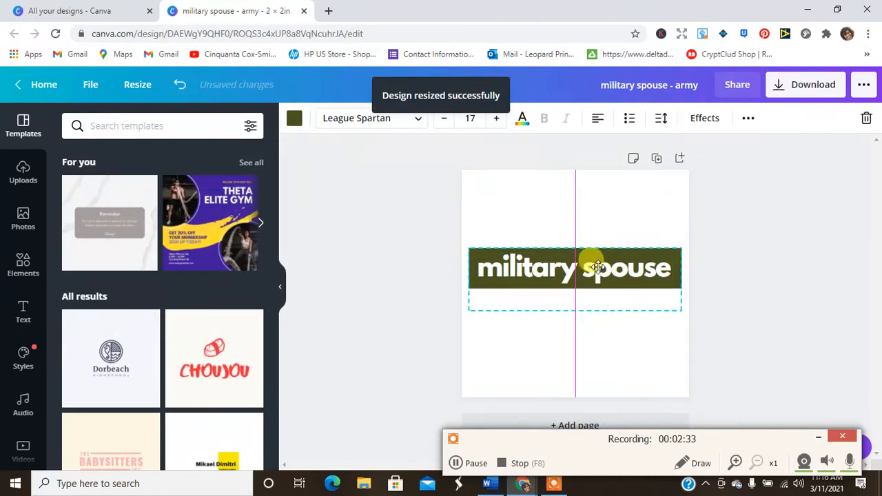
Recentre the military spouse banner on the page and download the design as a PNG
{"action": "left_click_drag", "start_coordinate": [592, 267], "coordinate": [595, 282]}
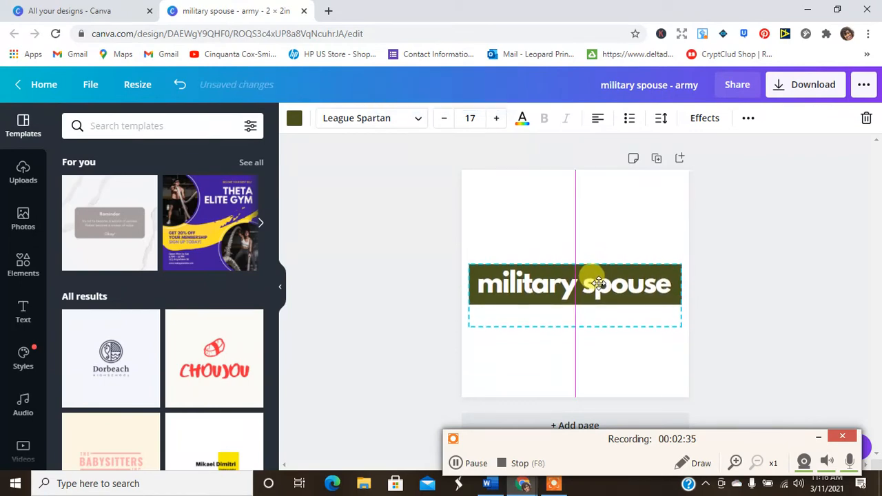
{"action": "left_click_drag", "start_coordinate": [596, 284], "coordinate": [596, 272]}
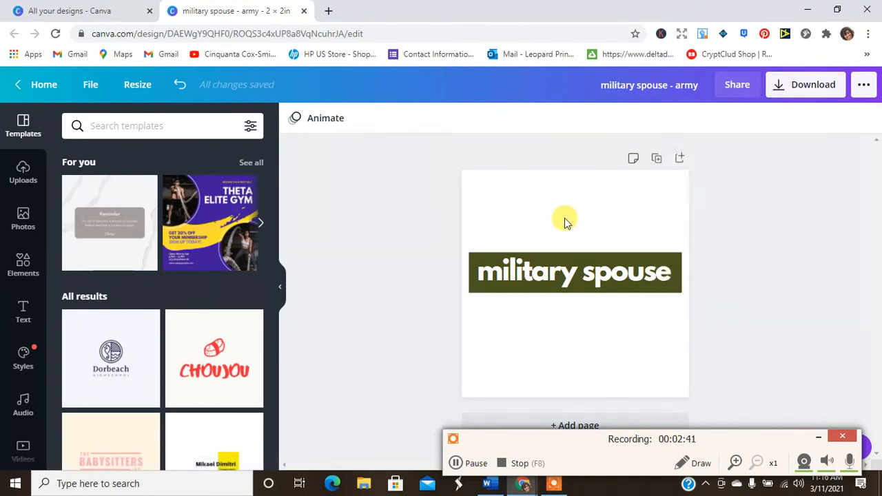
{"action": "left_click", "coordinate": [804, 84]}
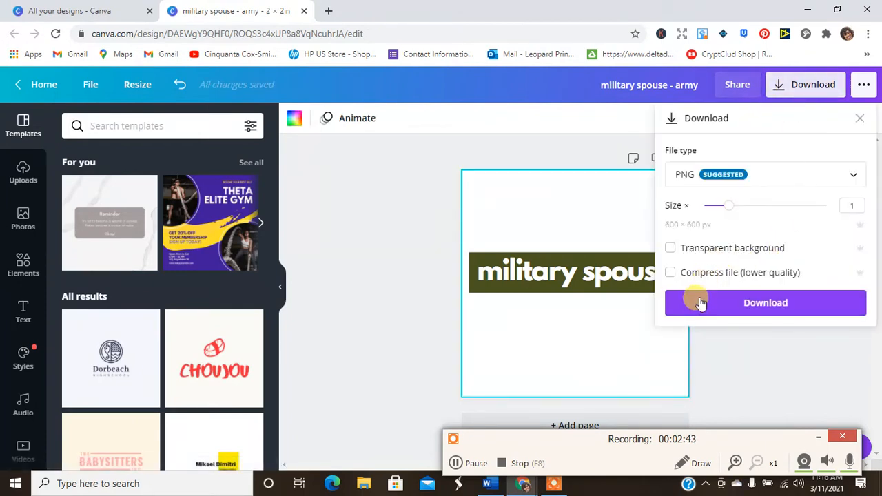
{"action": "left_click", "coordinate": [765, 302]}
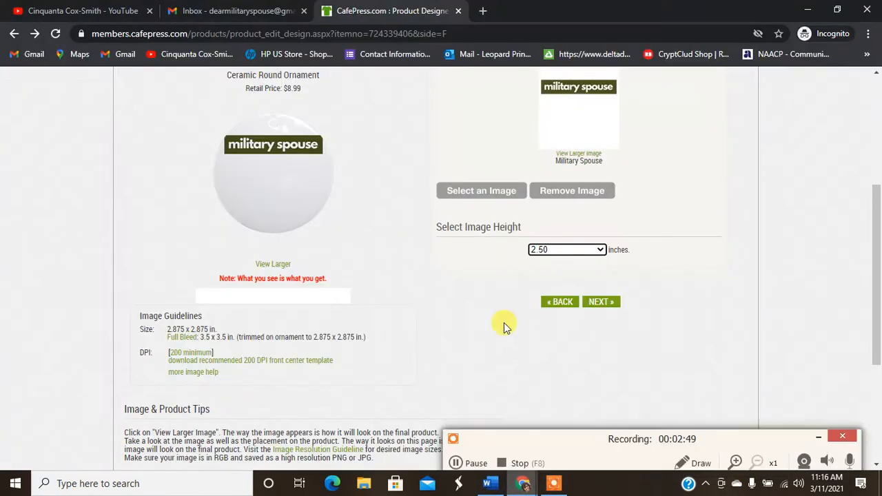
Upload the resized military spouse army PNG from the computer as a new CafePress design
{"action": "left_click", "coordinate": [480, 191]}
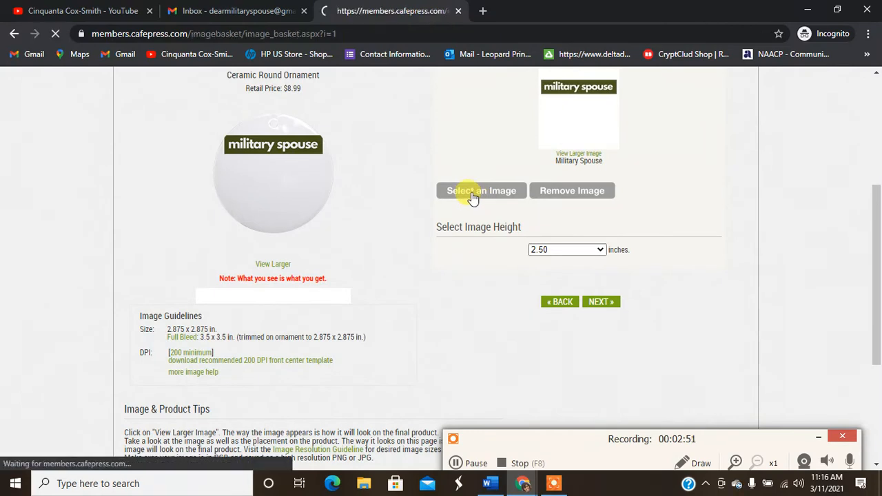
{"action": "left_click", "coordinate": [480, 191]}
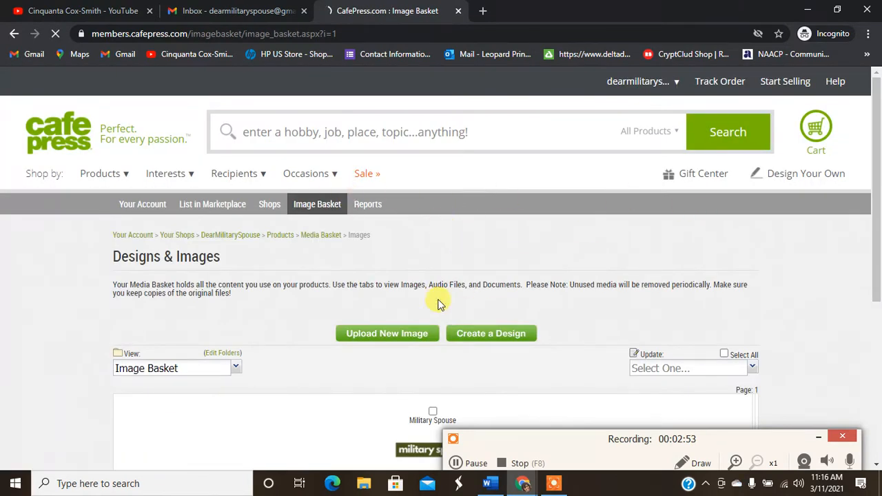
{"action": "left_click", "coordinate": [491, 333]}
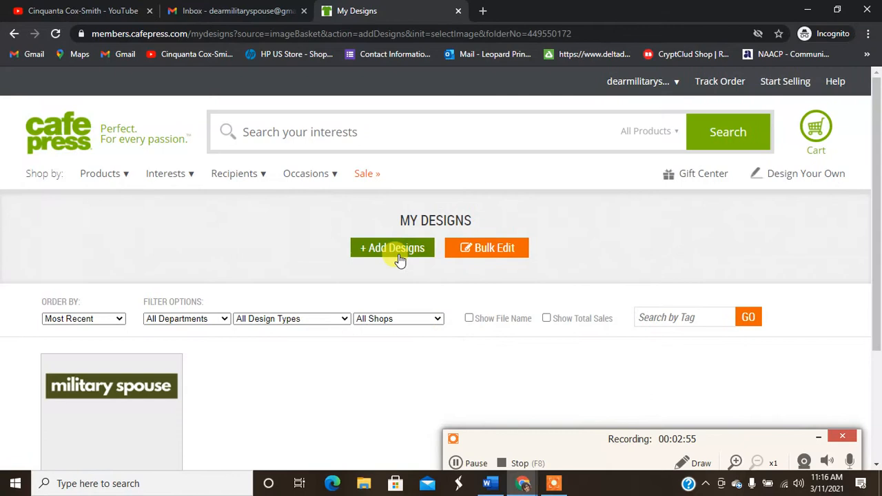
{"action": "left_click", "coordinate": [392, 248]}
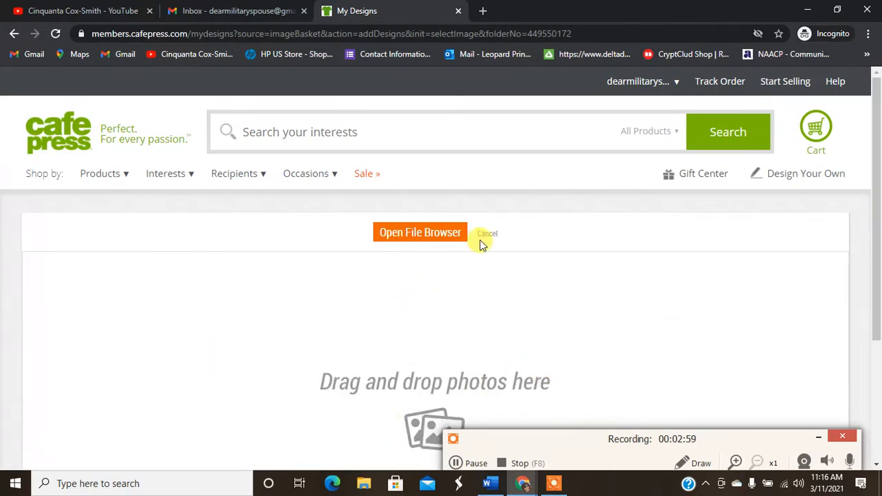
{"action": "left_click", "coordinate": [420, 232]}
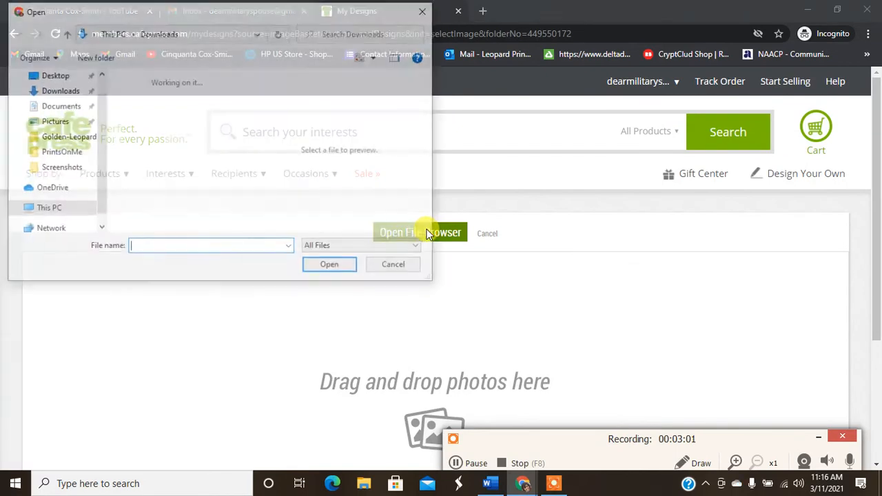
{"action": "left_click", "coordinate": [61, 90]}
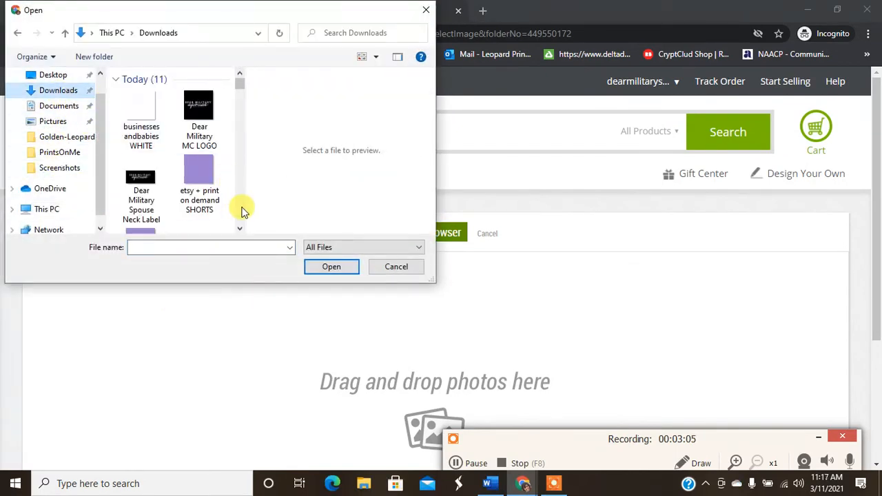
{"action": "scroll", "scroll_direction": "down", "scroll_amount": 3}
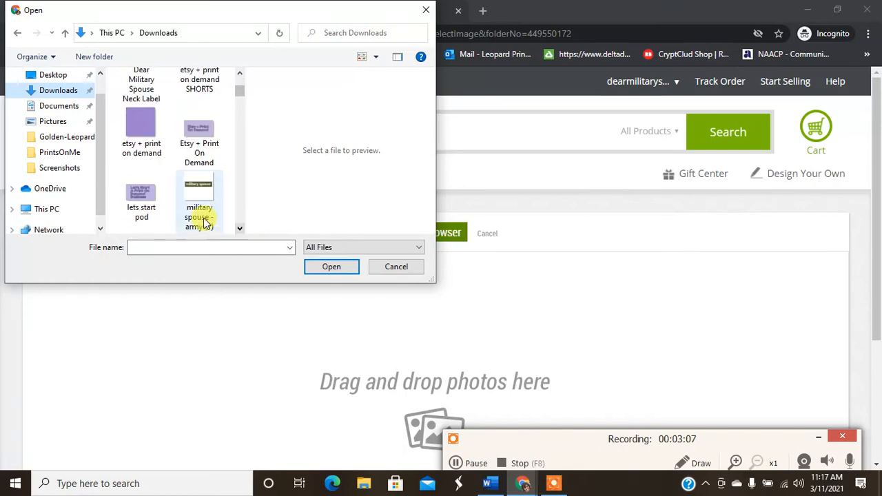
{"action": "left_click", "coordinate": [331, 267]}
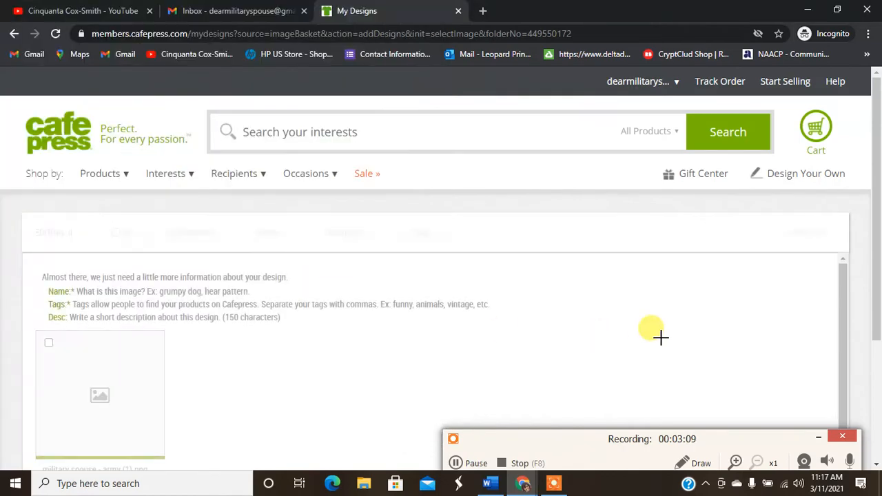
{"action": "scroll", "scroll_direction": "up", "scroll_amount": 3}
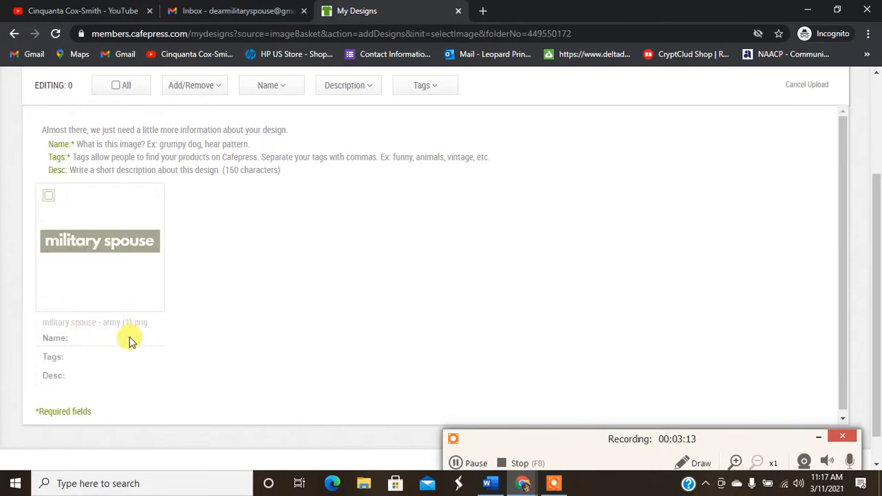
Name the uploaded design Oranment, tag it 'the military spouse', and save it to the Image Basket
{"action": "left_click", "coordinate": [48, 196]}
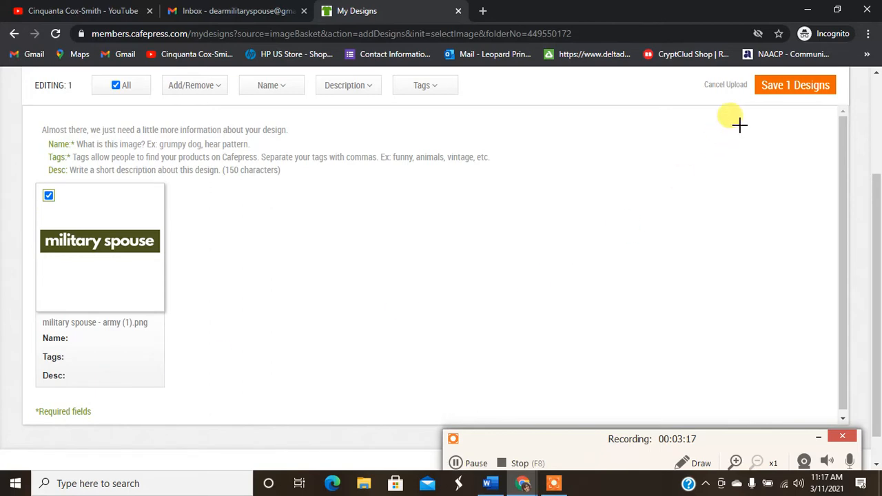
{"action": "left_click", "coordinate": [794, 84]}
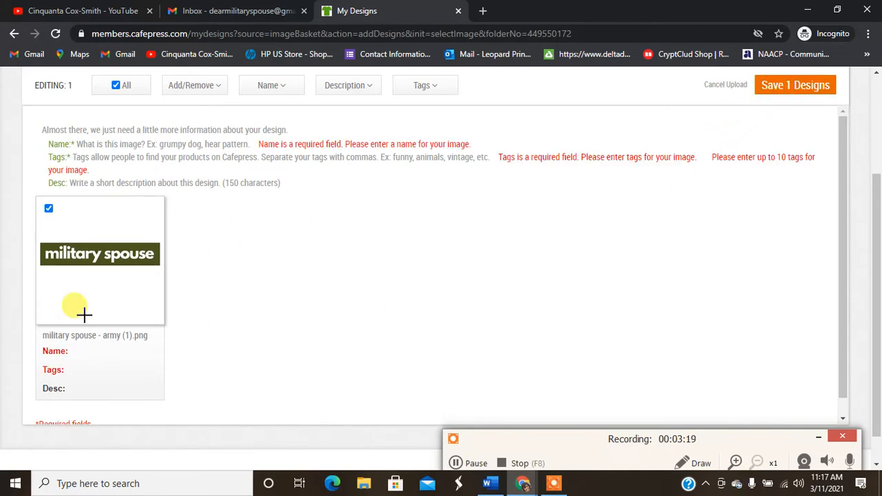
{"action": "left_click", "coordinate": [270, 85]}
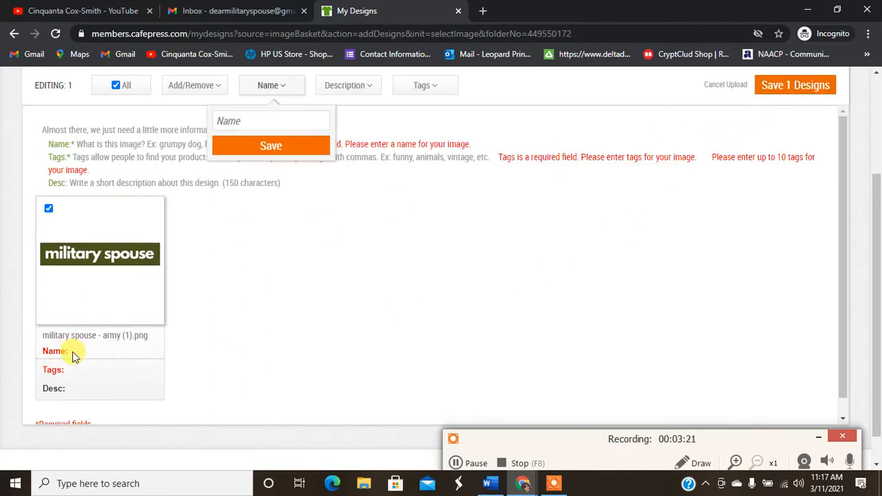
{"action": "type", "text": "oranmen"}
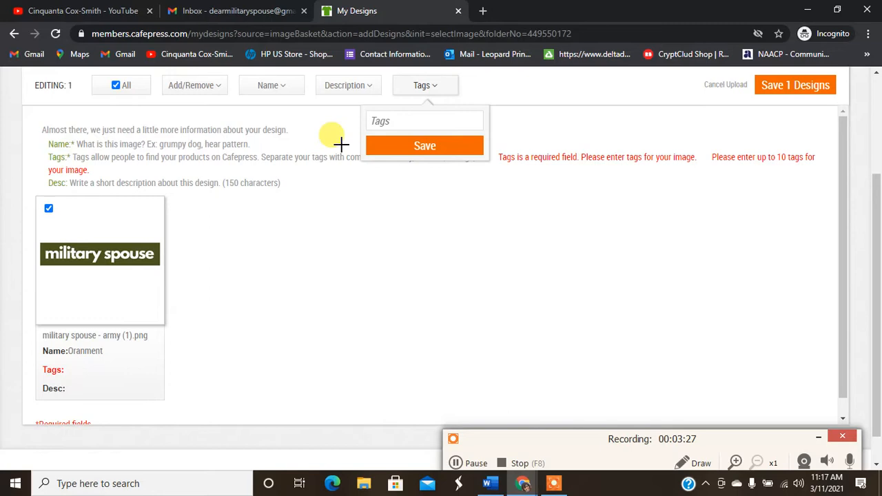
{"action": "type", "text": "the military"}
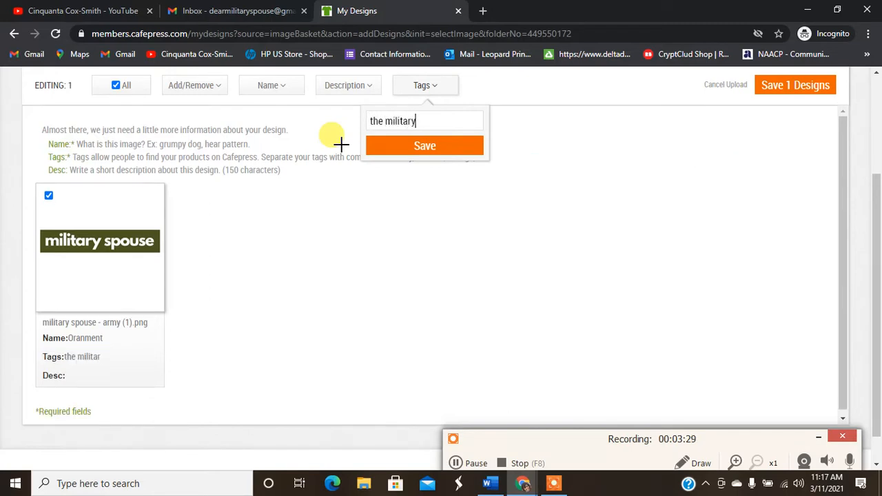
{"action": "left_click", "coordinate": [425, 146]}
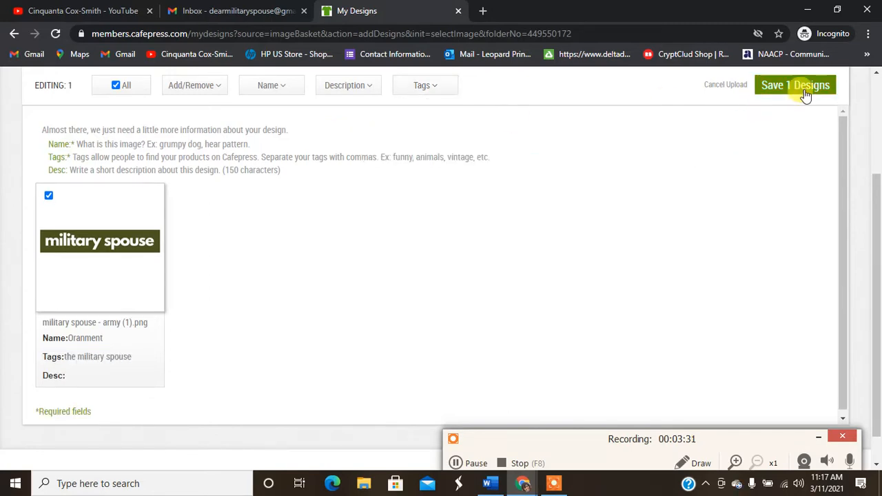
{"action": "left_click", "coordinate": [795, 85]}
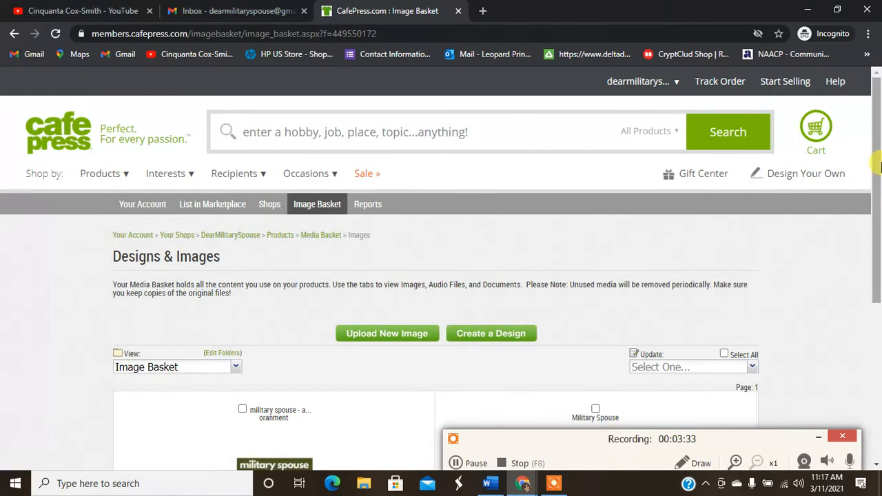
Tick the 600 × 600 Oranment image in the Image Basket
{"action": "scroll", "scroll_direction": "down", "scroll_amount": 3}
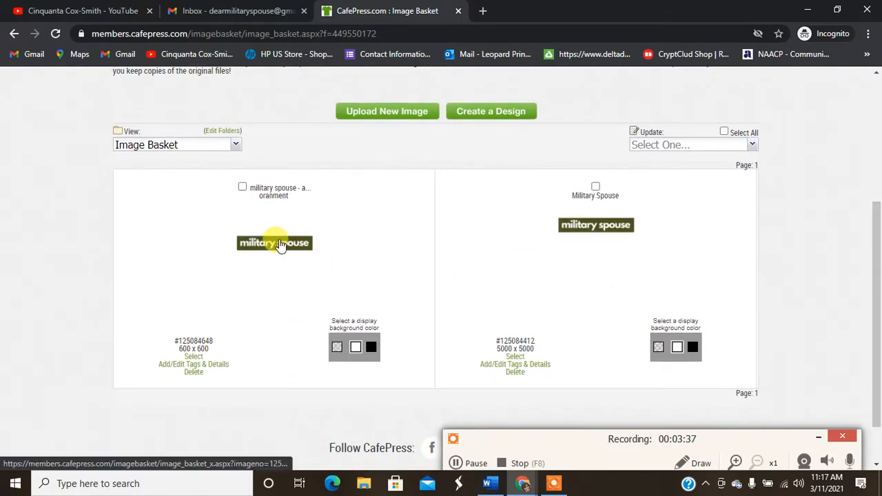
{"action": "mouse_move", "coordinate": [242, 187]}
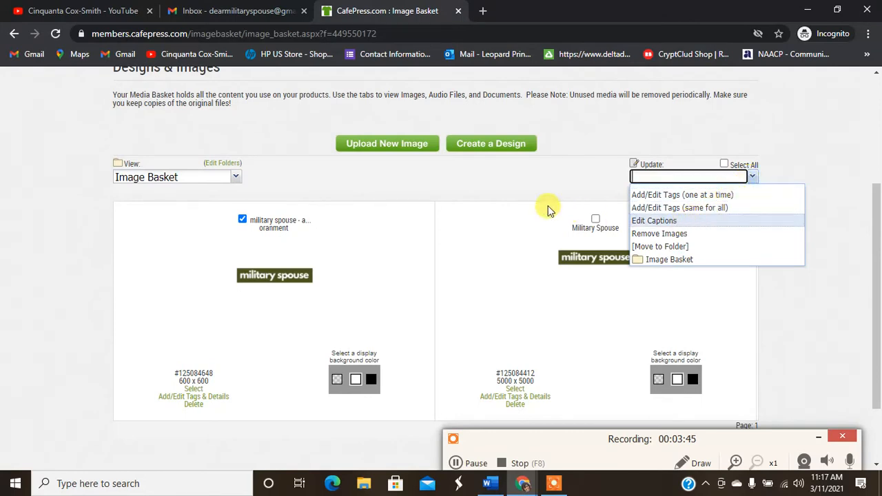
{"action": "mouse_move", "coordinate": [510, 185]}
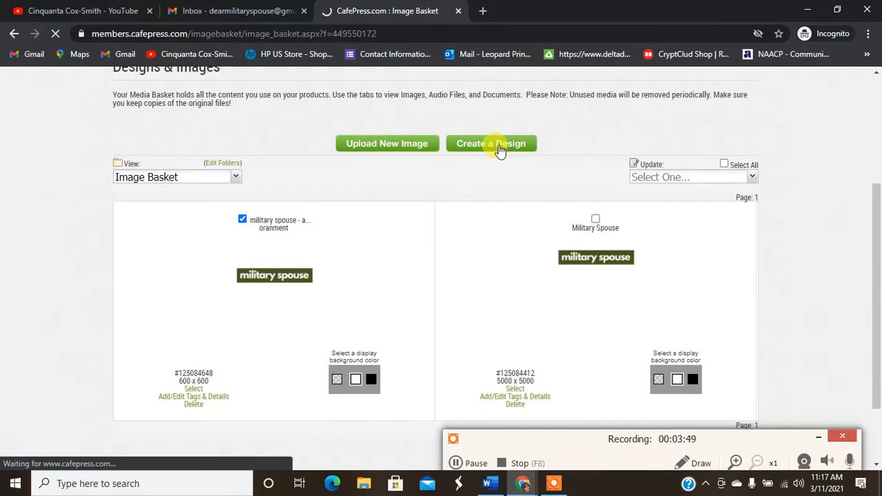
{"action": "left_click", "coordinate": [490, 143]}
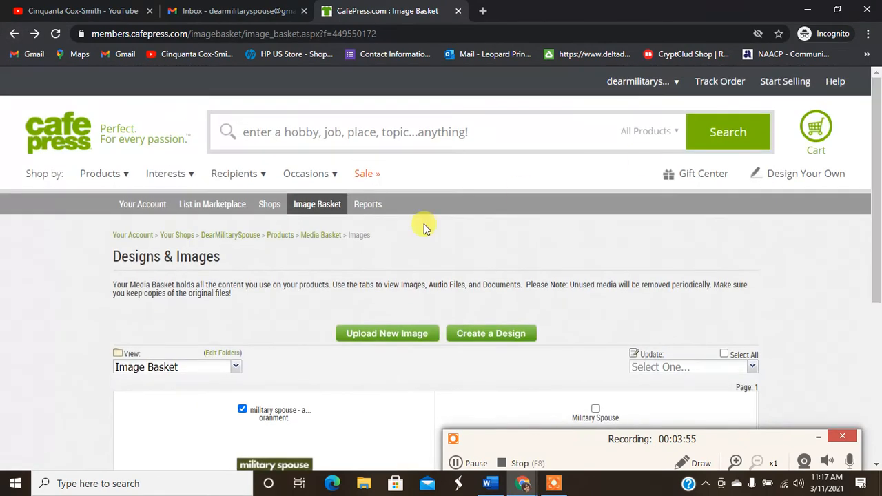
{"action": "mouse_move", "coordinate": [303, 239]}
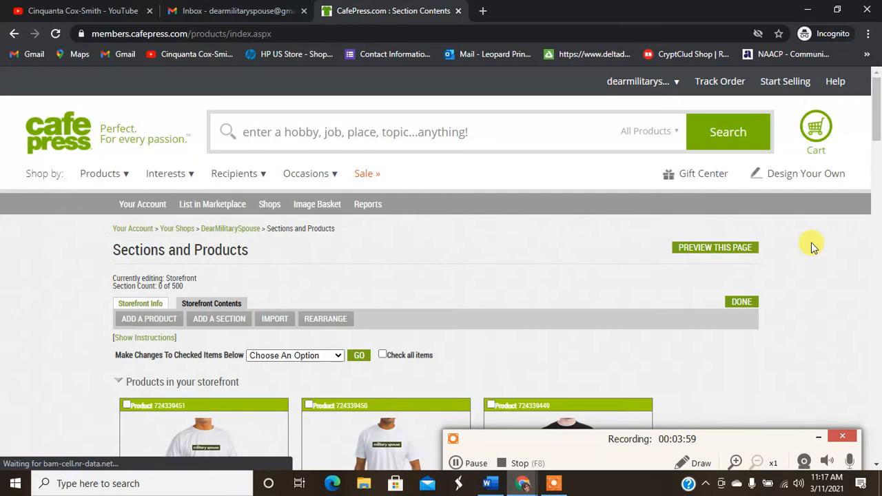
Edit the Ceramic Round Ornament and go to the Image Basket to pick its front image
{"action": "scroll", "scroll_direction": "down", "scroll_amount": 3}
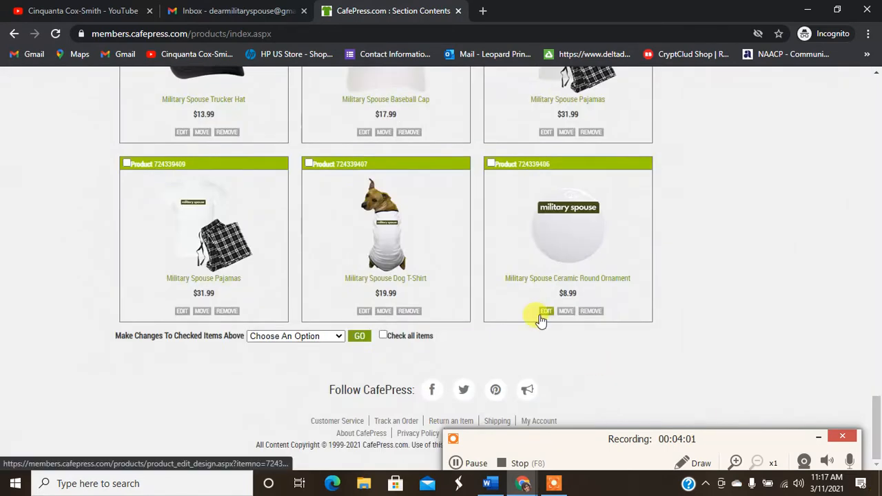
{"action": "left_click", "coordinate": [546, 311]}
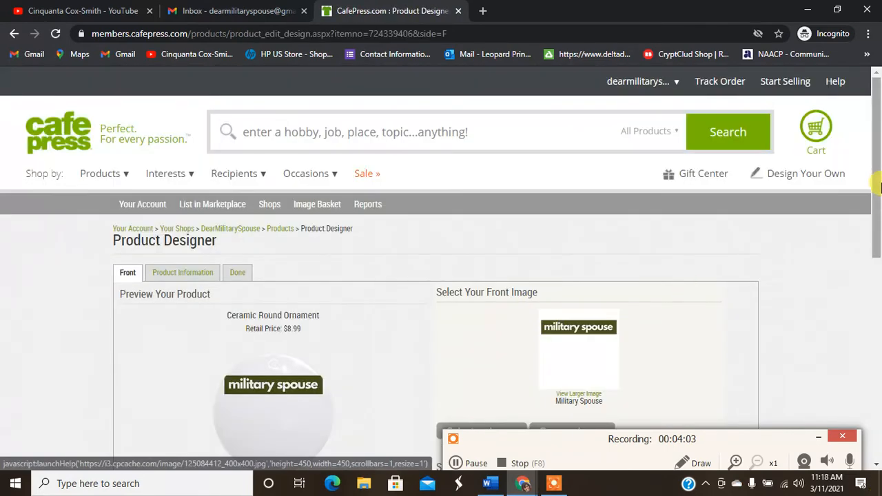
{"action": "scroll", "scroll_direction": "down", "scroll_amount": 3}
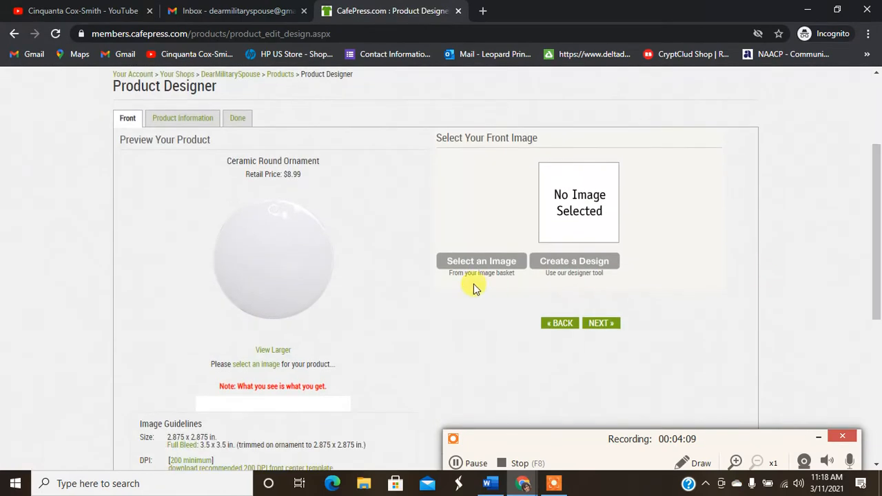
{"action": "left_click", "coordinate": [481, 260]}
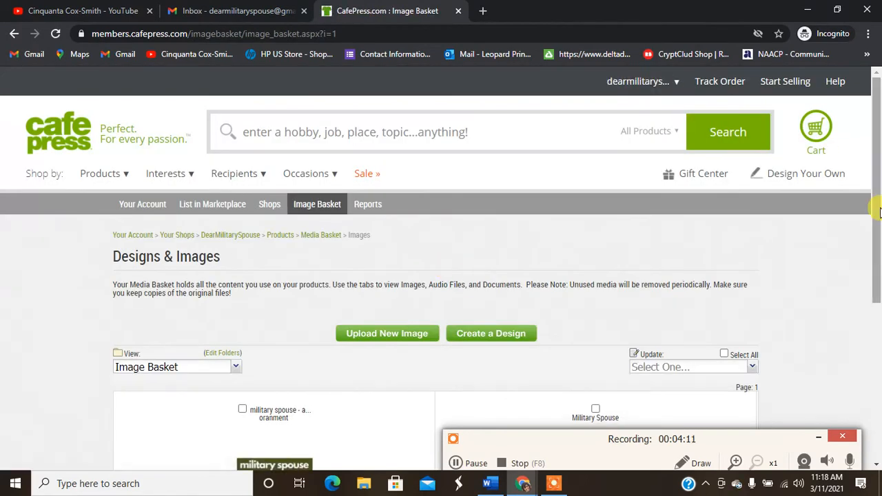
Tick the military spouse ornament image, glance at the Update and View lists, and select it as the ornament's front image
{"action": "scroll", "scroll_direction": "down", "scroll_amount": 3}
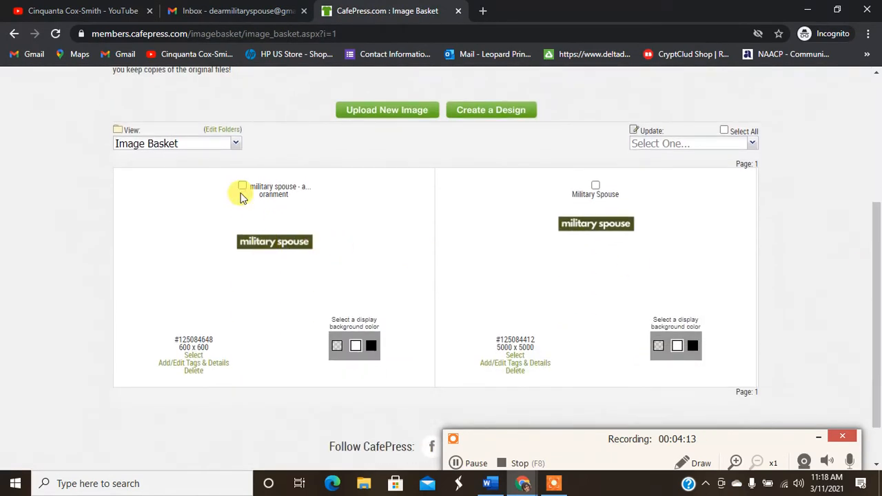
{"action": "mouse_move", "coordinate": [247, 191]}
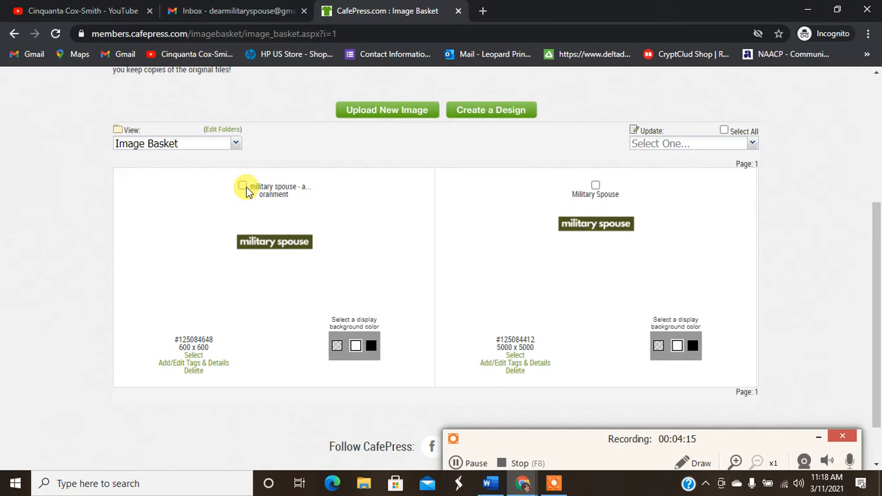
{"action": "left_click", "coordinate": [241, 186]}
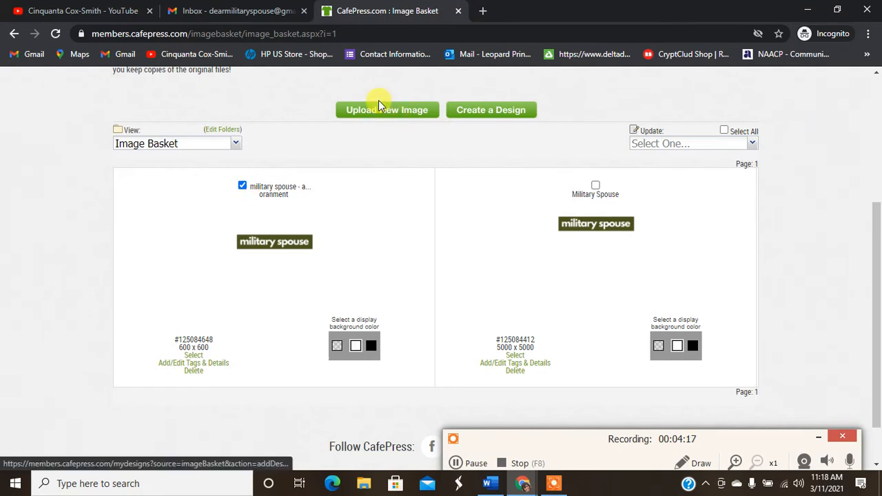
{"action": "left_click", "coordinate": [387, 110]}
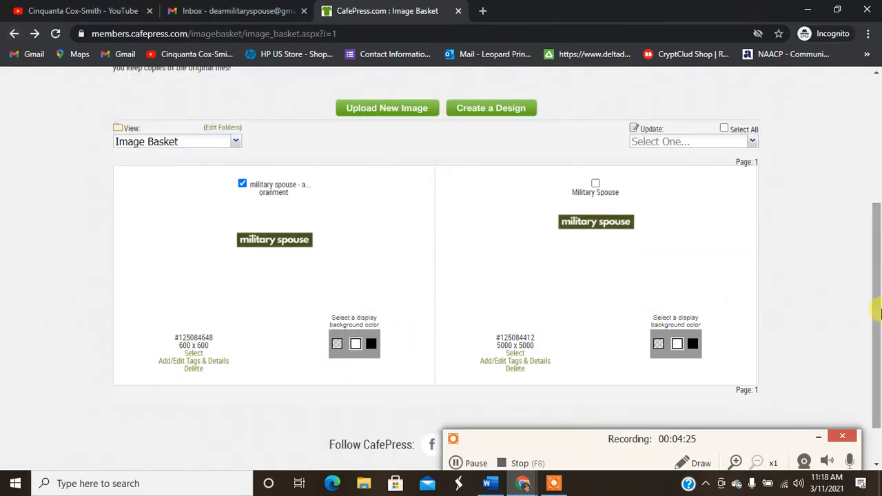
{"action": "scroll", "scroll_direction": "up", "scroll_amount": 3}
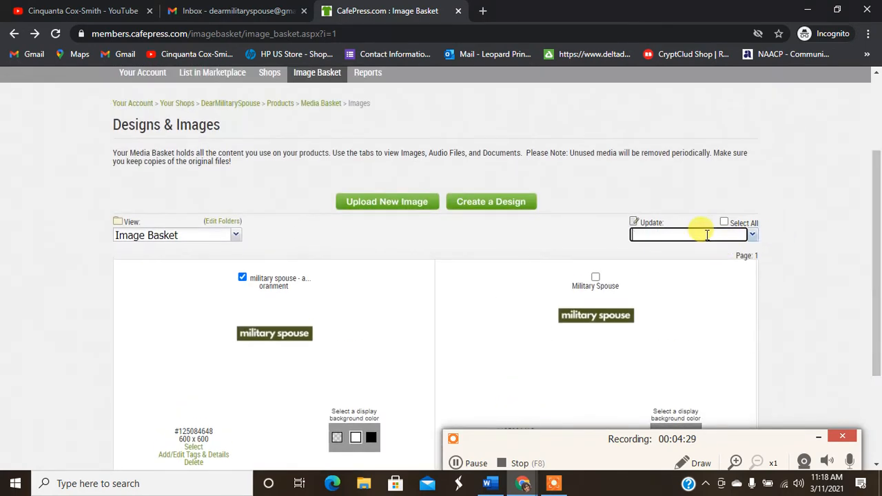
{"action": "left_click", "coordinate": [752, 234]}
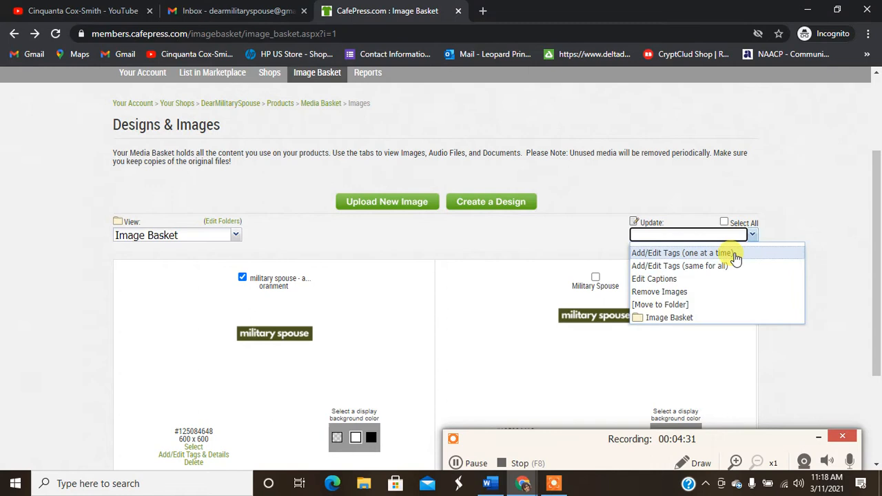
{"action": "mouse_move", "coordinate": [710, 304]}
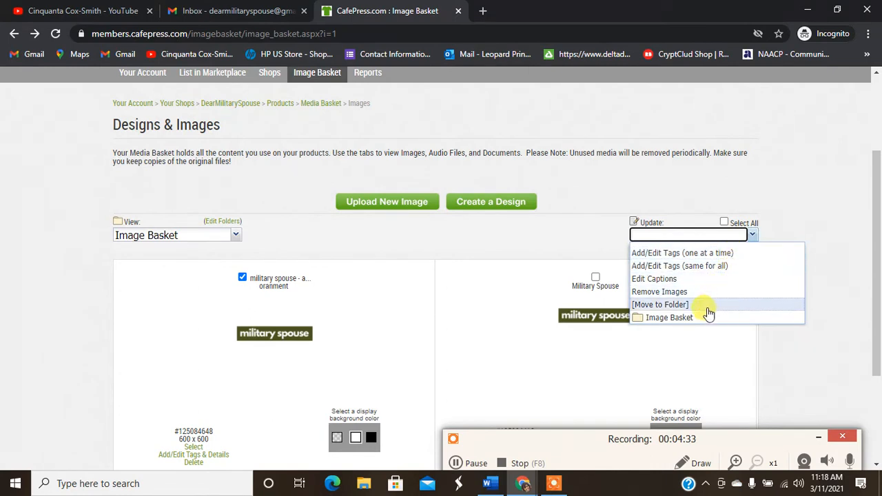
{"action": "mouse_move", "coordinate": [687, 317]}
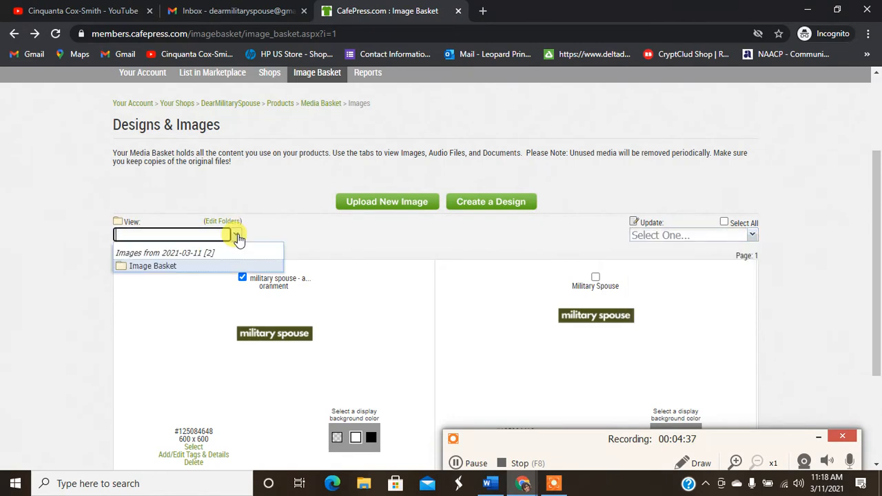
{"action": "left_click", "coordinate": [152, 266]}
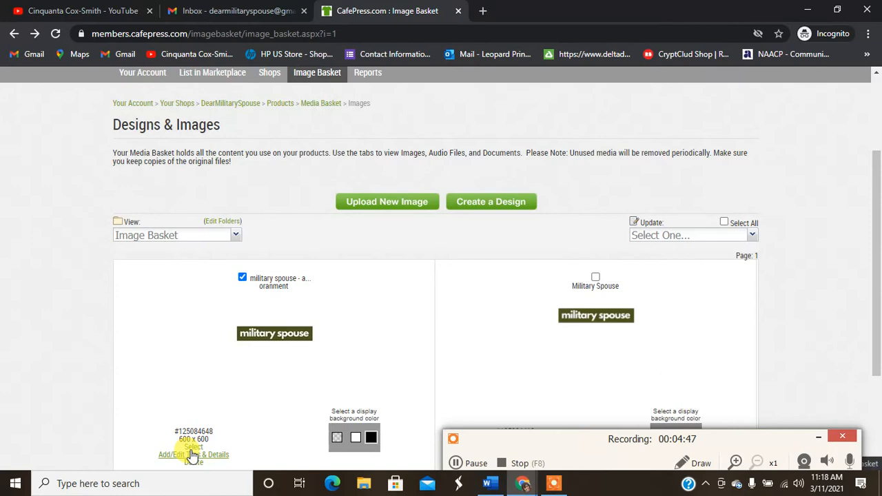
{"action": "left_click", "coordinate": [193, 447]}
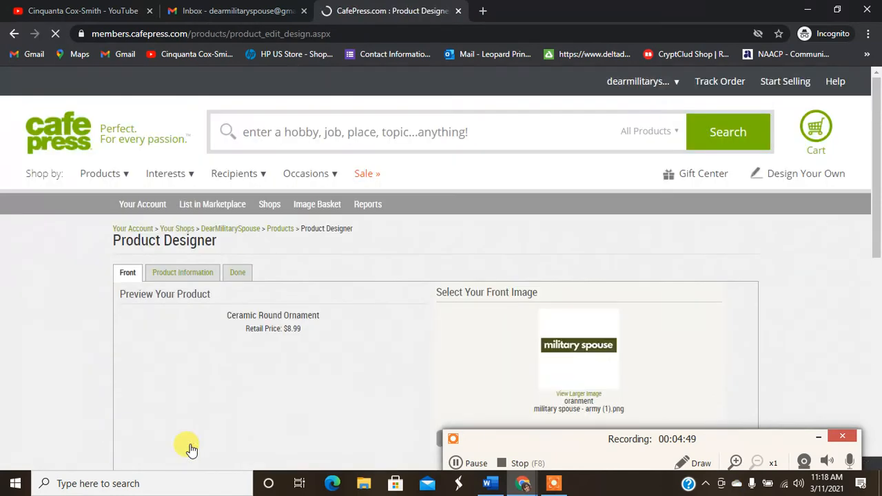
Review the ornament design and mark it Done to return to Sections and Products
{"action": "scroll", "scroll_direction": "down", "scroll_amount": 3}
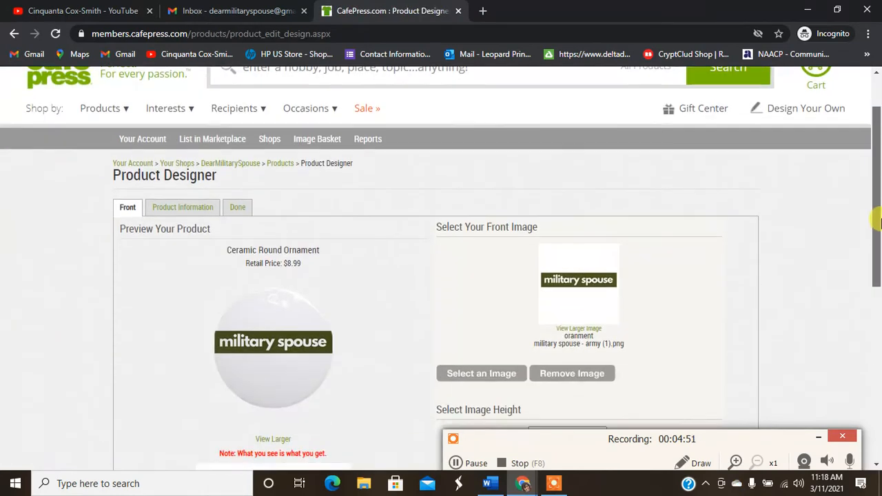
{"action": "scroll", "scroll_direction": "down", "scroll_amount": 3}
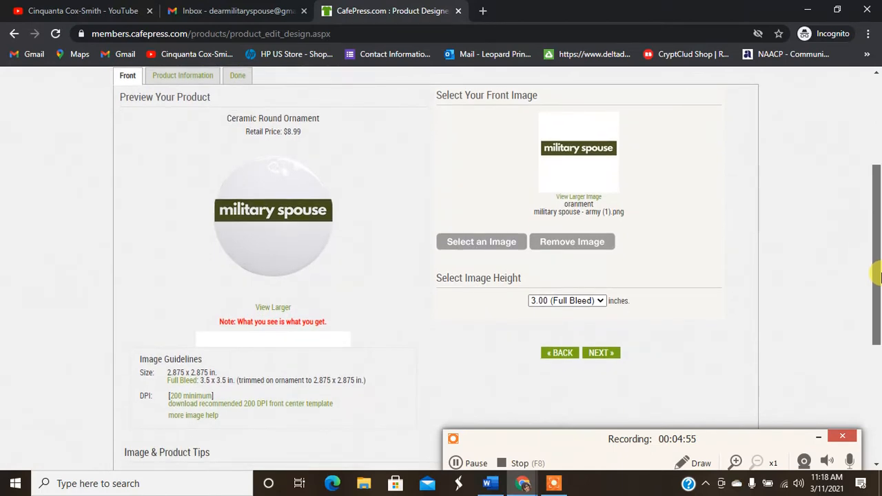
{"action": "scroll", "scroll_direction": "down", "scroll_amount": 3}
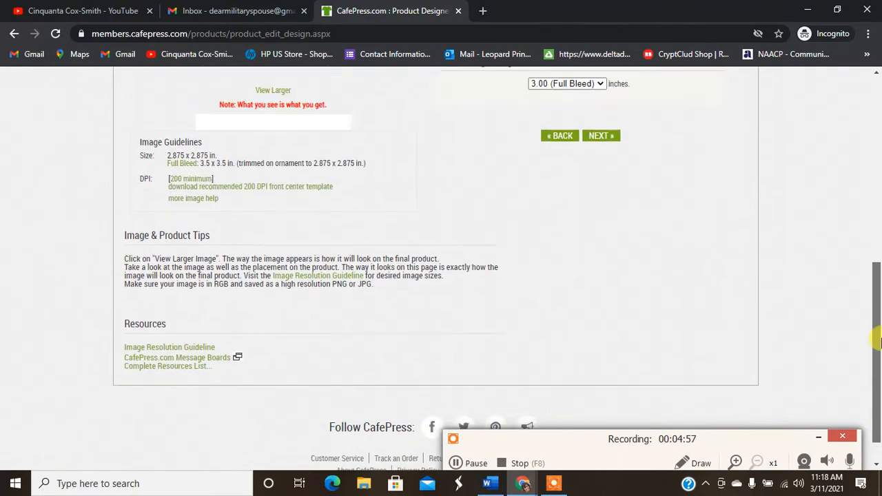
{"action": "scroll", "scroll_direction": "up", "scroll_amount": 3}
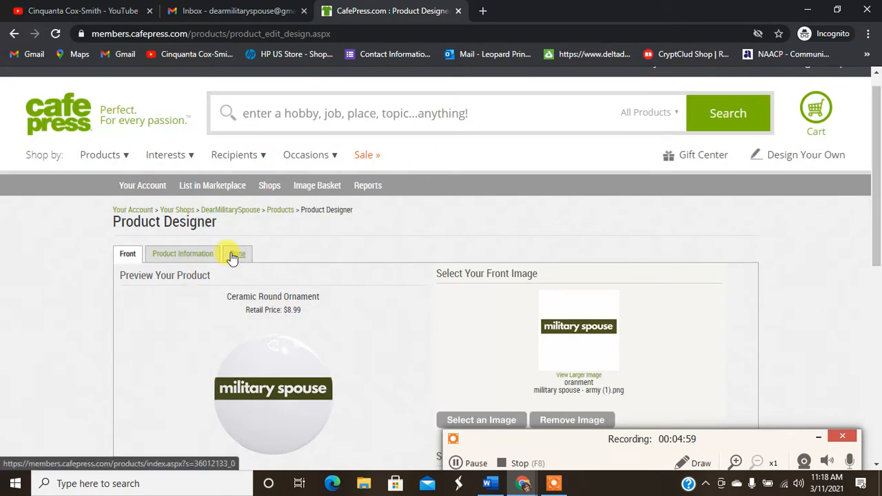
{"action": "left_click", "coordinate": [237, 253]}
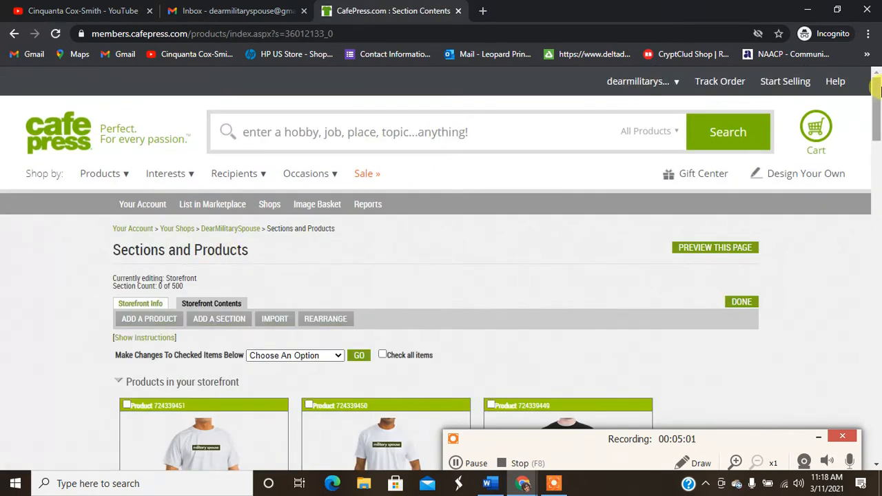
Browse the product list, where the Ceramic Round Ornament now shows the larger logo
{"action": "scroll", "scroll_direction": "down", "scroll_amount": 3}
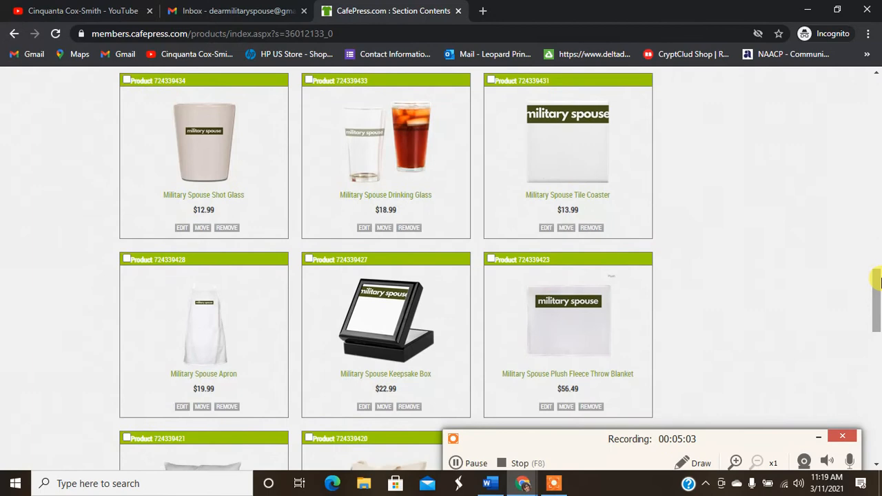
{"action": "scroll", "scroll_direction": "down", "scroll_amount": 3}
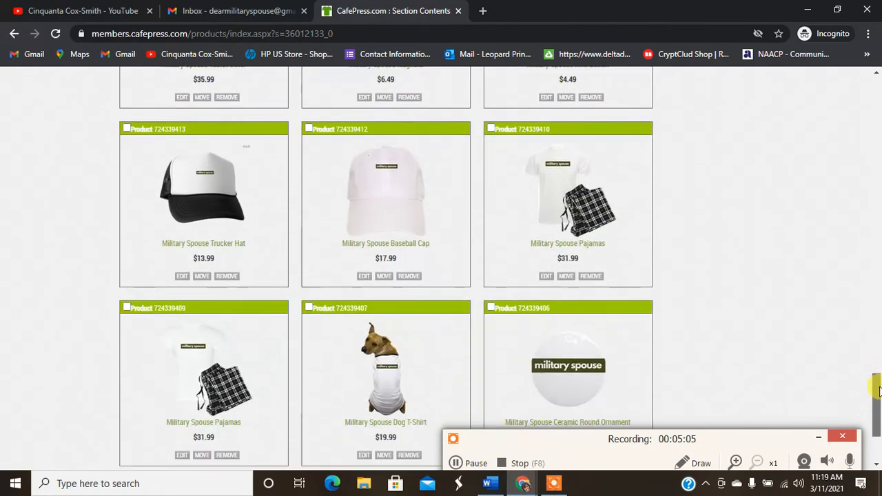
{"action": "scroll", "scroll_direction": "down", "scroll_amount": 3}
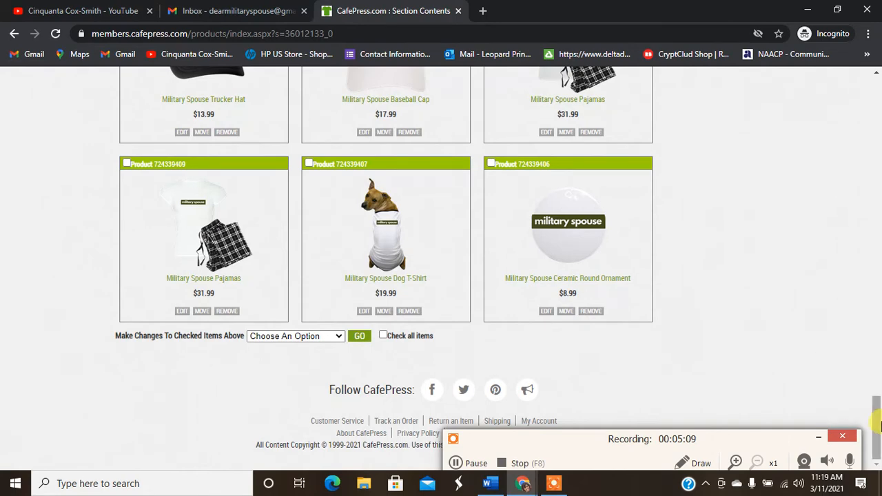
{"action": "scroll", "scroll_direction": "up", "scroll_amount": 3}
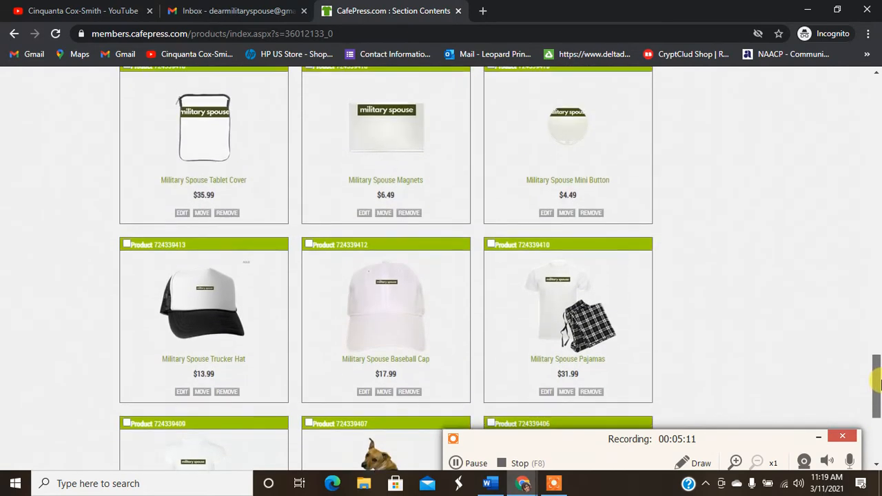
{"action": "scroll", "scroll_direction": "up", "scroll_amount": 3}
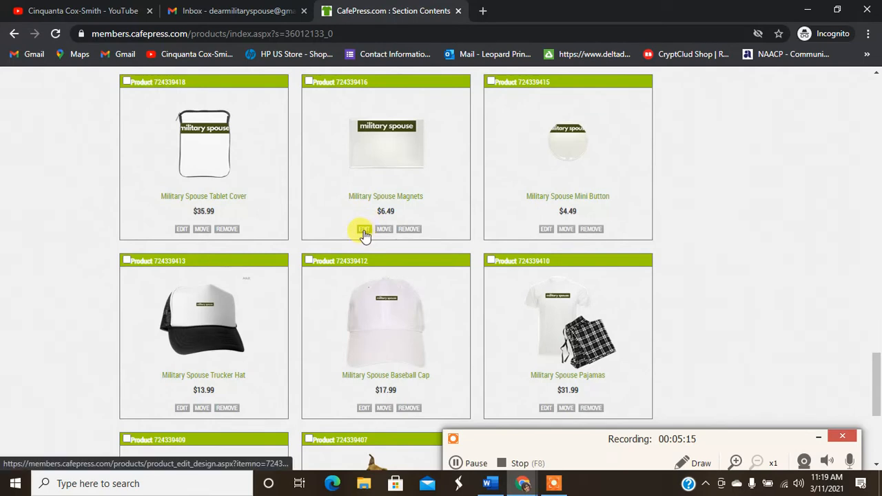
Edit the Rectangle Magnet and remove the military spouse image from its front
{"action": "left_click", "coordinate": [364, 229]}
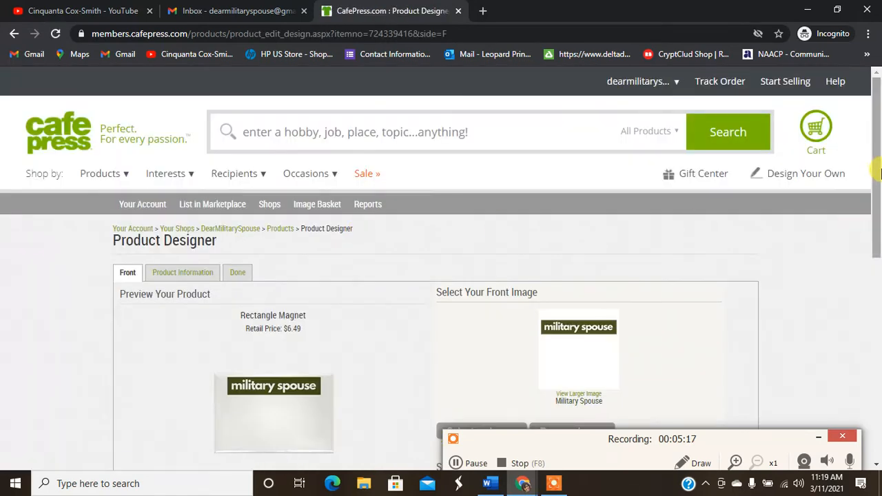
{"action": "scroll", "scroll_direction": "down", "scroll_amount": 3}
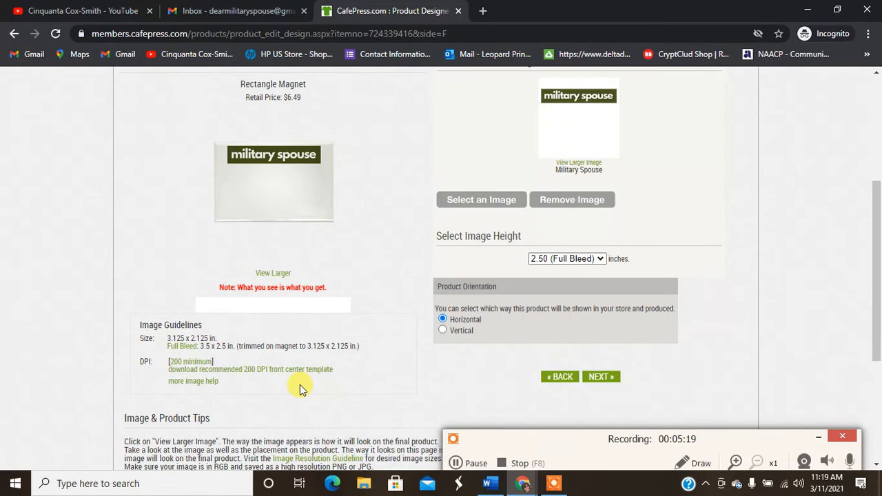
{"action": "left_click", "coordinate": [572, 200]}
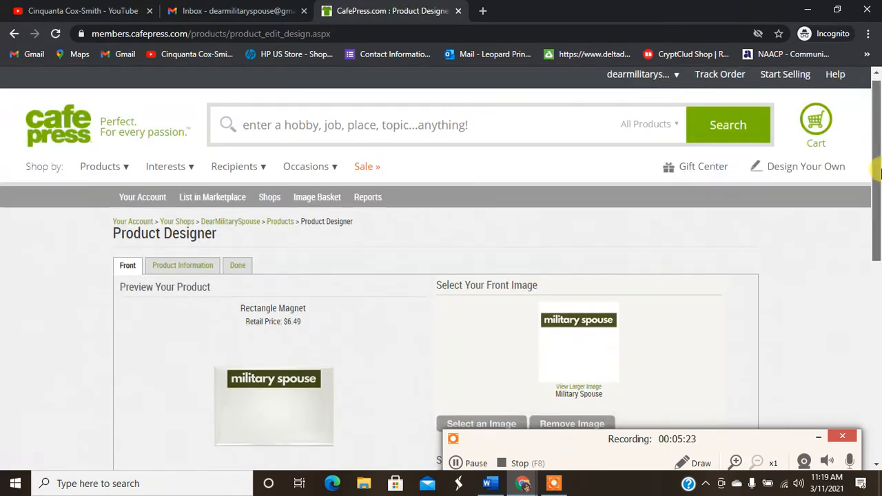
{"action": "scroll", "scroll_direction": "down", "scroll_amount": 3}
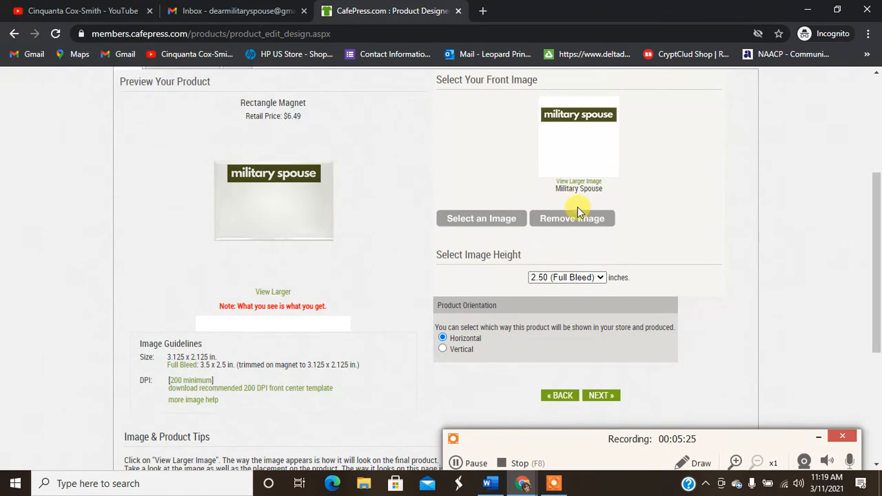
{"action": "left_click", "coordinate": [572, 218]}
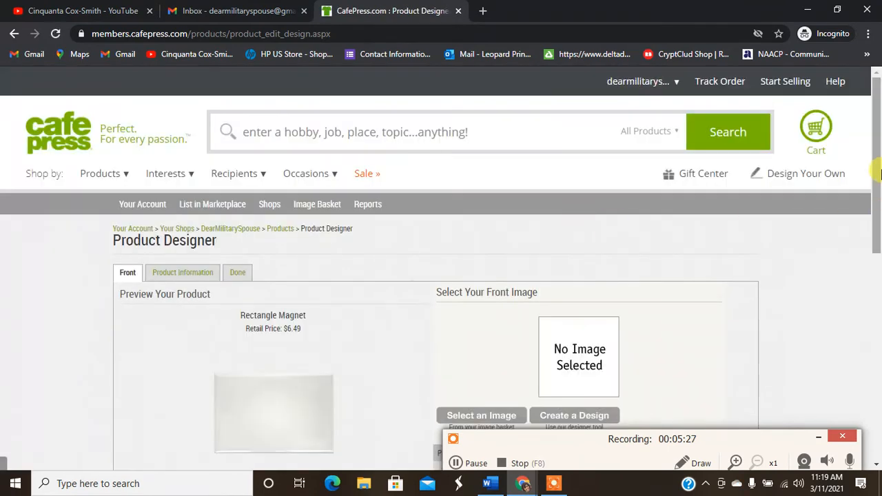
In the Image Basket, check the military spouse ornament image and preview it on a black background
{"action": "scroll", "scroll_direction": "down", "scroll_amount": 3}
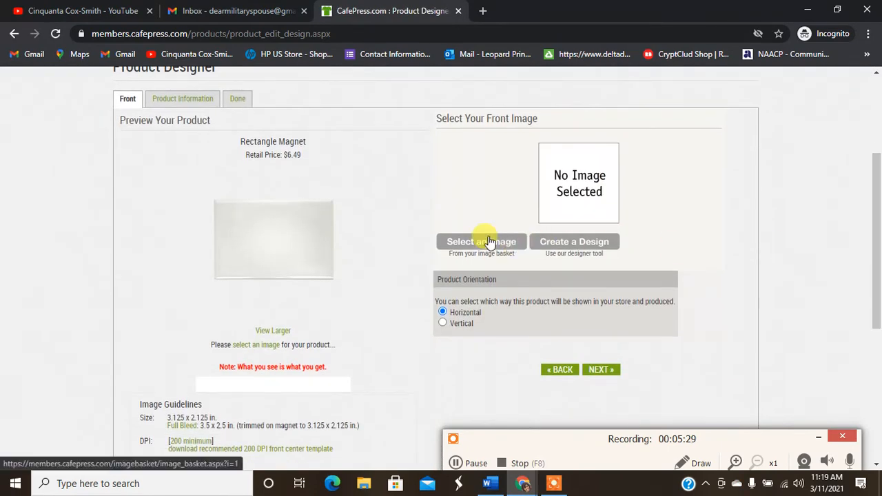
{"action": "left_click", "coordinate": [481, 241]}
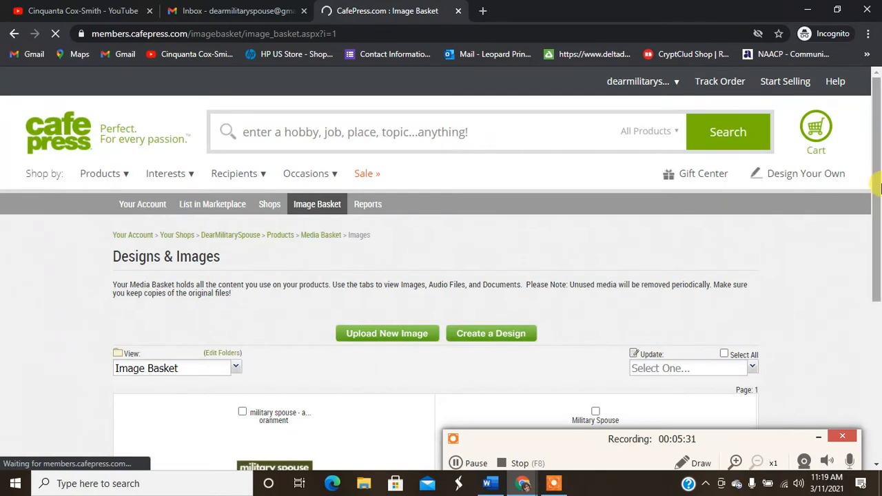
{"action": "scroll", "scroll_direction": "down", "scroll_amount": 3}
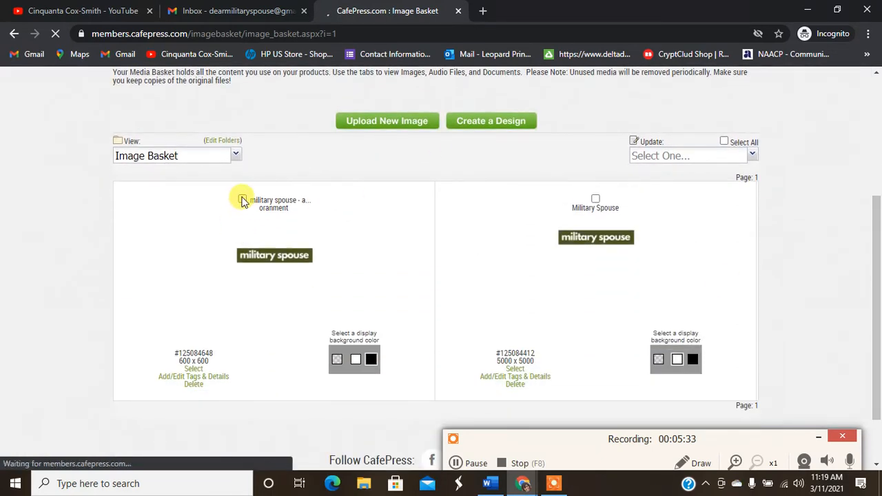
{"action": "left_click", "coordinate": [241, 199]}
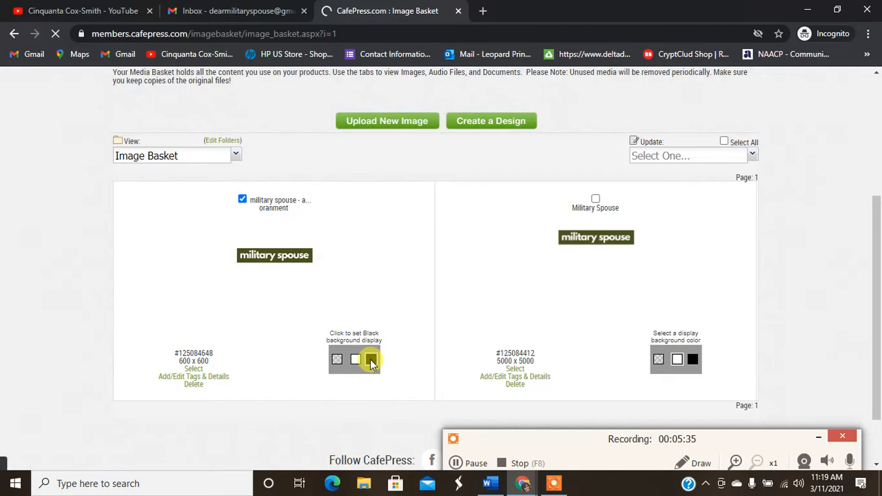
{"action": "left_click", "coordinate": [371, 358]}
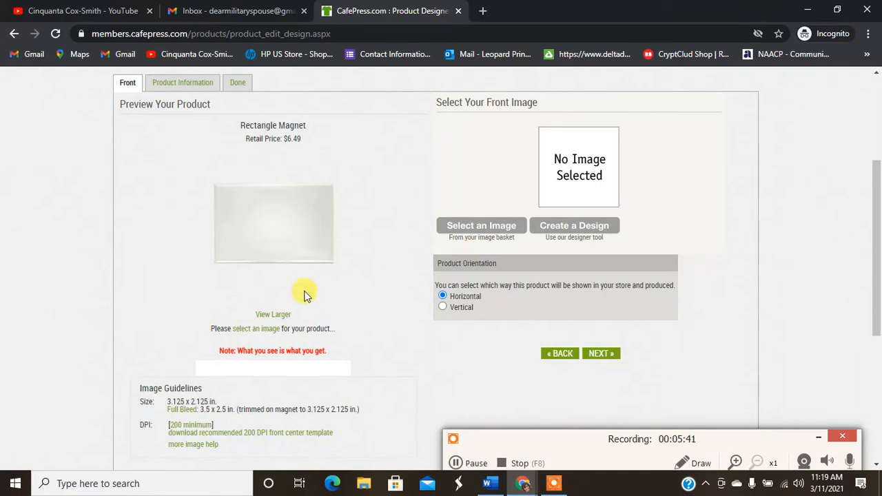
{"action": "mouse_move", "coordinate": [818, 213]}
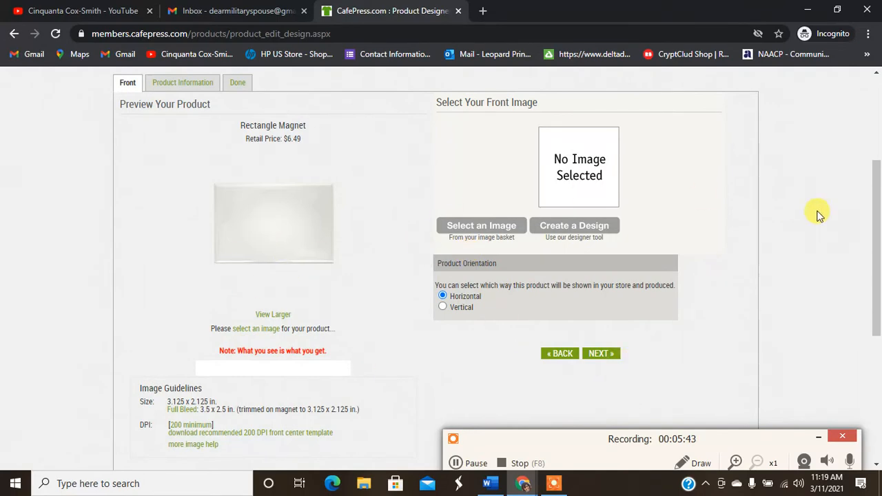
{"action": "scroll", "scroll_direction": "down", "scroll_amount": 3}
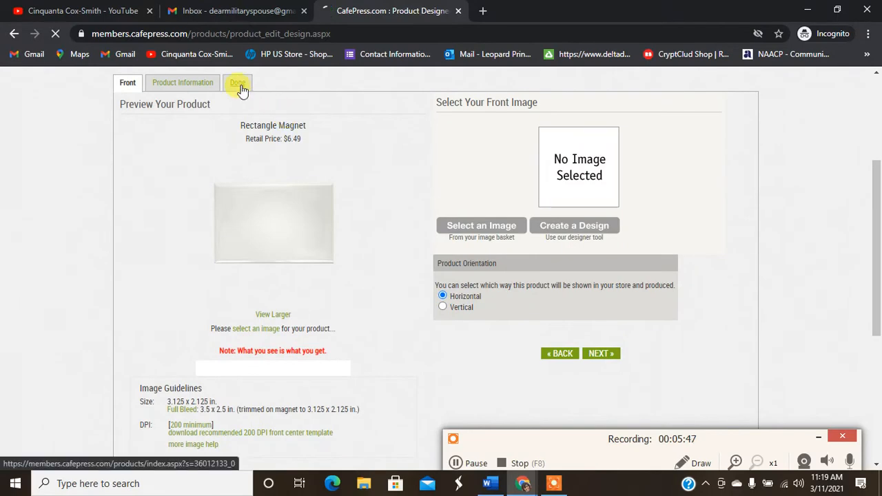
Finish editing the magnet with Done and scroll back through the storefront's military spouse products
{"action": "left_click", "coordinate": [237, 83]}
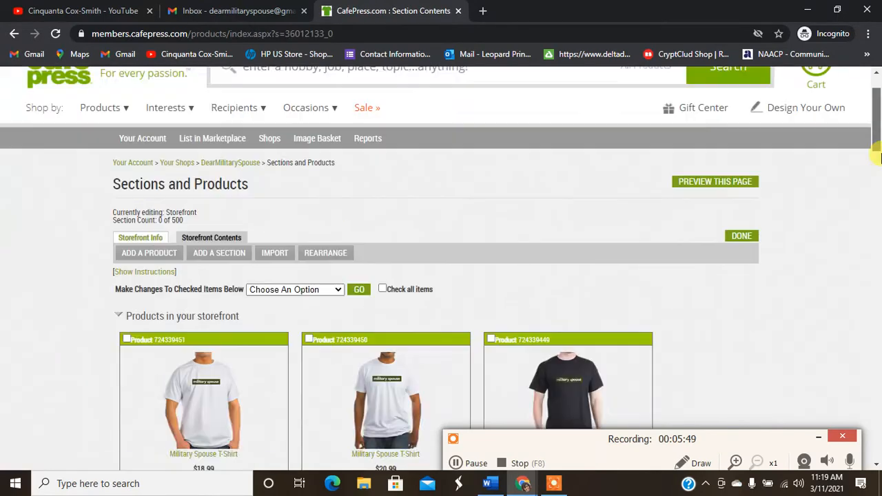
{"action": "scroll", "scroll_direction": "down", "scroll_amount": 3}
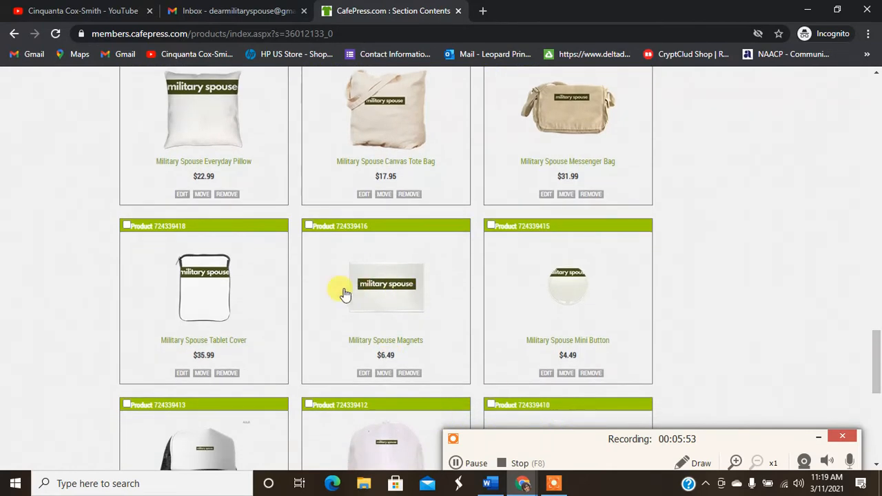
{"action": "mouse_move", "coordinate": [386, 286]}
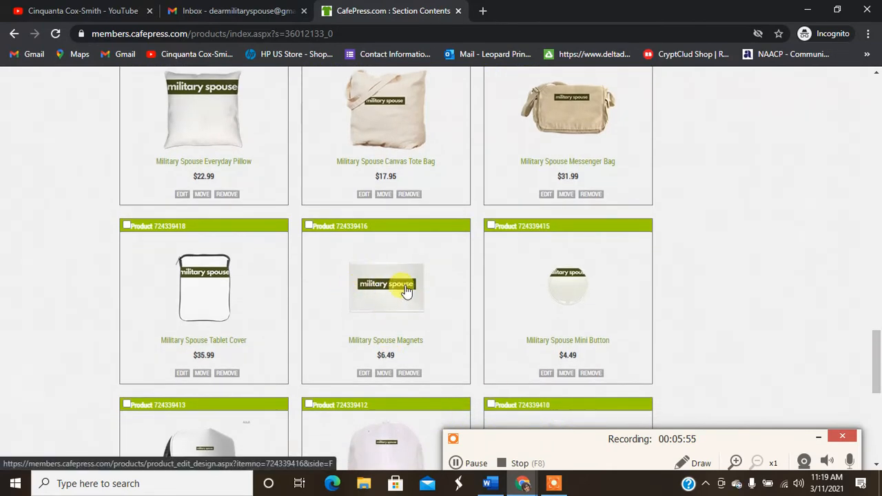
{"action": "mouse_move", "coordinate": [715, 285]}
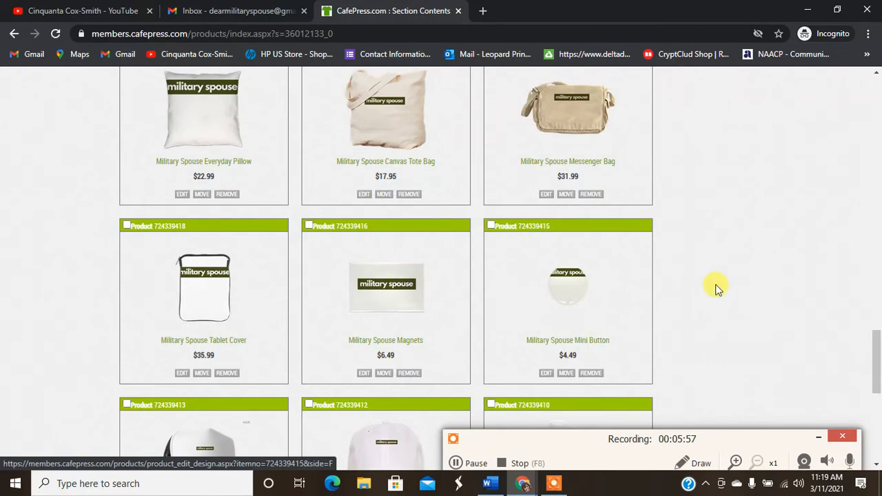
{"action": "scroll", "scroll_direction": "down", "scroll_amount": 3}
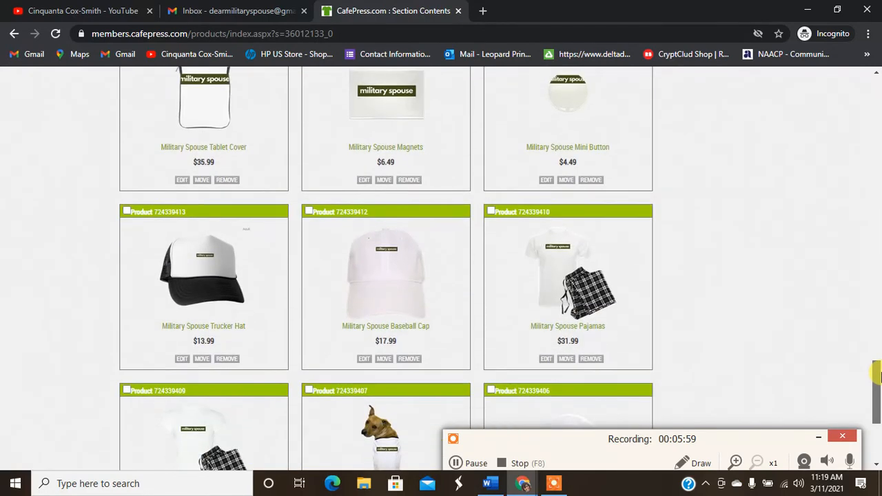
{"action": "scroll", "scroll_direction": "up", "scroll_amount": 3}
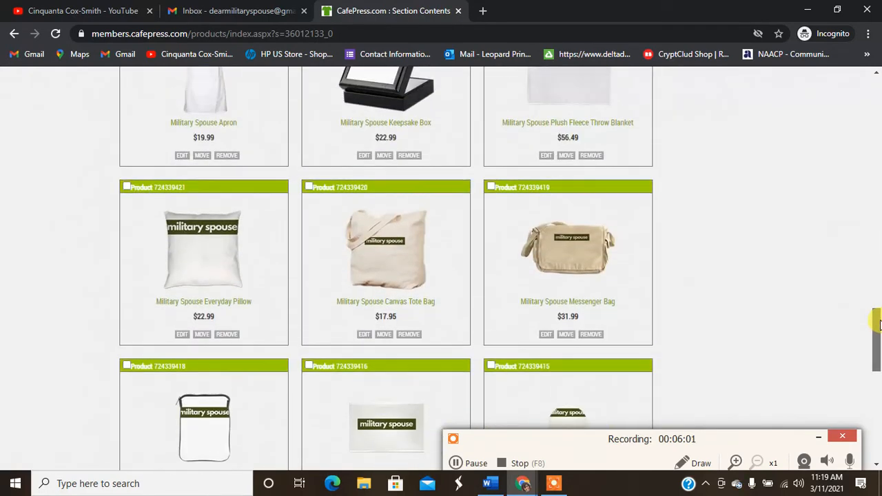
{"action": "mouse_move", "coordinate": [606, 297]}
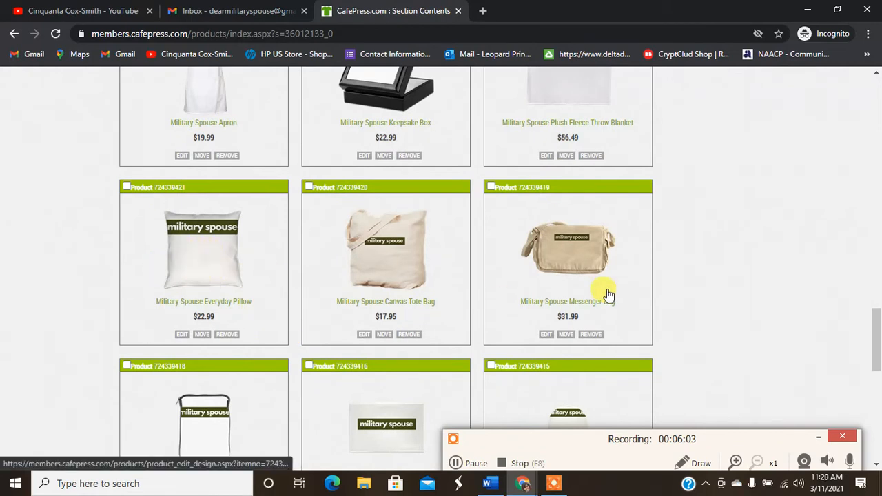
{"action": "mouse_move", "coordinate": [487, 350]}
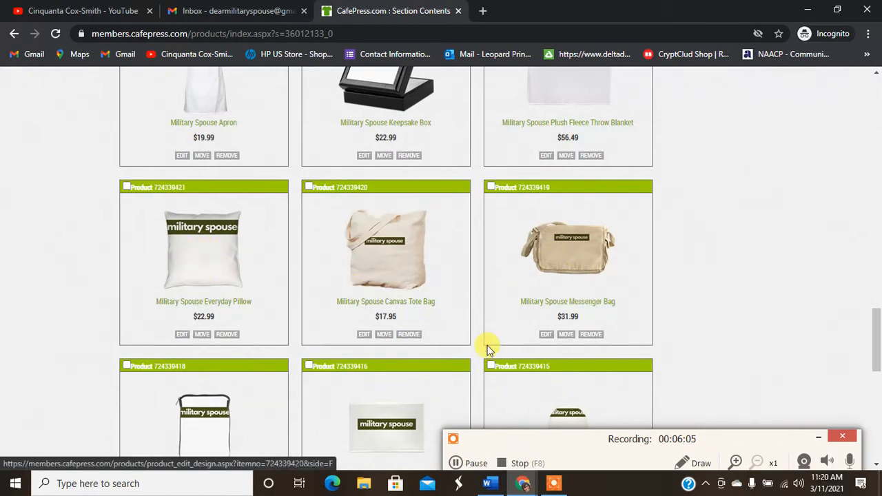
{"action": "scroll", "scroll_direction": "up", "scroll_amount": 3}
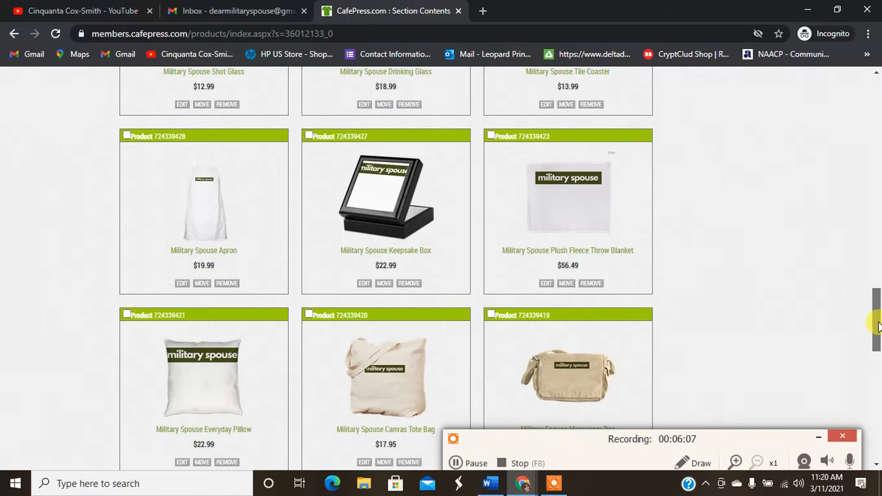
{"action": "scroll", "scroll_direction": "up", "scroll_amount": 3}
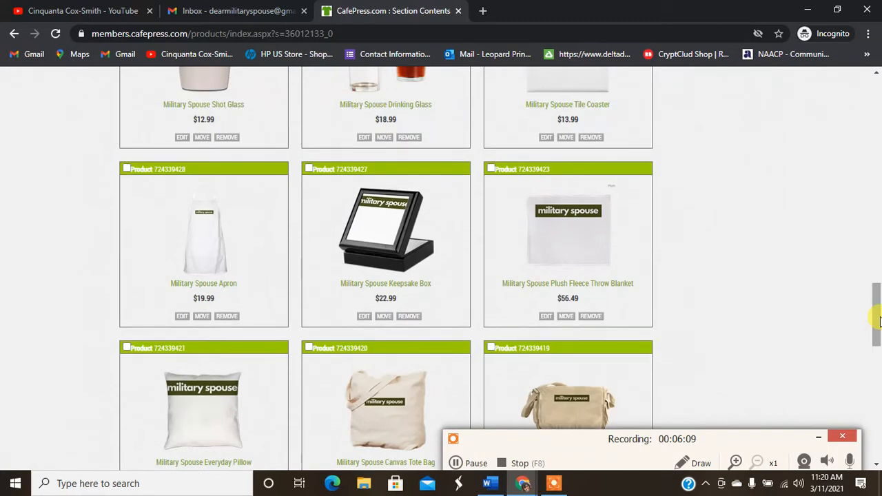
{"action": "scroll", "scroll_direction": "up", "scroll_amount": 3}
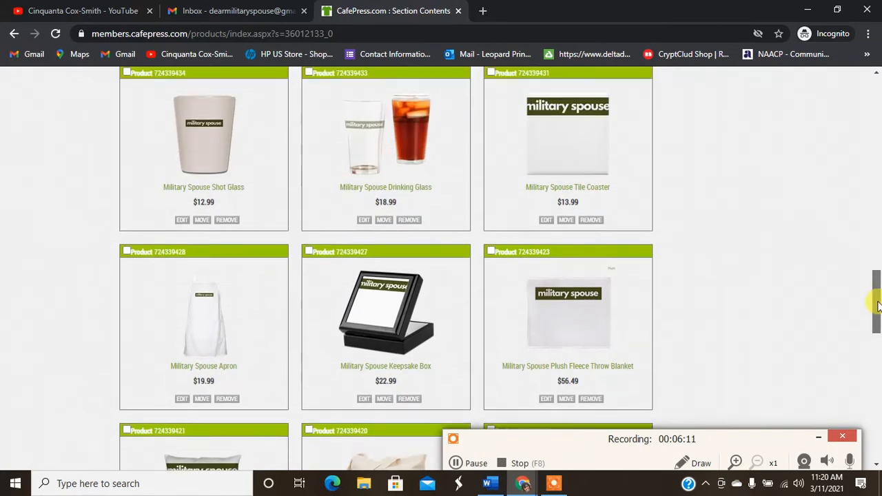
{"action": "scroll", "scroll_direction": "up", "scroll_amount": 3}
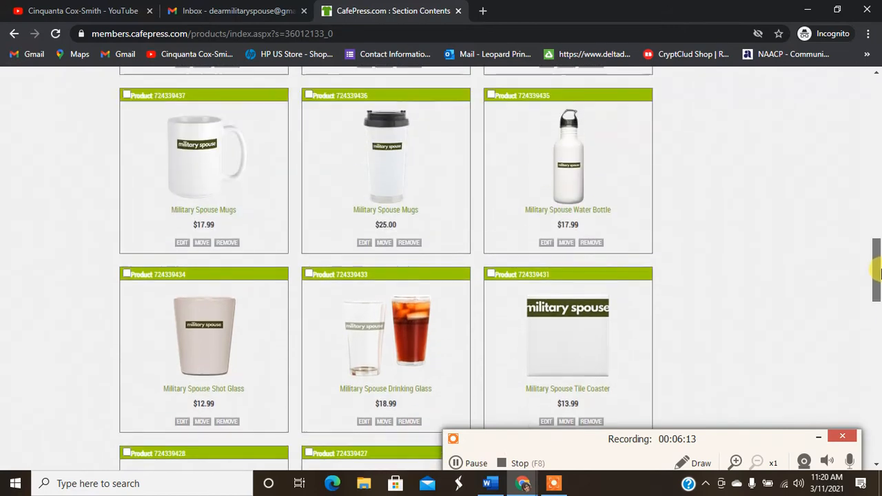
{"action": "scroll", "scroll_direction": "up", "scroll_amount": 3}
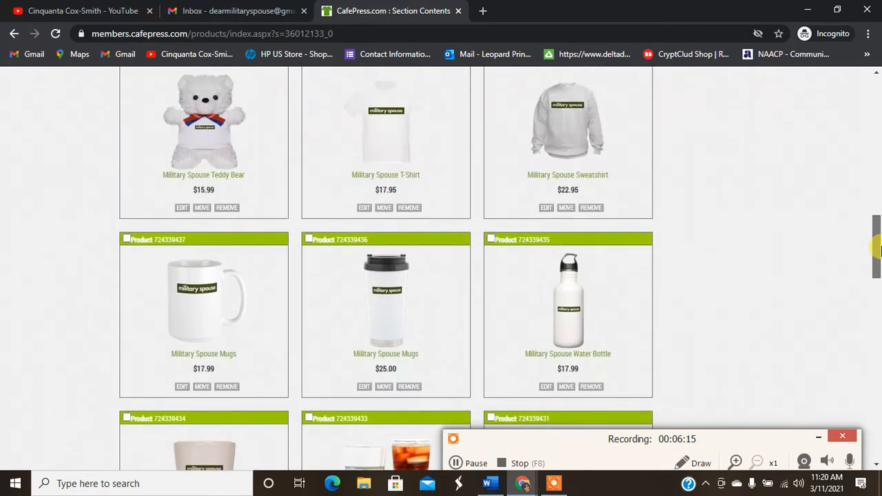
{"action": "scroll", "scroll_direction": "up", "scroll_amount": 3}
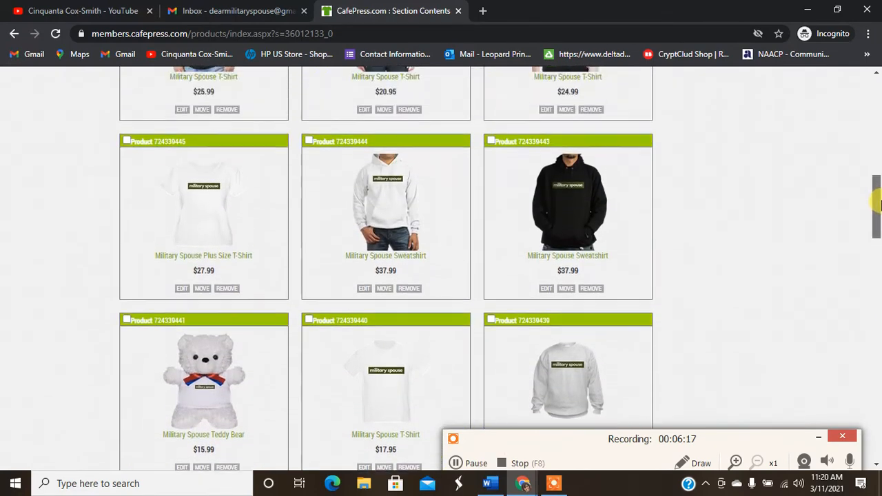
{"action": "scroll", "scroll_direction": "up", "scroll_amount": 3}
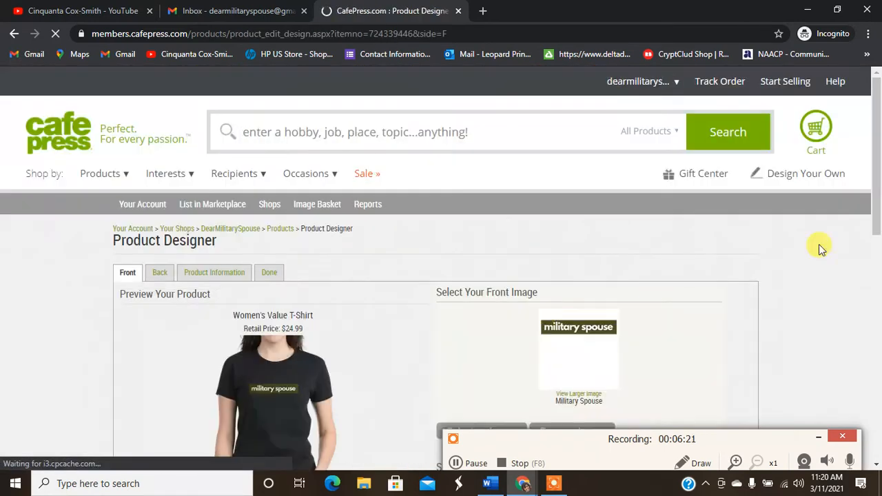
Preview the Women's Value T-Shirt in red and review its image guidelines and tips
{"action": "scroll", "scroll_direction": "down", "scroll_amount": 3}
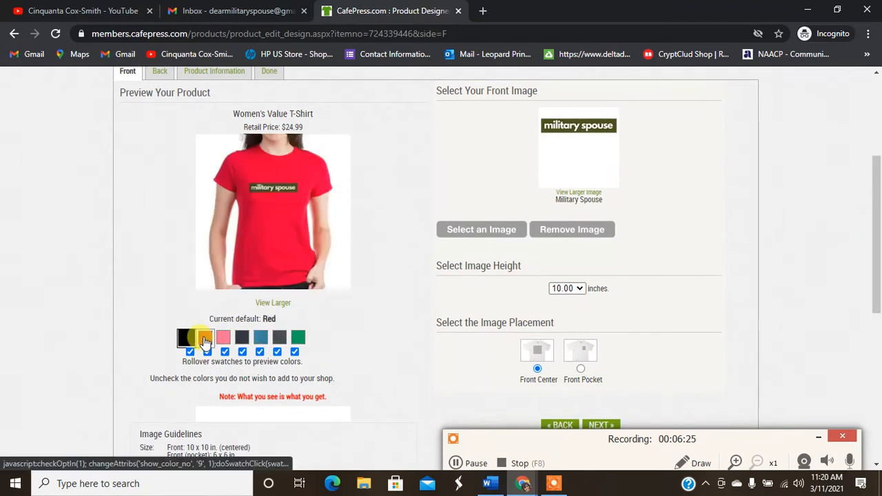
{"action": "left_click", "coordinate": [205, 337]}
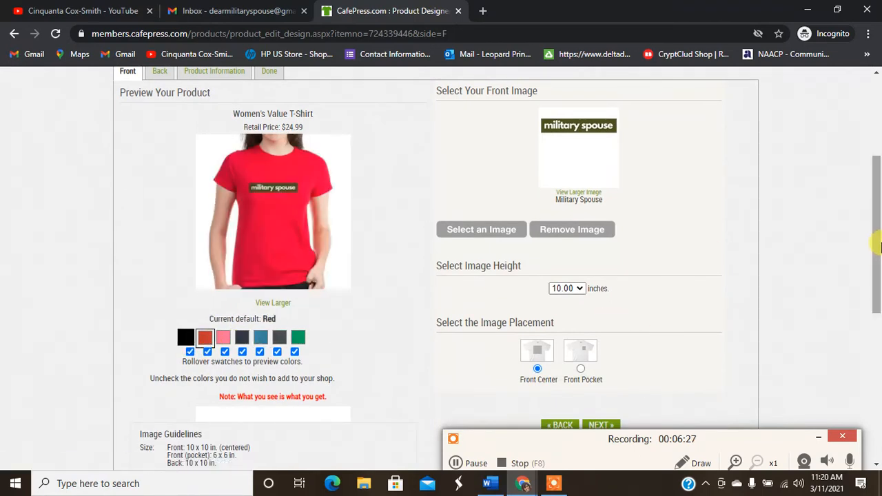
{"action": "scroll", "scroll_direction": "down", "scroll_amount": 3}
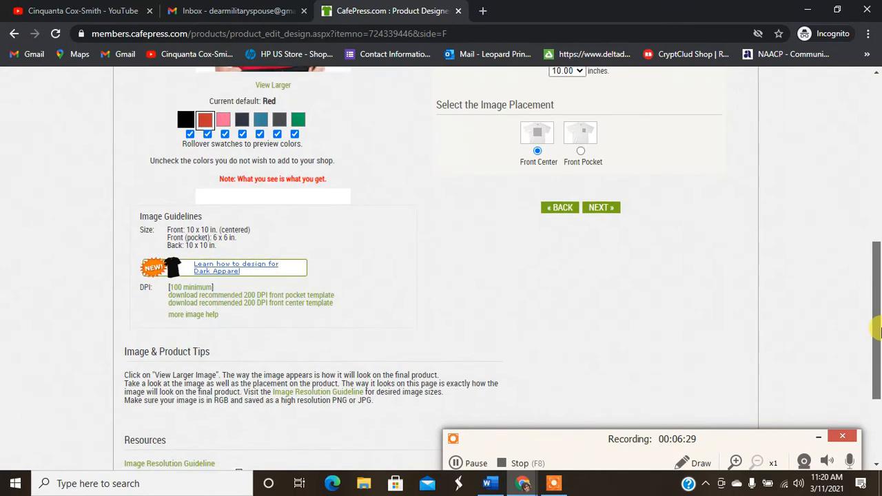
{"action": "scroll", "scroll_direction": "down", "scroll_amount": 3}
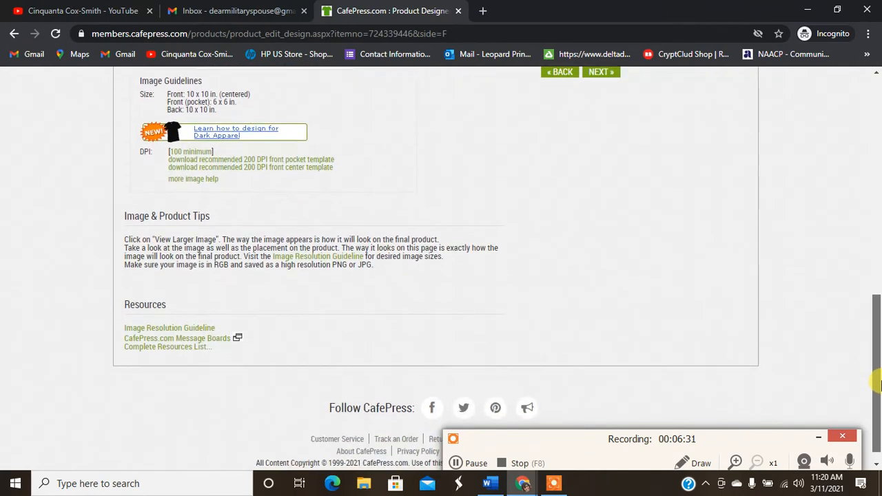
{"action": "scroll", "scroll_direction": "up", "scroll_amount": 3}
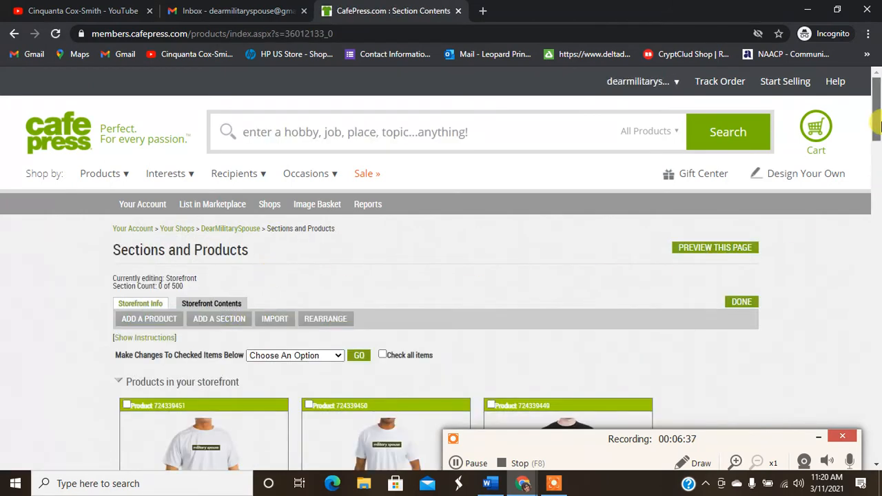
Finish the Sections and Products list with DONE and look over the Manage Your Shop page
{"action": "scroll", "scroll_direction": "down", "scroll_amount": 3}
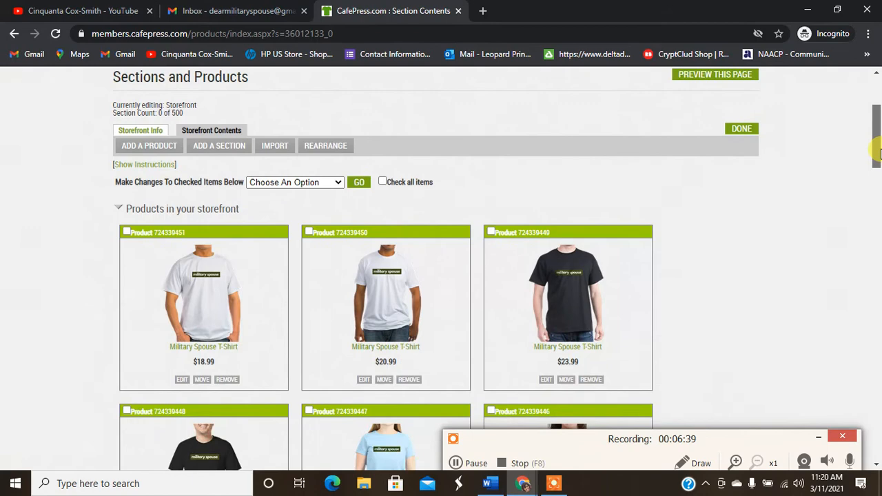
{"action": "scroll", "scroll_direction": "up", "scroll_amount": 3}
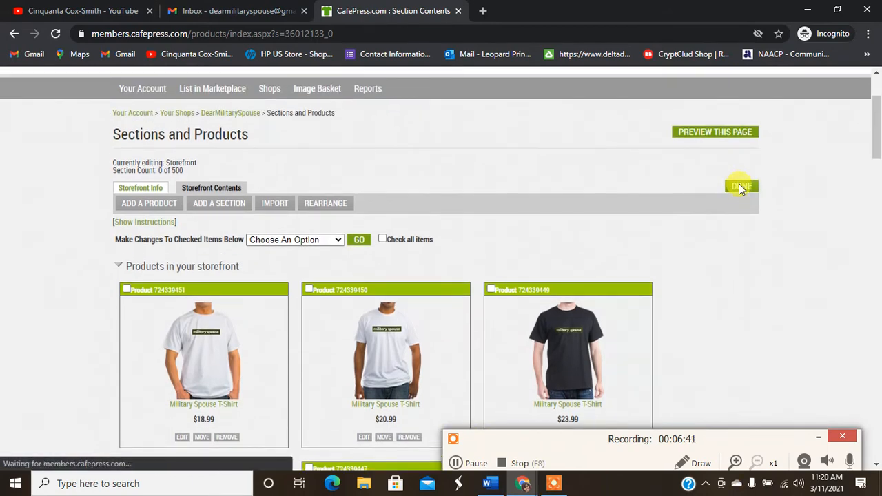
{"action": "left_click", "coordinate": [741, 186]}
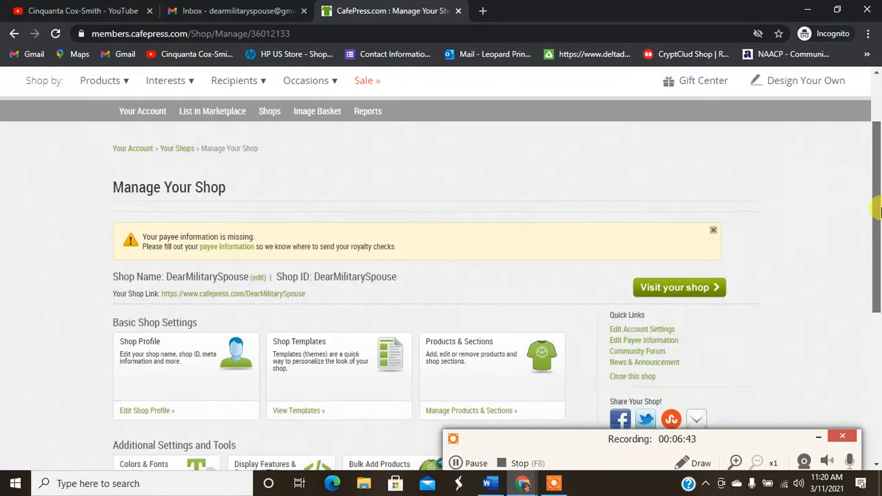
{"action": "scroll", "scroll_direction": "down", "scroll_amount": 3}
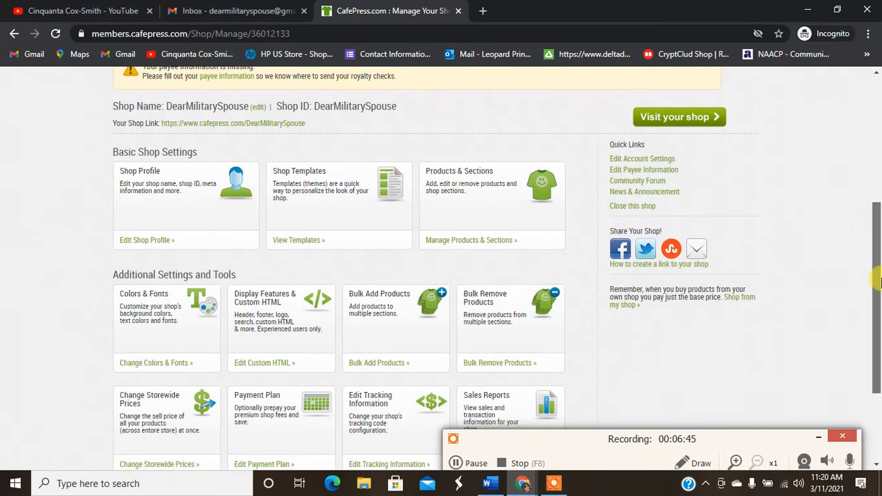
{"action": "scroll", "scroll_direction": "down", "scroll_amount": 3}
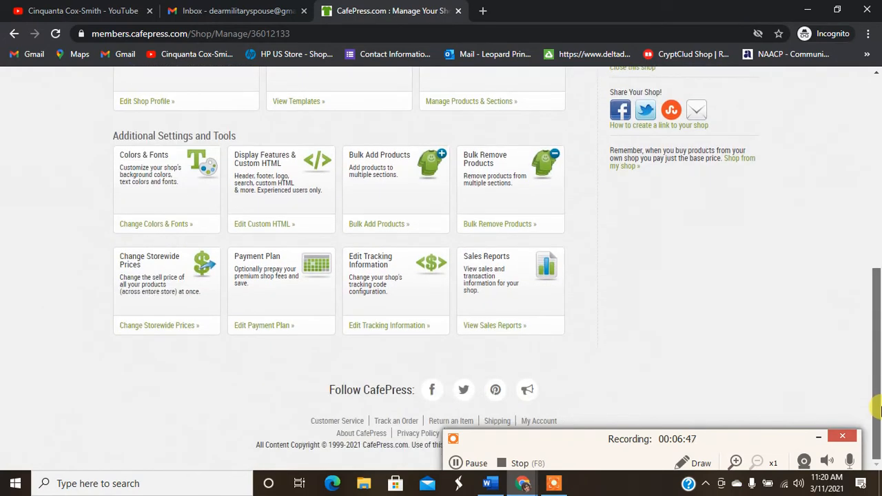
{"action": "scroll", "scroll_direction": "up", "scroll_amount": 3}
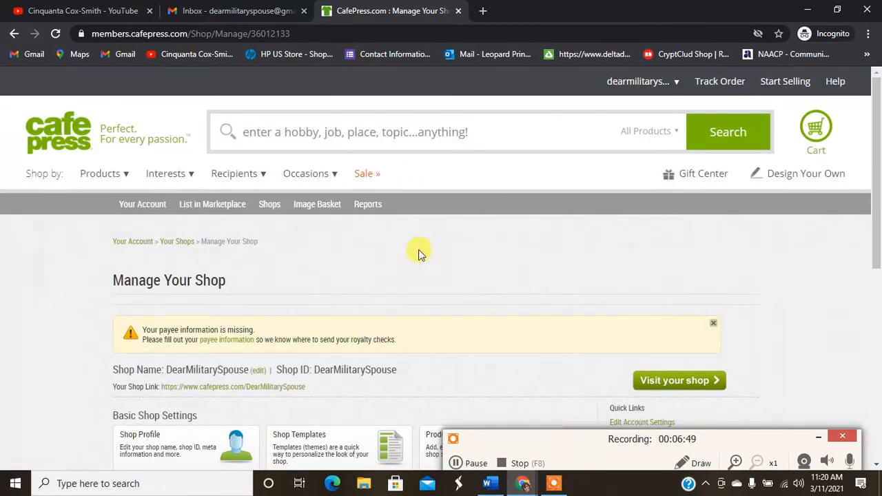
{"action": "mouse_move", "coordinate": [679, 381]}
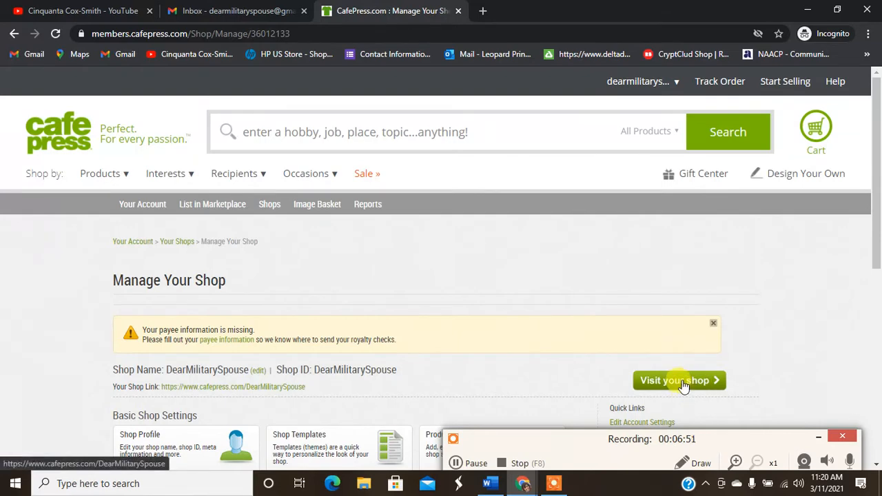
Visit the live DearMilitarySpouse shop in a new tab and browse its full product catalogue
{"action": "left_click", "coordinate": [678, 381]}
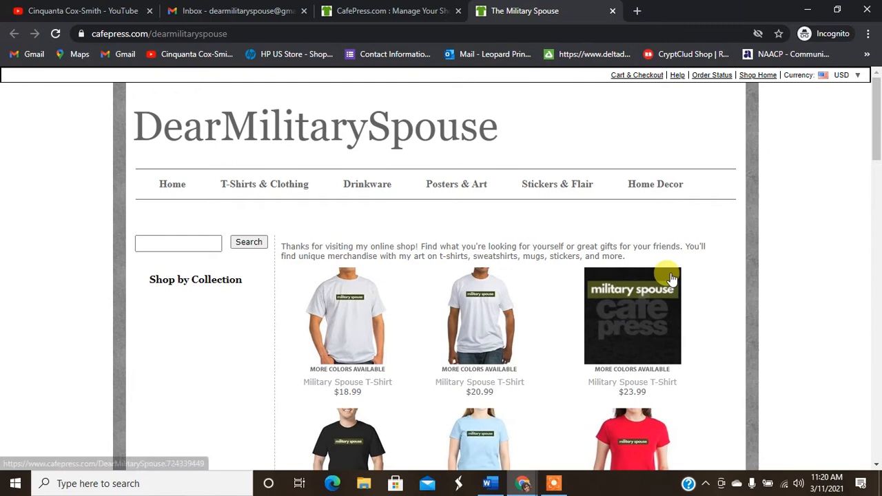
{"action": "scroll", "scroll_direction": "down", "scroll_amount": 3}
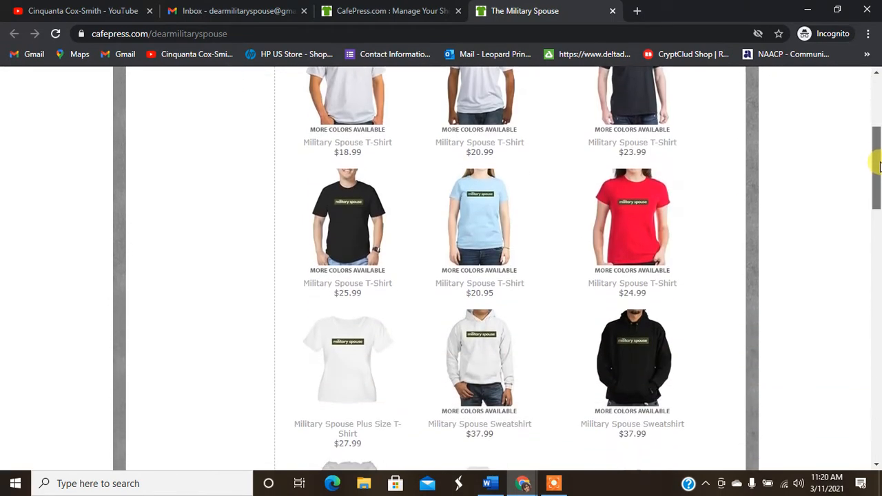
{"action": "scroll", "scroll_direction": "down", "scroll_amount": 3}
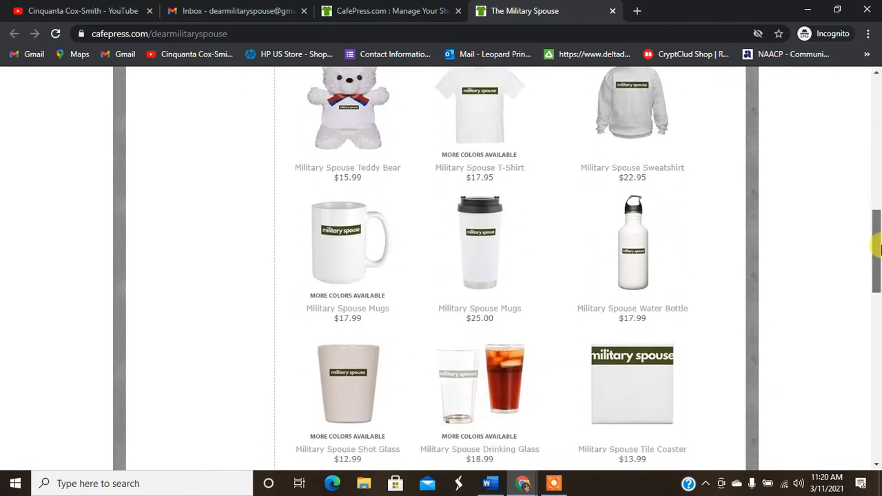
{"action": "scroll", "scroll_direction": "down", "scroll_amount": 3}
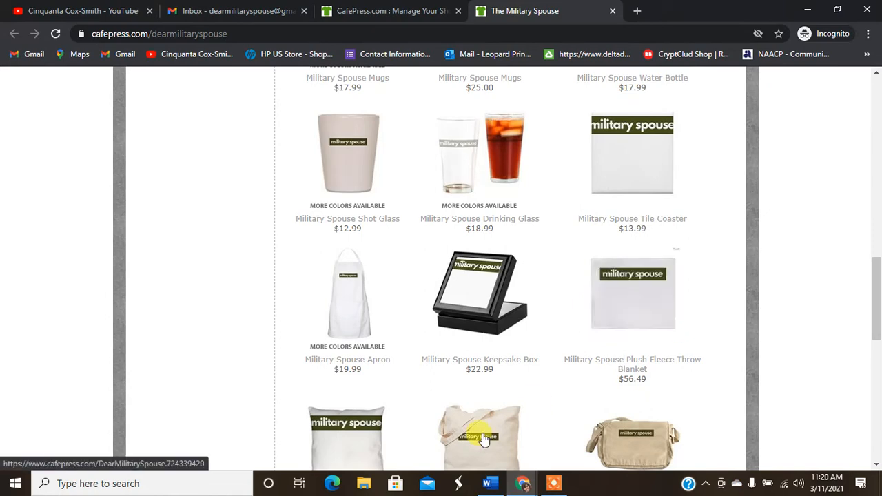
{"action": "scroll", "scroll_direction": "down", "scroll_amount": 3}
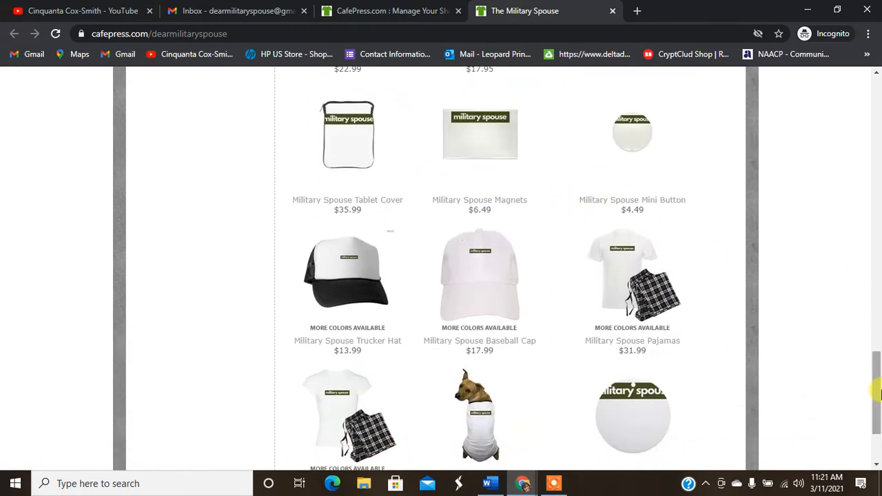
{"action": "scroll", "scroll_direction": "up", "scroll_amount": 3}
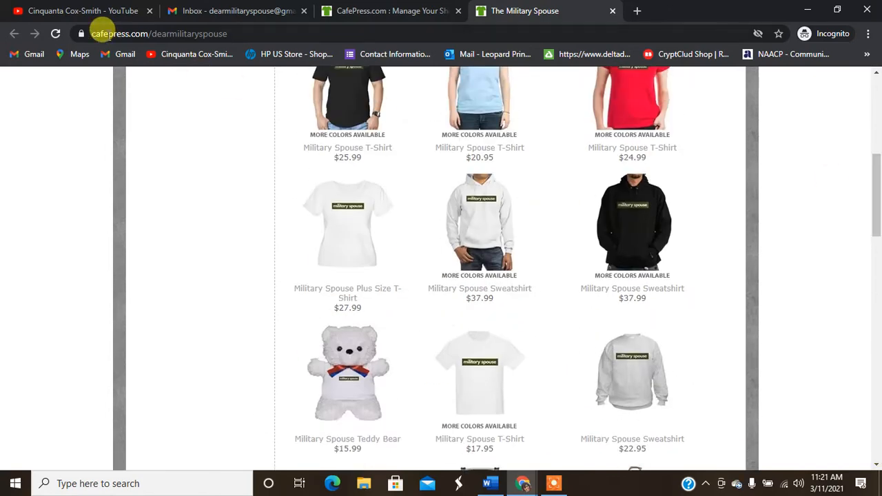
Look over the storefront once more, then switch back to the Manage Your Shop tab
{"action": "left_click", "coordinate": [54, 33]}
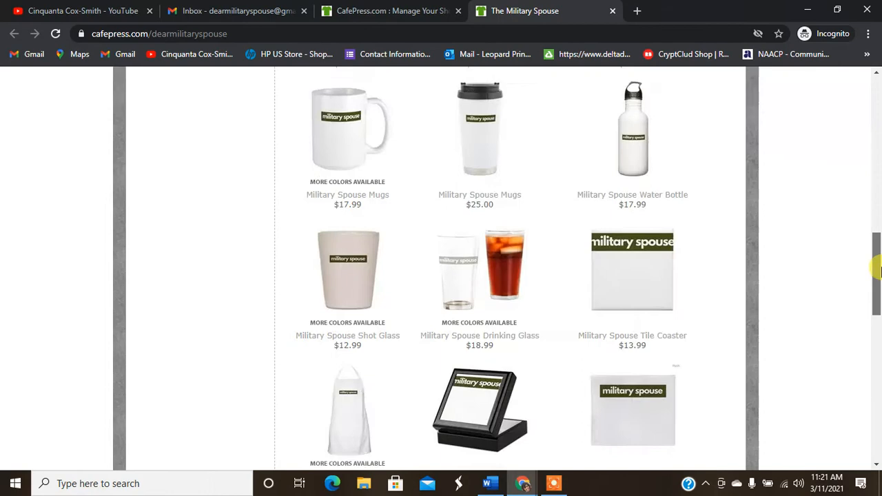
{"action": "scroll", "scroll_direction": "down", "scroll_amount": 3}
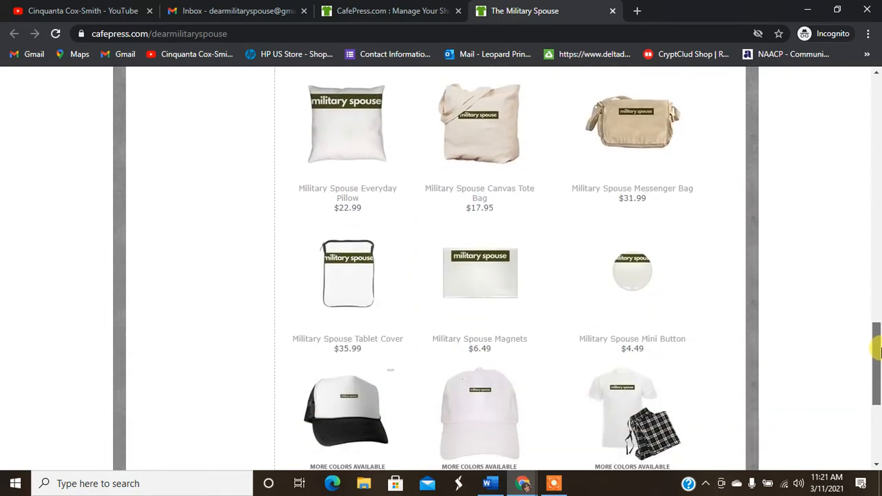
{"action": "scroll", "scroll_direction": "up", "scroll_amount": 3}
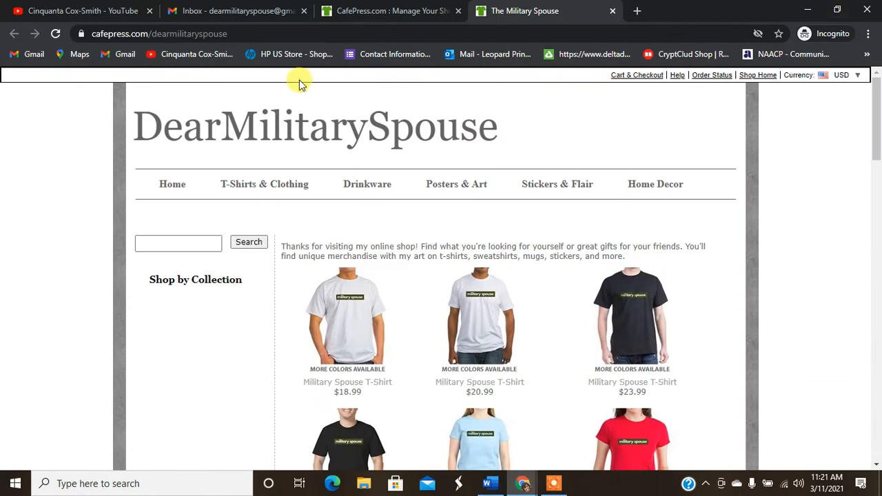
{"action": "left_click", "coordinate": [390, 10]}
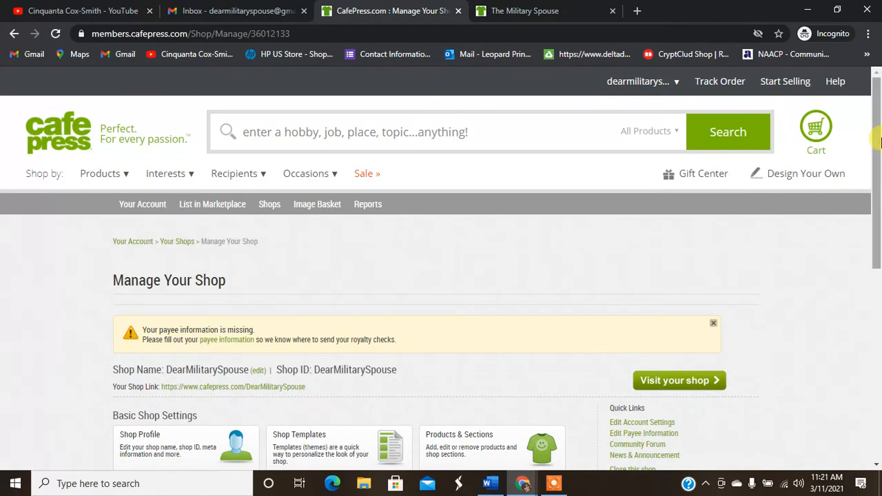
Open Manage Products & Sections, close the live shop tab, review the products and finish with DONE
{"action": "left_click", "coordinate": [470, 280]}
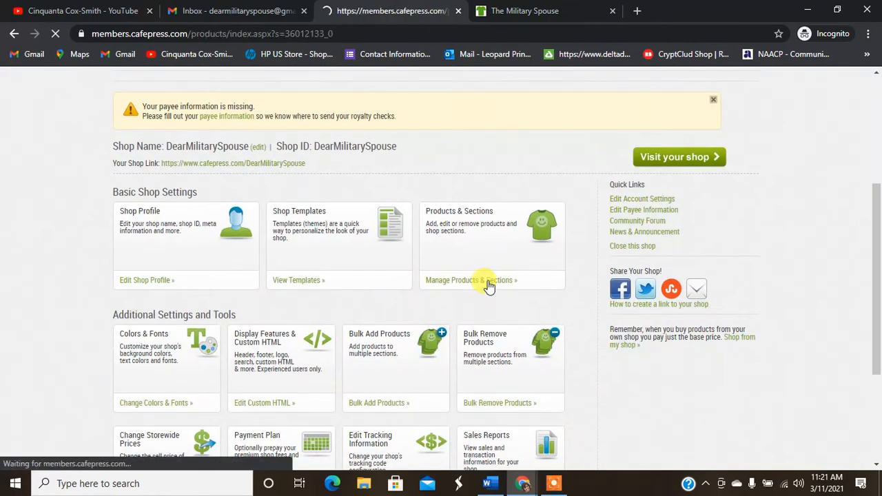
{"action": "left_click", "coordinate": [471, 280]}
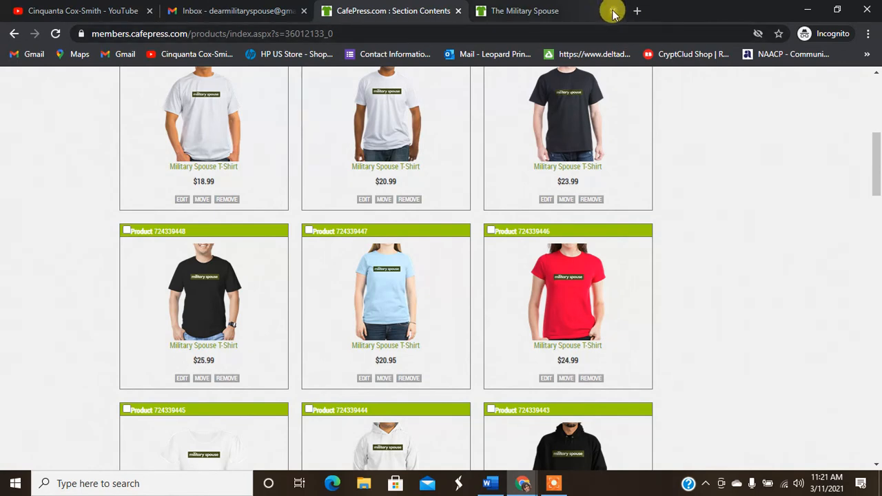
{"action": "scroll", "scroll_direction": "down", "scroll_amount": 3}
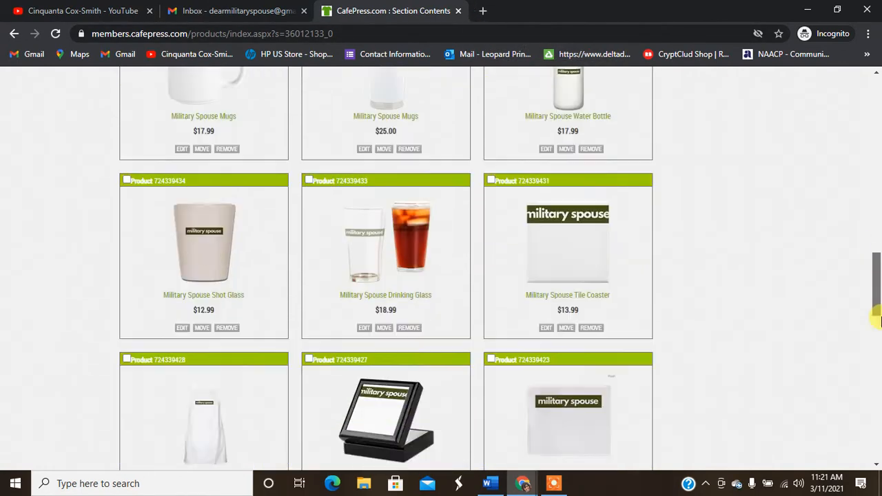
{"action": "scroll", "scroll_direction": "down", "scroll_amount": 3}
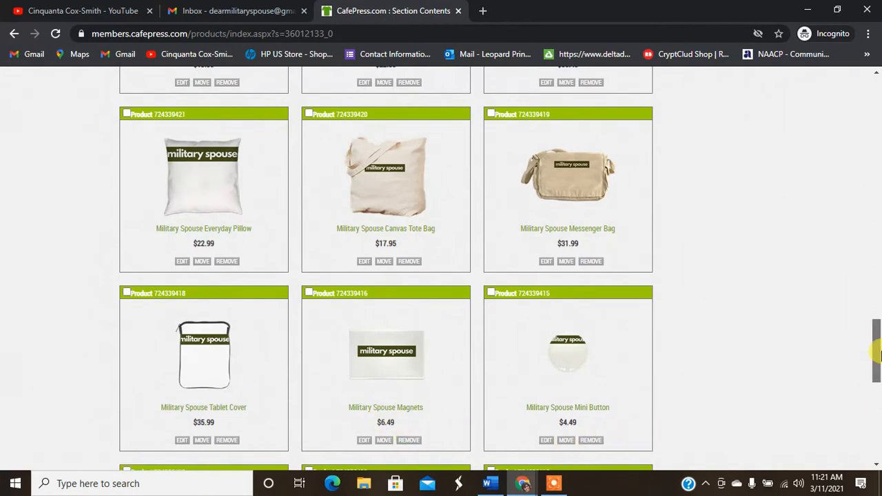
{"action": "scroll", "scroll_direction": "up", "scroll_amount": 3}
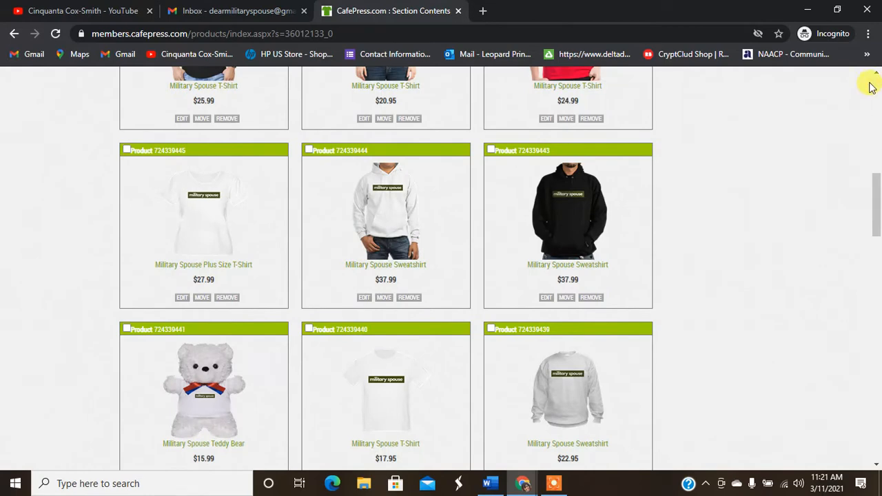
{"action": "scroll", "scroll_direction": "up", "scroll_amount": 3}
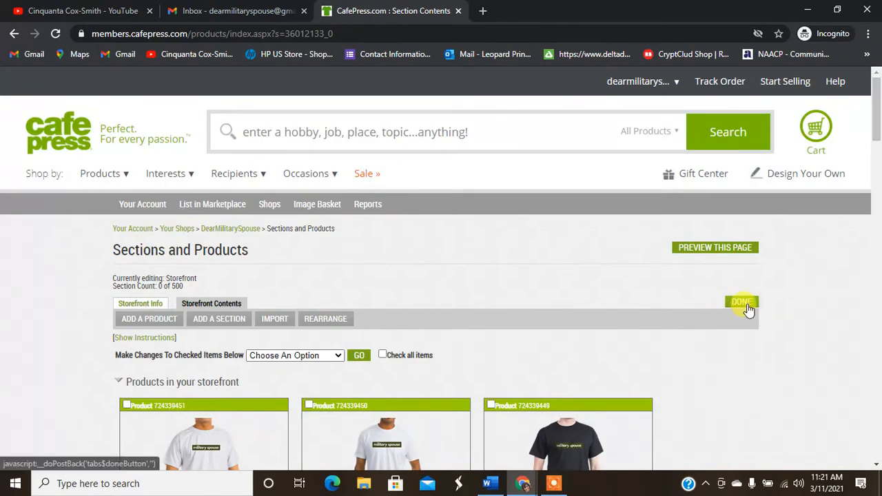
{"action": "left_click", "coordinate": [742, 302]}
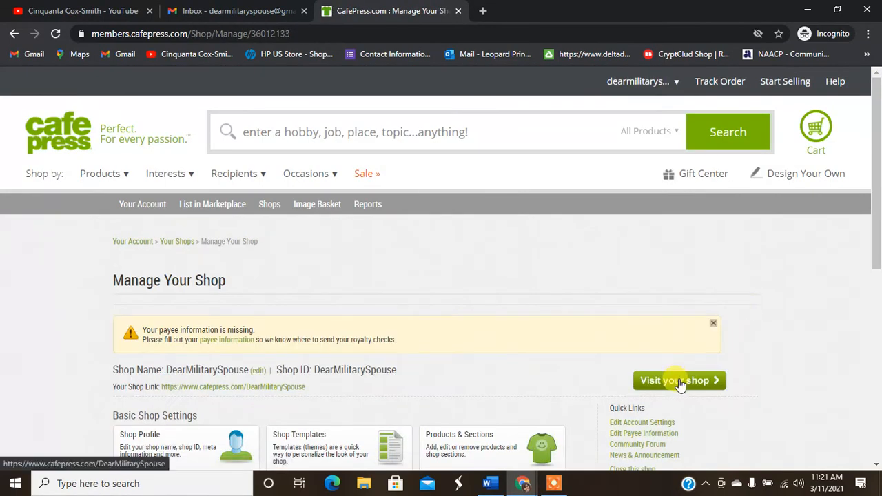
Visit the live shop's Military Spouse Magnets page, then return to the Manage Your Shop tab
{"action": "left_click", "coordinate": [677, 380]}
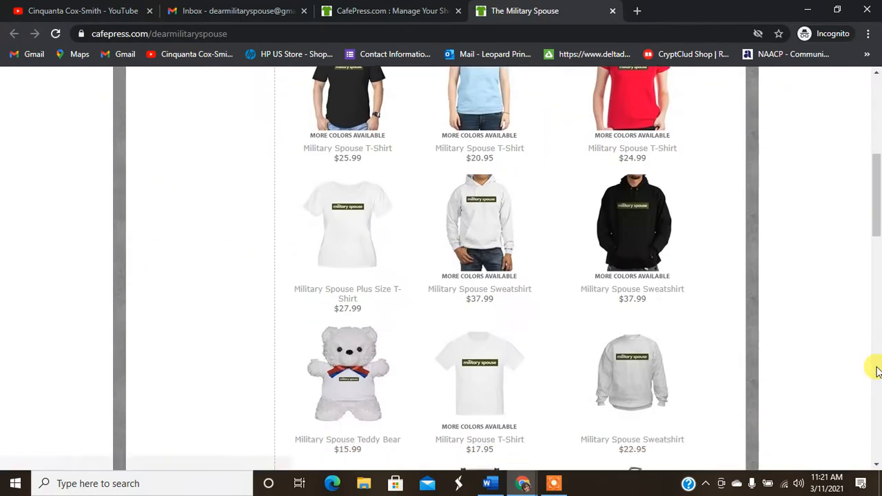
{"action": "scroll", "scroll_direction": "down", "scroll_amount": 3}
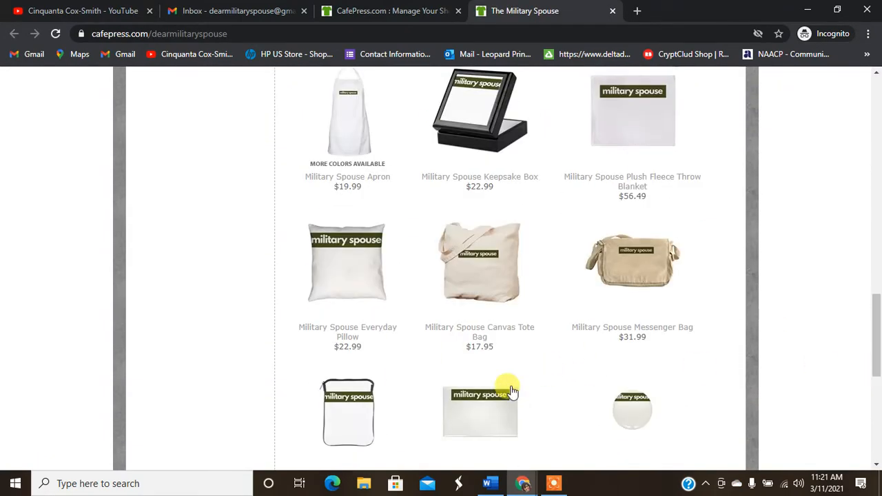
{"action": "left_click", "coordinate": [480, 410]}
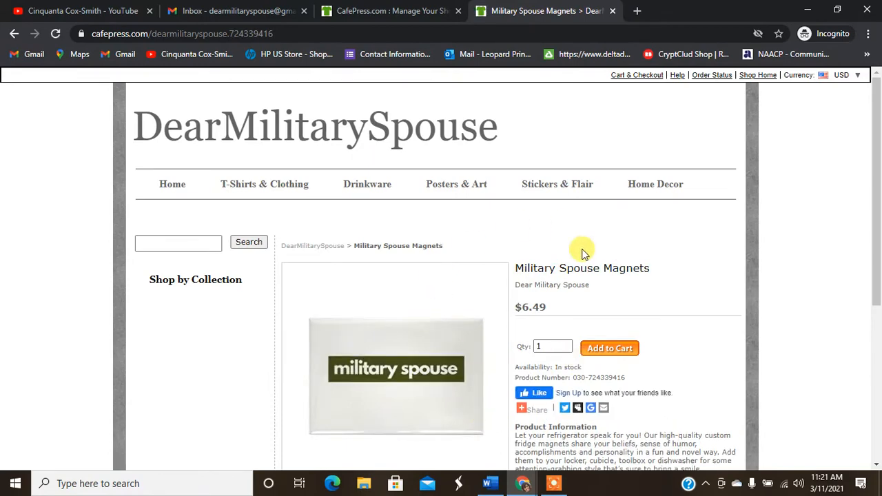
{"action": "mouse_move", "coordinate": [844, 47]}
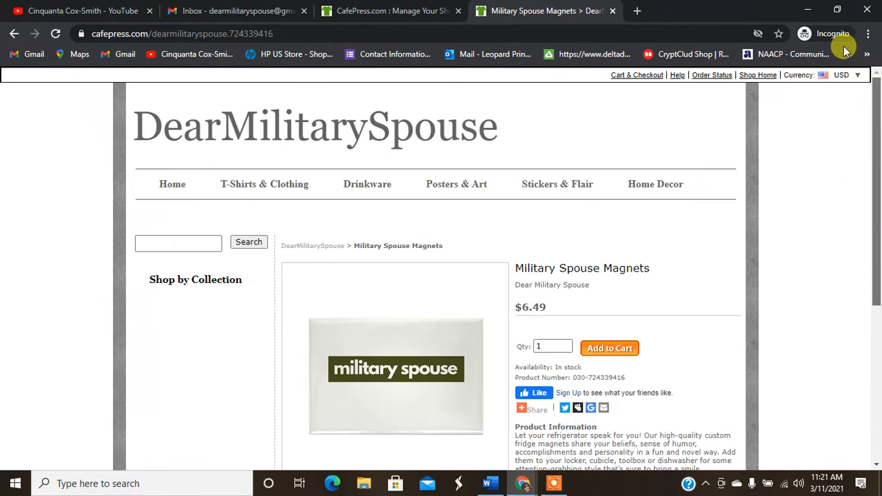
{"action": "mouse_move", "coordinate": [489, 10]}
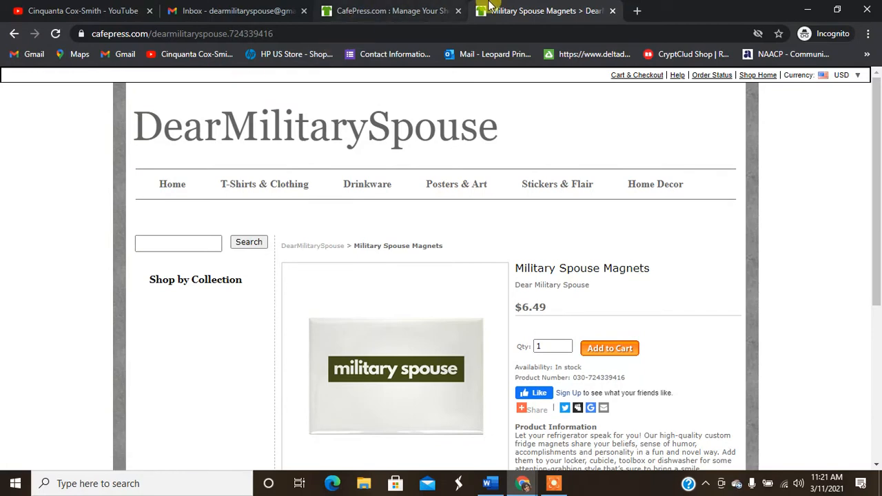
{"action": "left_click", "coordinate": [389, 10]}
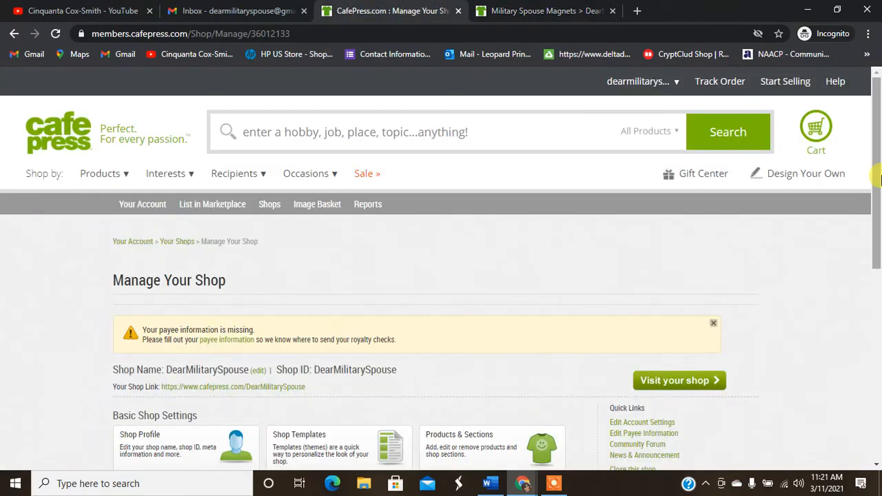
{"action": "scroll", "scroll_direction": "down", "scroll_amount": 3}
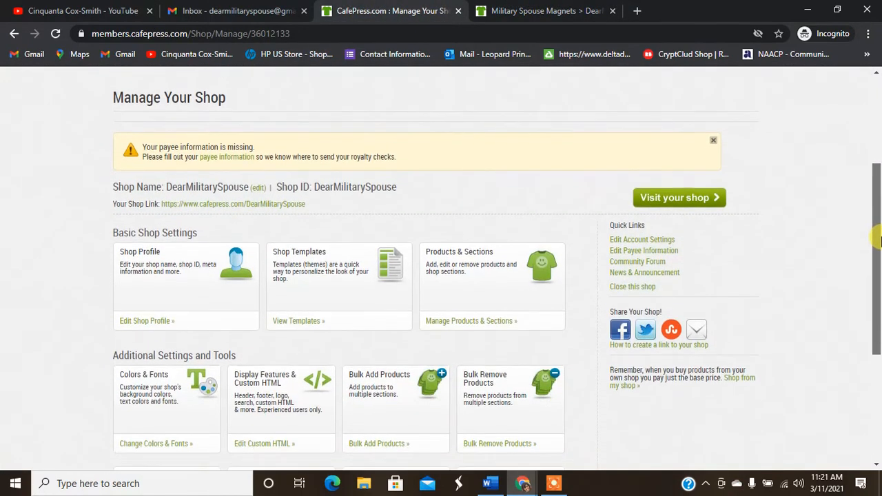
{"action": "scroll", "scroll_direction": "down", "scroll_amount": 3}
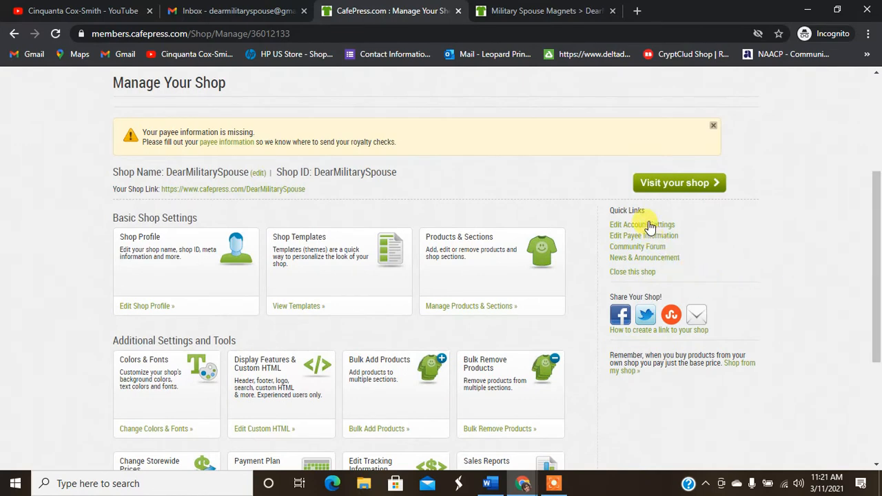
{"action": "mouse_move", "coordinate": [657, 250]}
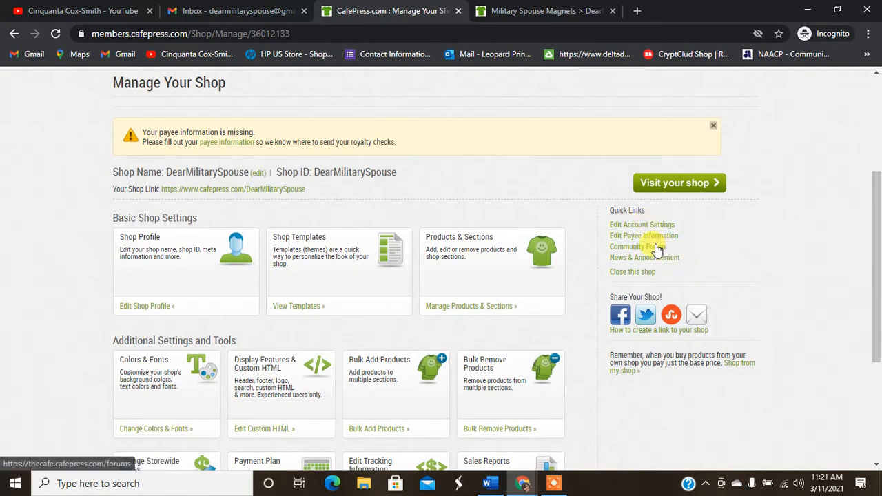
{"action": "left_click", "coordinate": [636, 247]}
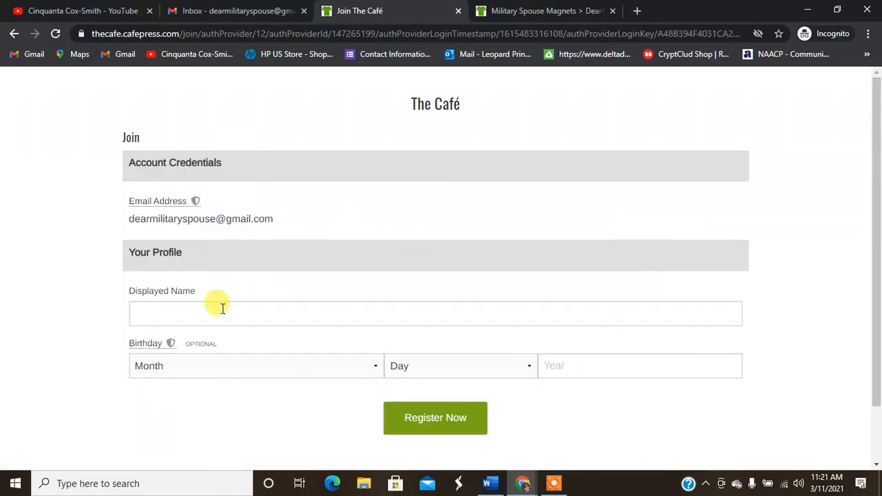
{"action": "mouse_move", "coordinate": [867, 267]}
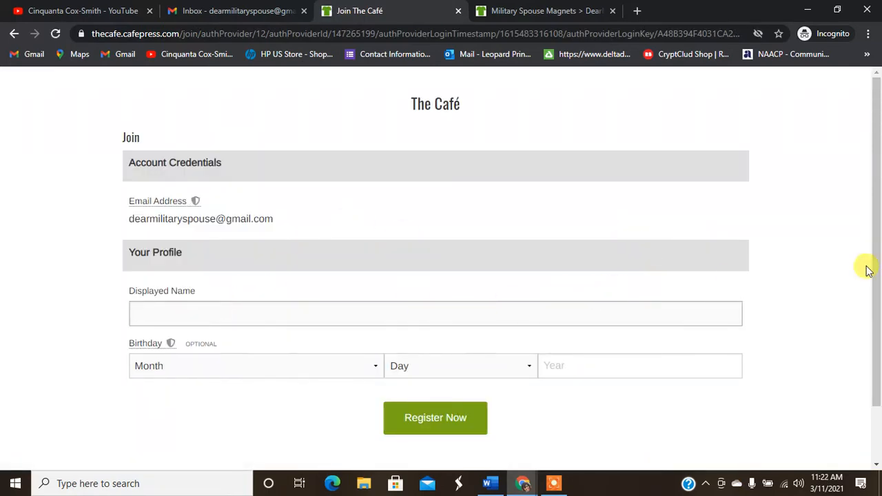
{"action": "left_click", "coordinate": [435, 314]}
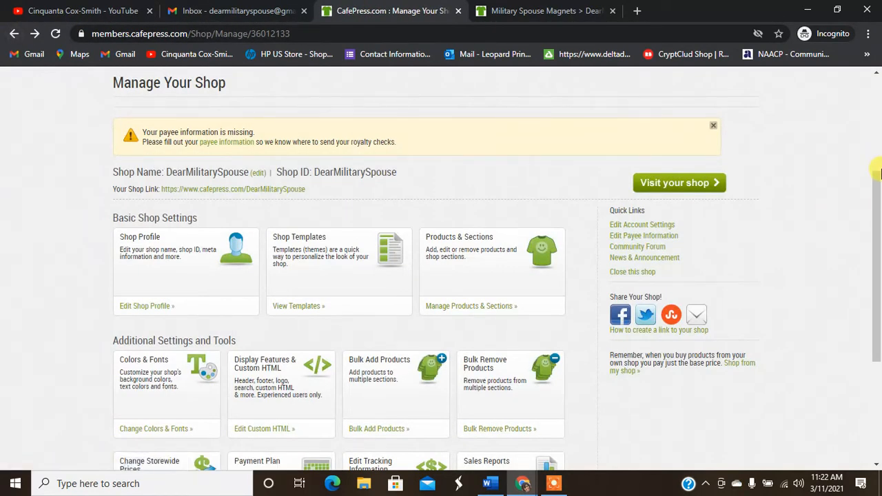
Browse Manage Your Shop and open Bulk Add Products under Additional Settings and Tools
{"action": "scroll", "scroll_direction": "down", "scroll_amount": 3}
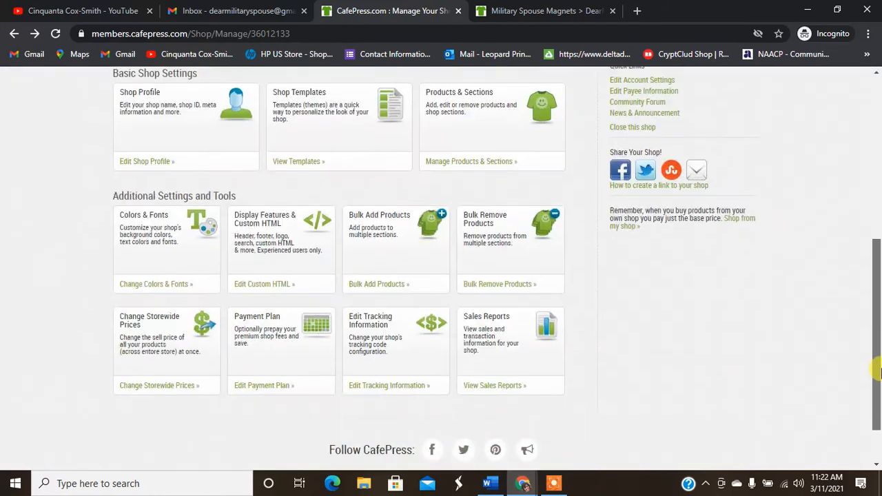
{"action": "scroll", "scroll_direction": "down", "scroll_amount": 3}
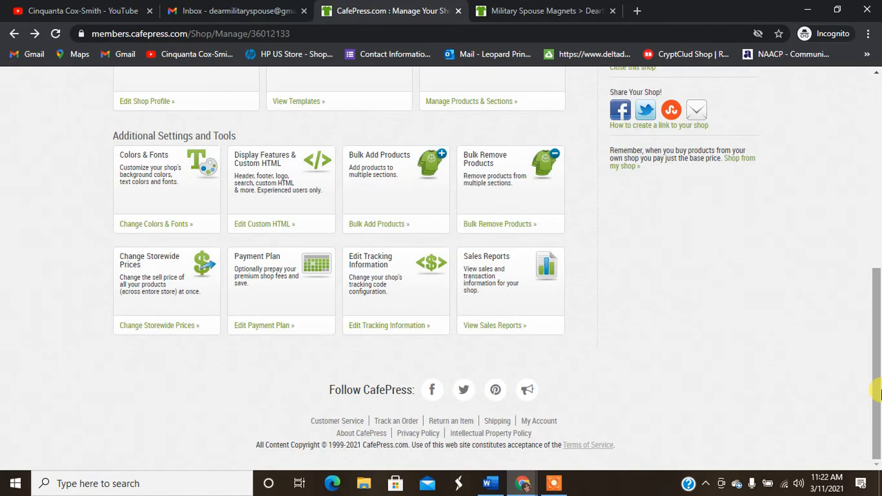
{"action": "scroll", "scroll_direction": "up", "scroll_amount": 3}
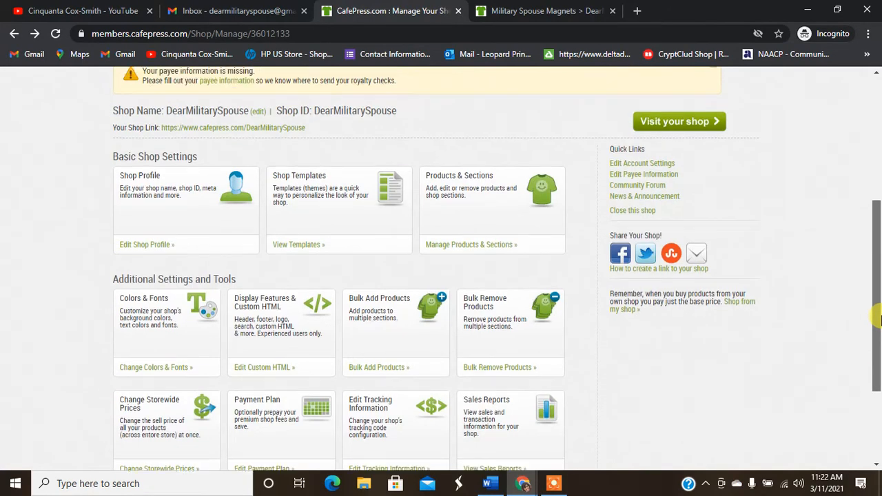
{"action": "scroll", "scroll_direction": "up", "scroll_amount": 3}
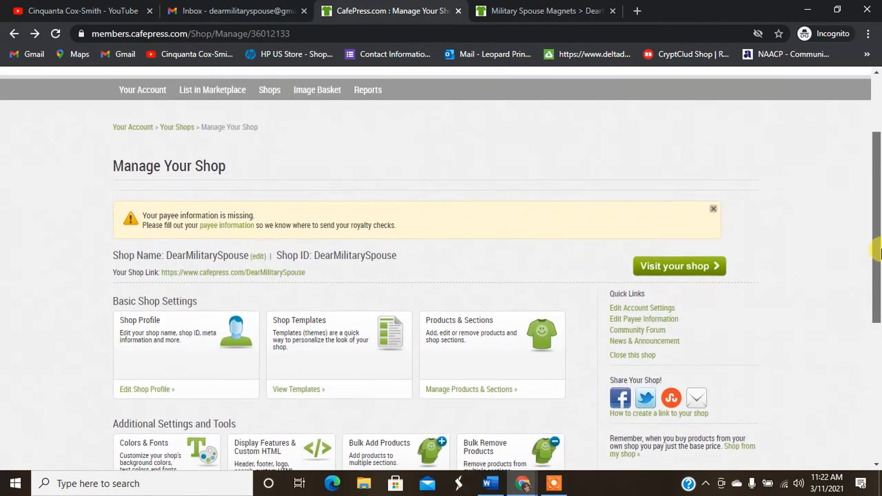
{"action": "scroll", "scroll_direction": "up", "scroll_amount": 3}
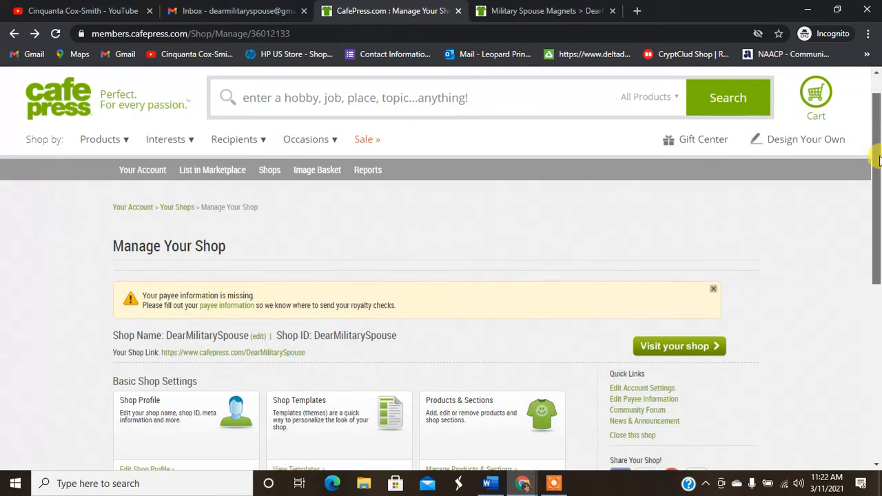
{"action": "scroll", "scroll_direction": "down", "scroll_amount": 3}
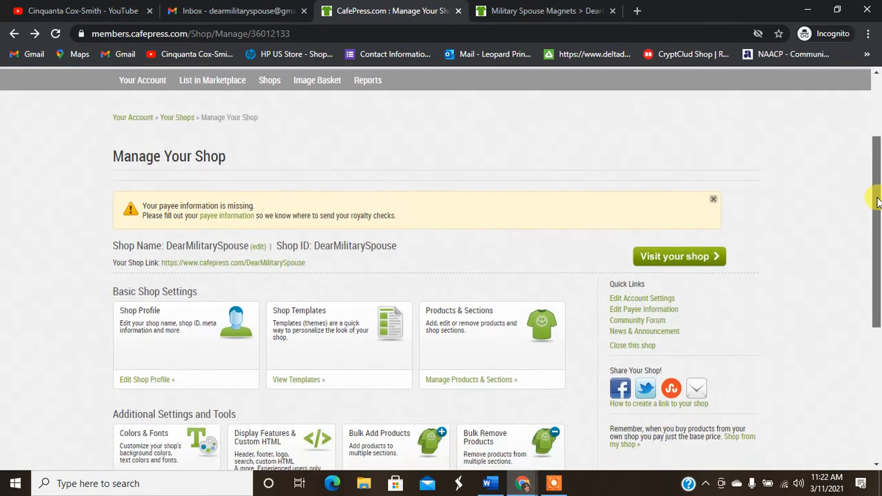
{"action": "scroll", "scroll_direction": "down", "scroll_amount": 3}
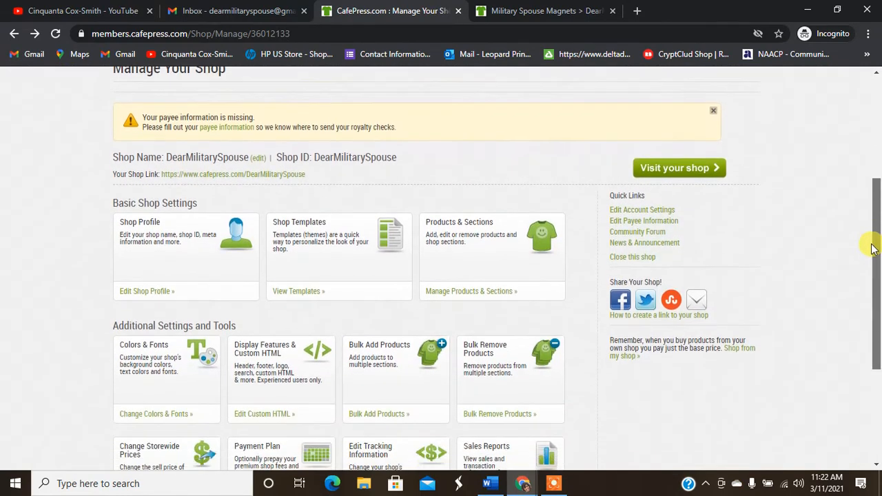
{"action": "scroll", "scroll_direction": "up", "scroll_amount": 3}
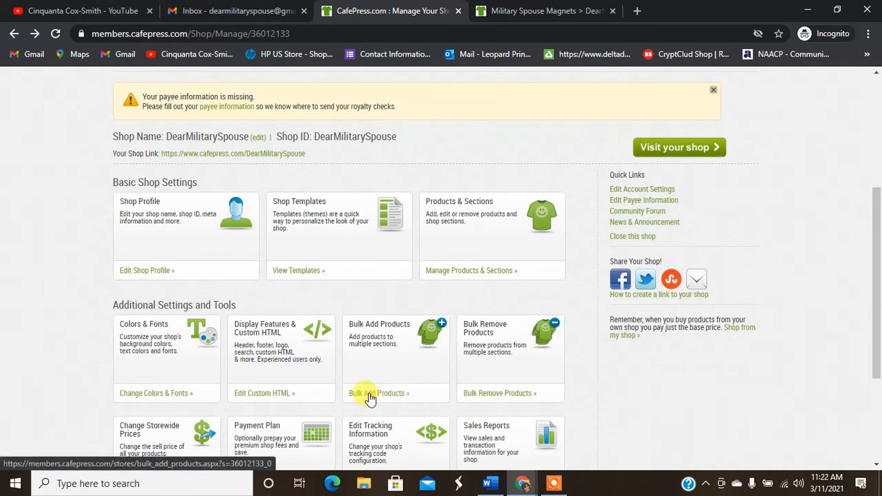
{"action": "left_click", "coordinate": [378, 393]}
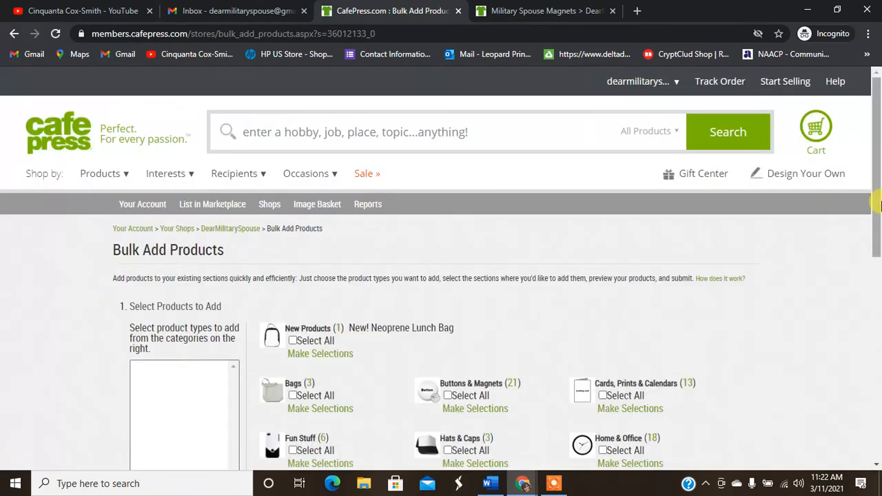
Review the Bulk Add Products categories and section options, then show the marketplace Products menu
{"action": "scroll", "scroll_direction": "down", "scroll_amount": 3}
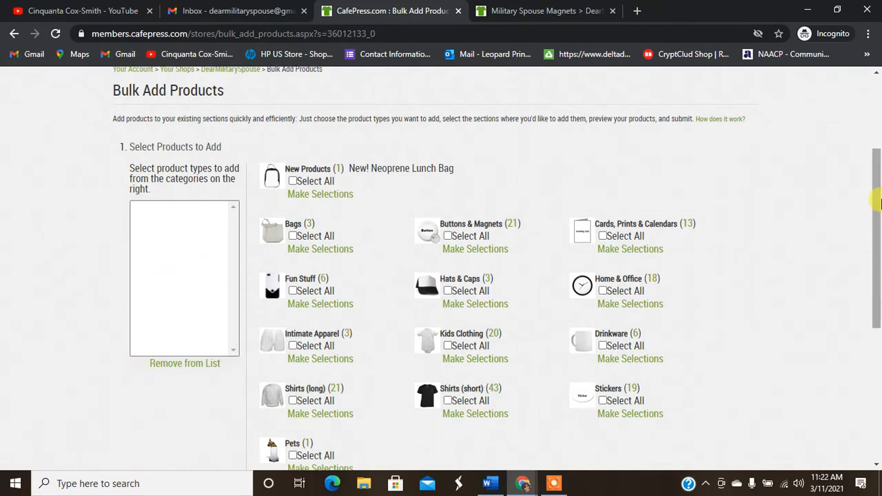
{"action": "scroll", "scroll_direction": "down", "scroll_amount": 3}
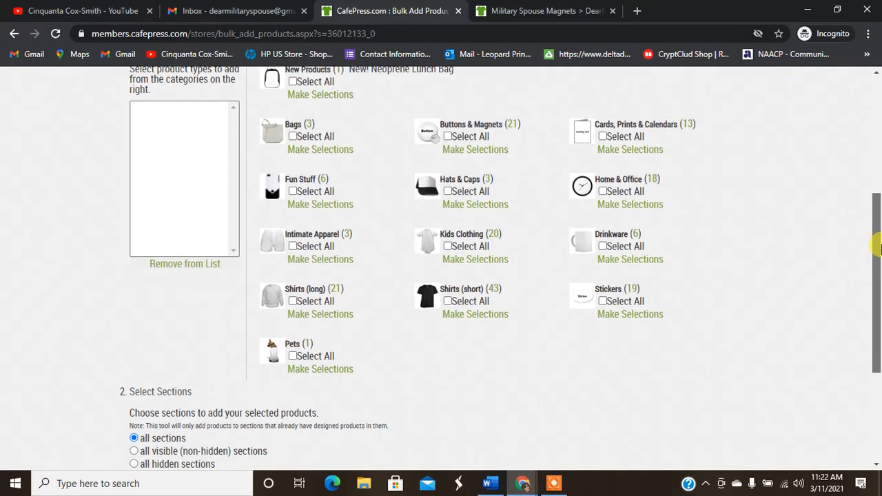
{"action": "scroll", "scroll_direction": "down", "scroll_amount": 3}
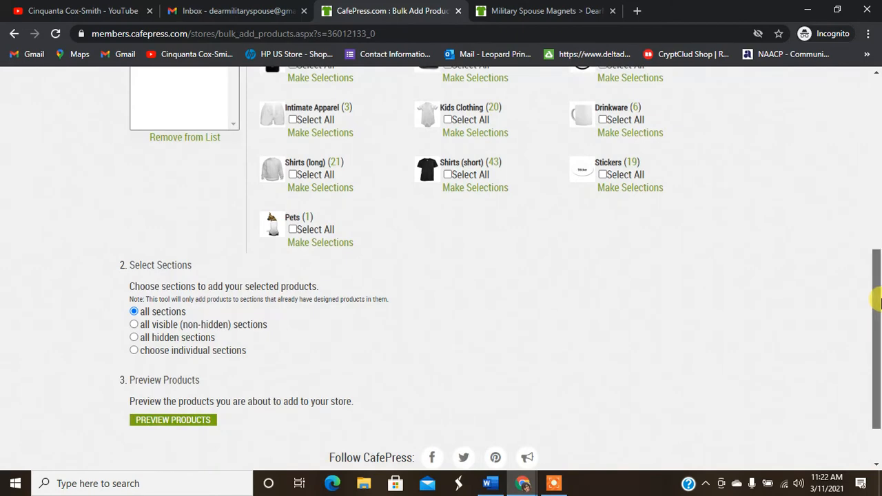
{"action": "scroll", "scroll_direction": "up", "scroll_amount": 3}
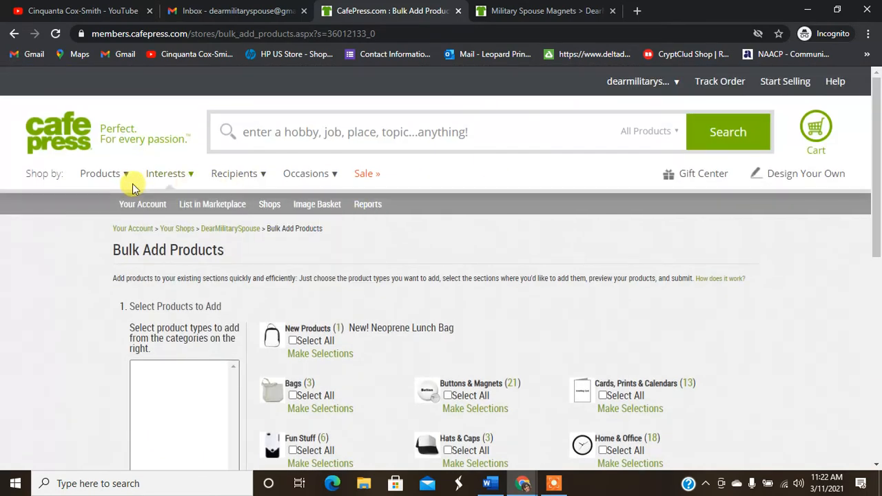
{"action": "left_click", "coordinate": [100, 173]}
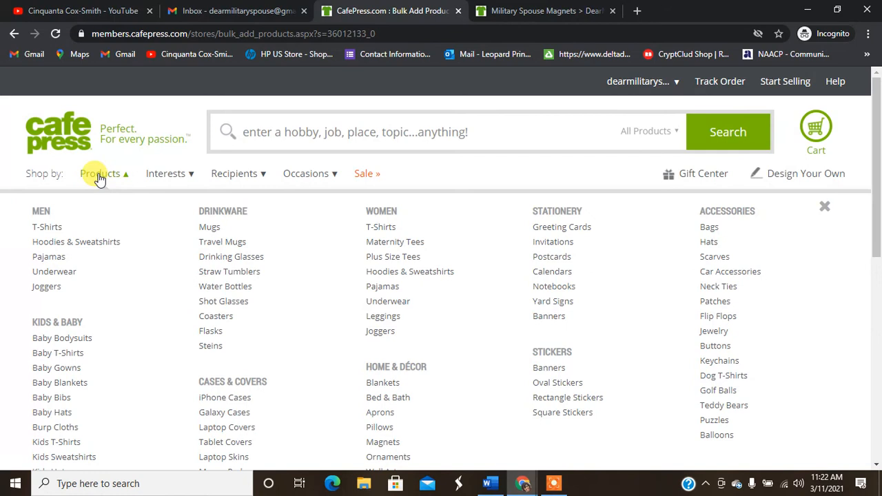
{"action": "mouse_move", "coordinate": [54, 271]}
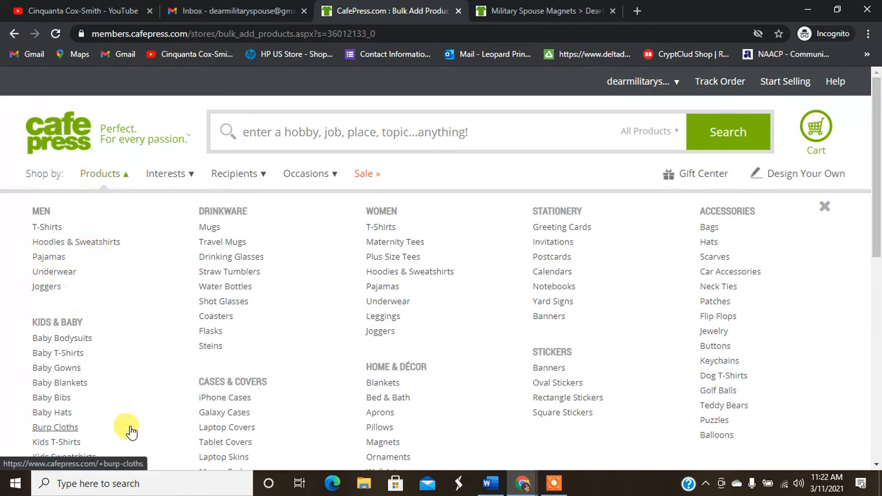
{"action": "mouse_move", "coordinate": [93, 411]}
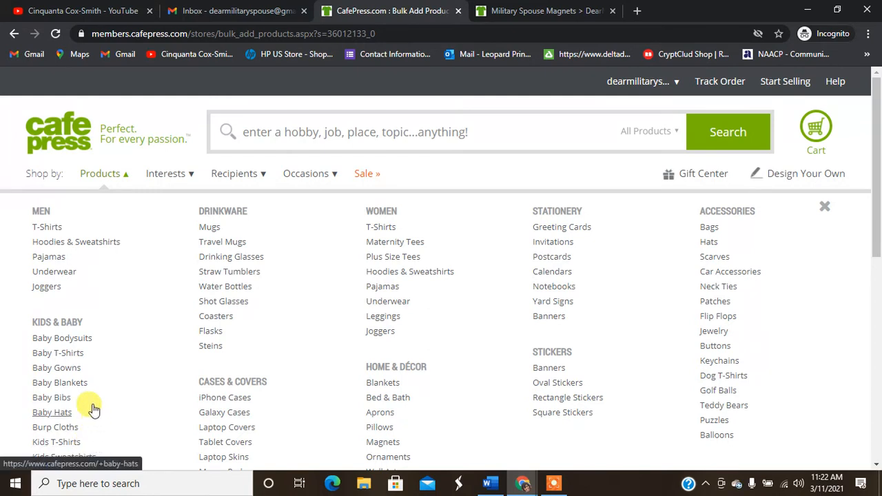
{"action": "mouse_move", "coordinate": [287, 242]}
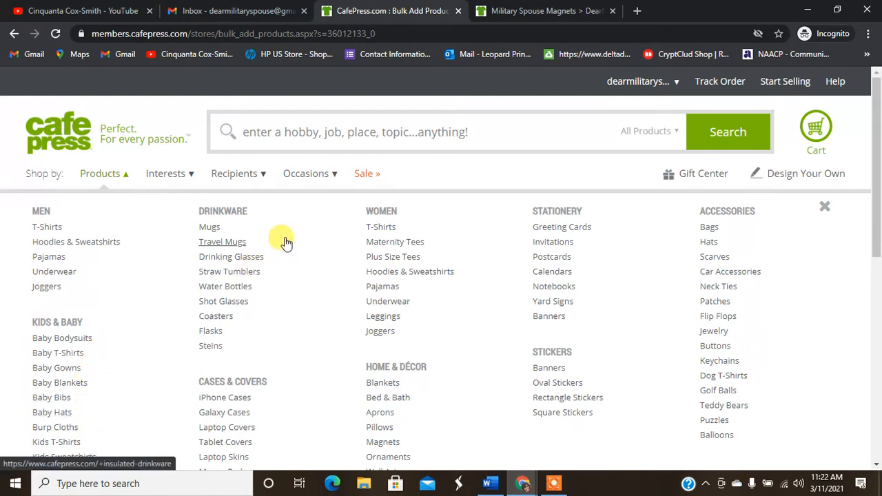
{"action": "mouse_move", "coordinate": [269, 306]}
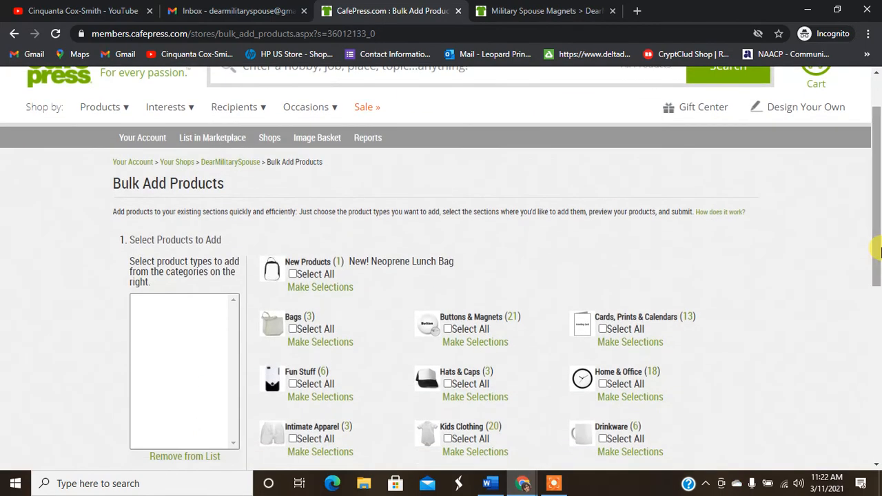
{"action": "left_click", "coordinate": [100, 107]}
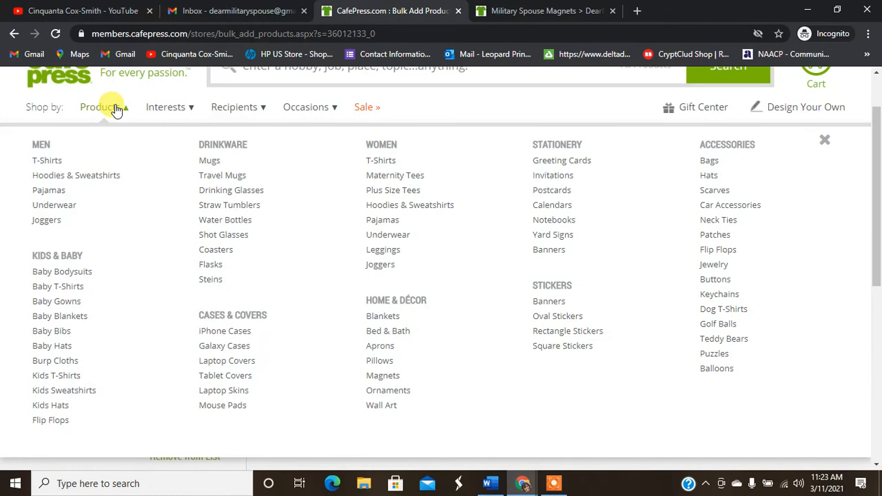
{"action": "mouse_move", "coordinate": [225, 375]}
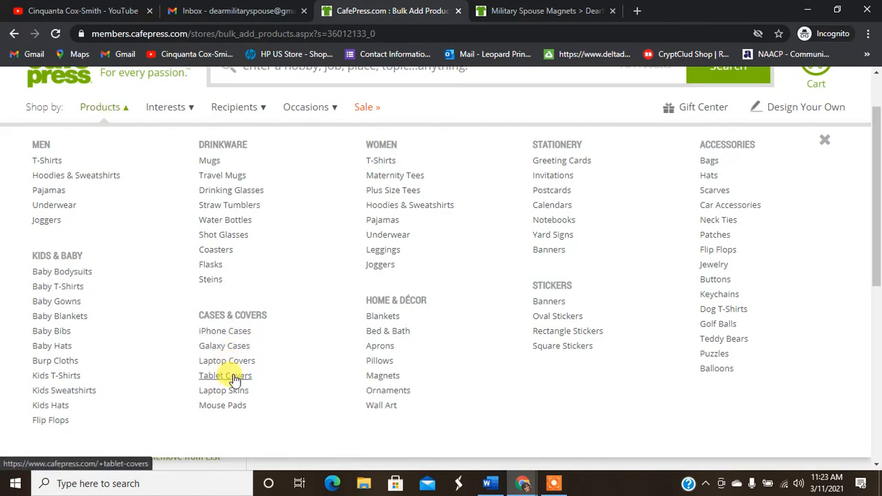
{"action": "mouse_move", "coordinate": [222, 405]}
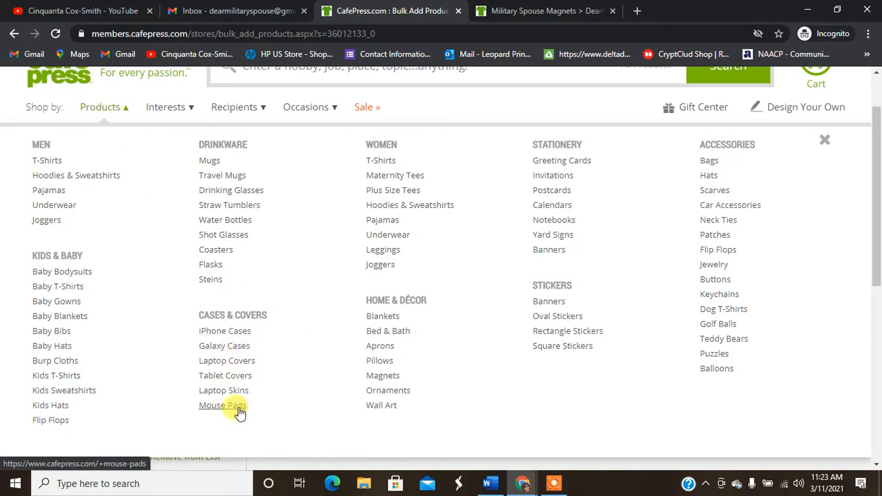
{"action": "mouse_move", "coordinate": [429, 323]}
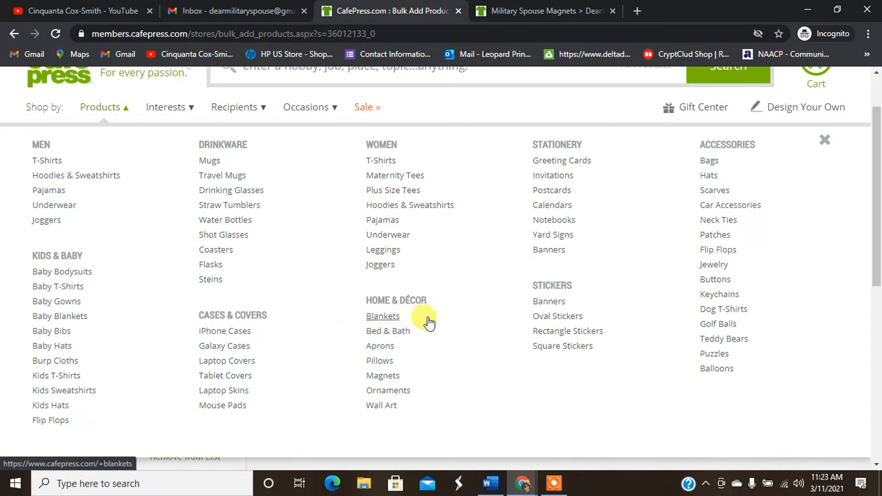
{"action": "mouse_move", "coordinate": [436, 326]}
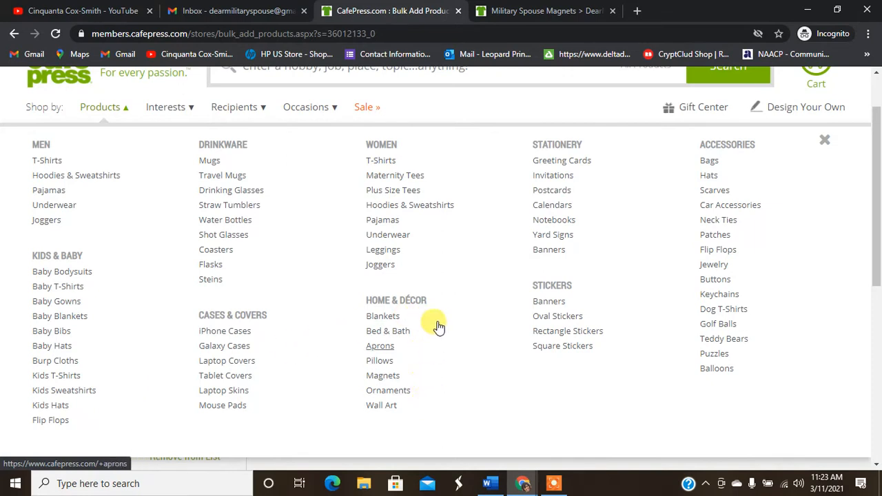
{"action": "mouse_move", "coordinate": [451, 267]}
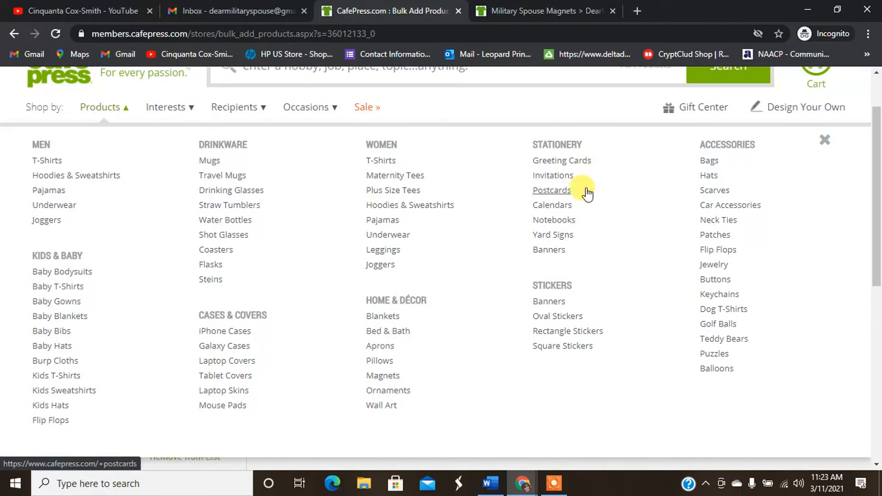
{"action": "mouse_move", "coordinate": [577, 301]}
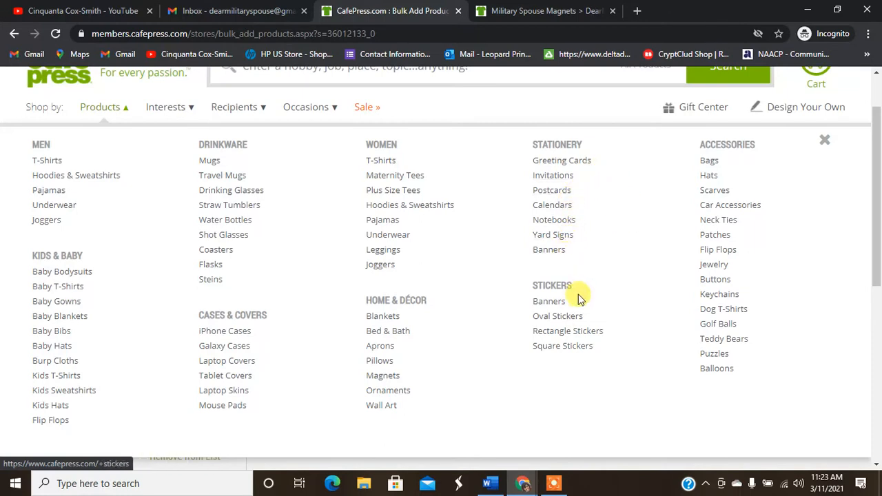
{"action": "mouse_move", "coordinate": [557, 315]}
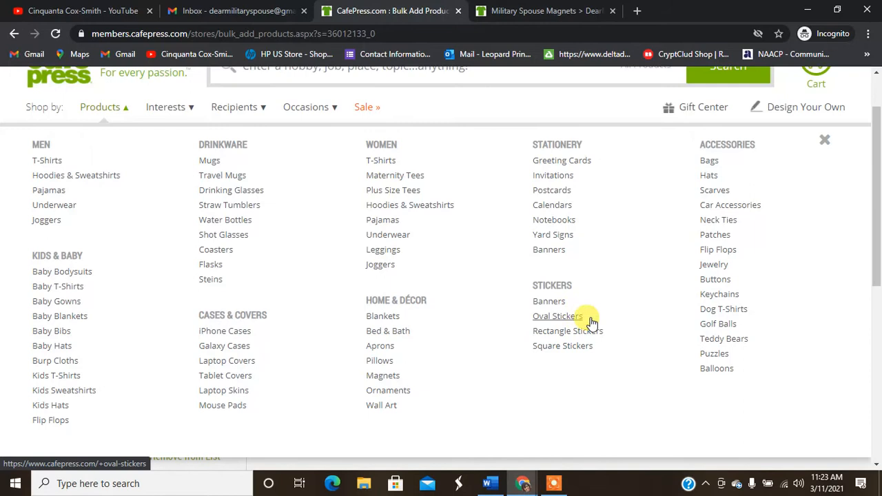
{"action": "mouse_move", "coordinate": [767, 171]}
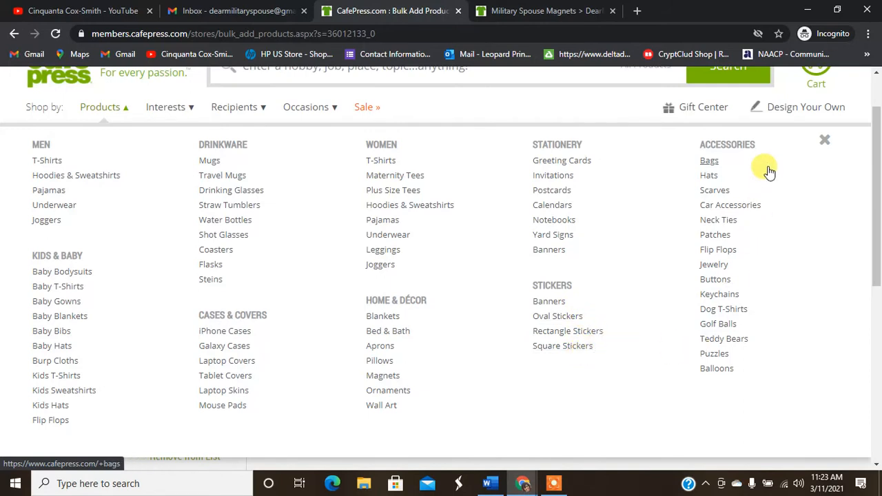
{"action": "mouse_move", "coordinate": [769, 279]}
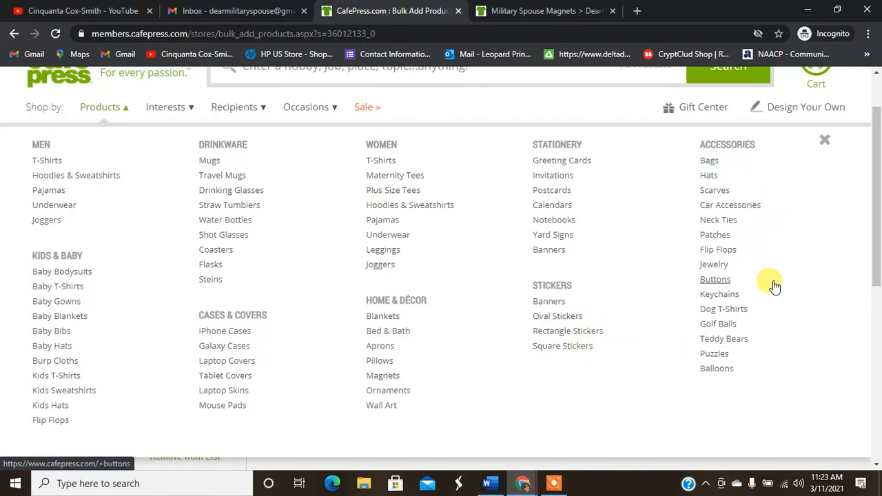
{"action": "mouse_move", "coordinate": [868, 281]}
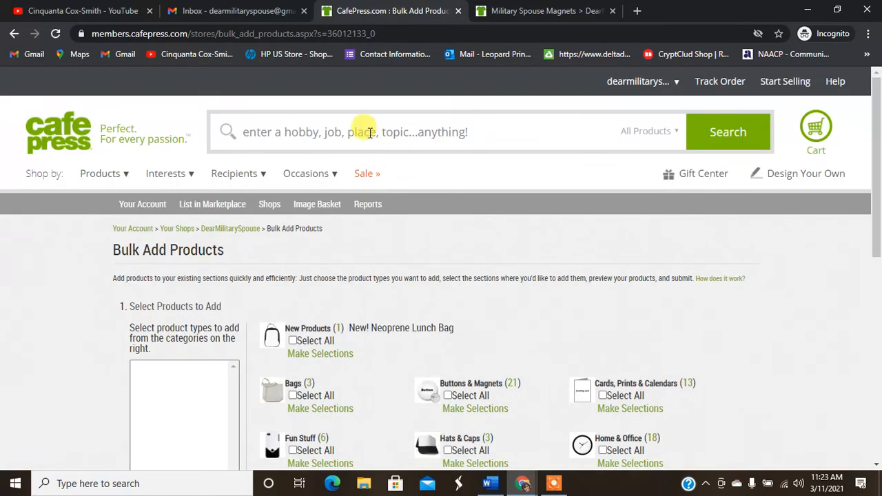
{"action": "left_click", "coordinate": [306, 173]}
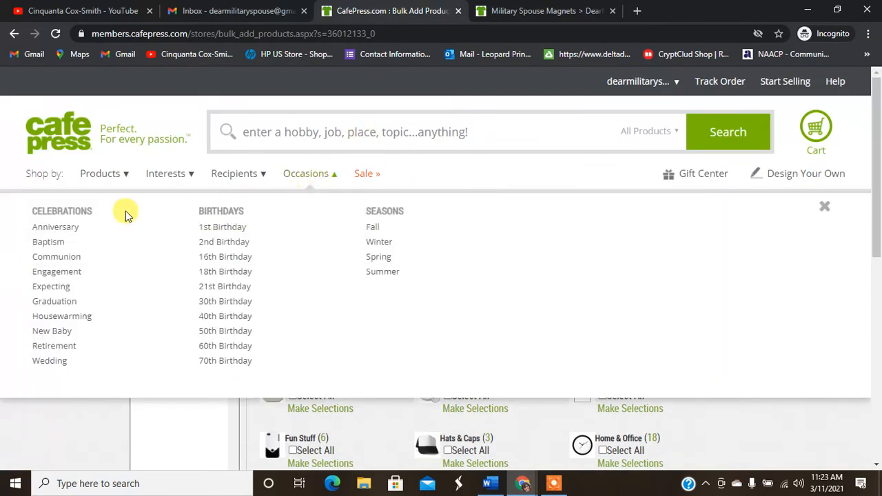
Search the marketplace for balloons, browse the 440 gift results, then search for license plates
{"action": "type", "text": "ballon"}
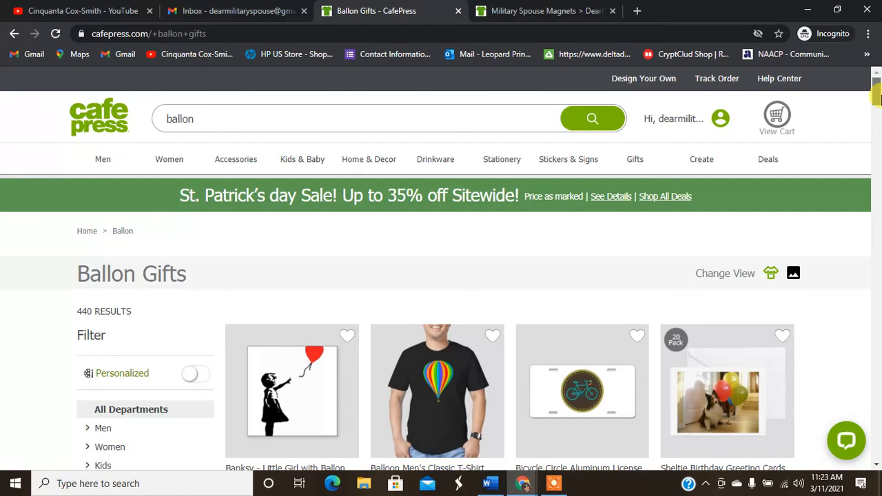
{"action": "scroll", "scroll_direction": "down", "scroll_amount": 3}
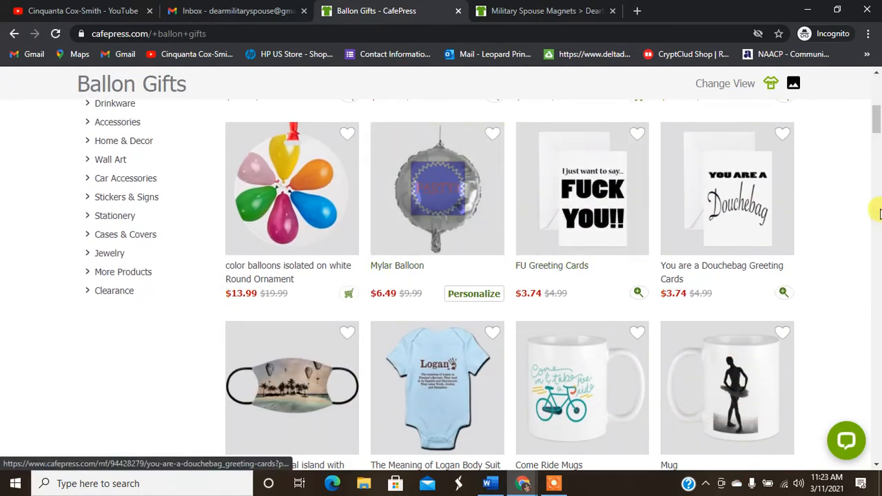
{"action": "scroll", "scroll_direction": "down", "scroll_amount": 3}
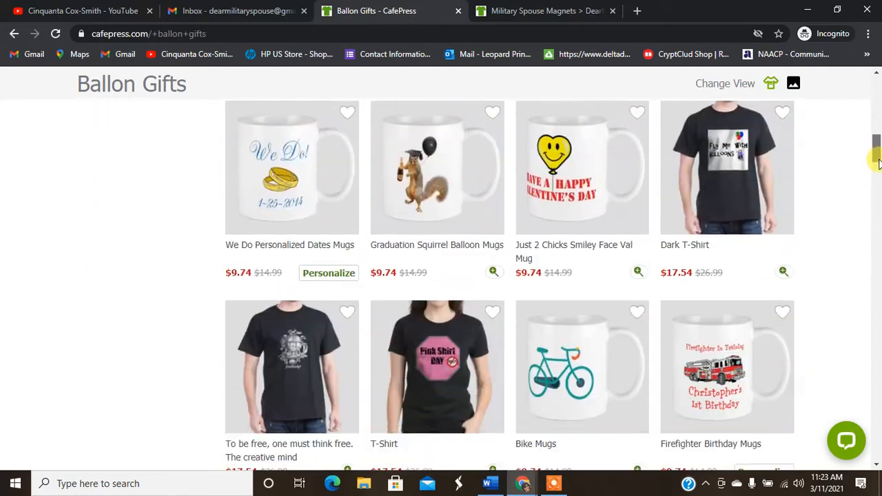
{"action": "scroll", "scroll_direction": "down", "scroll_amount": 3}
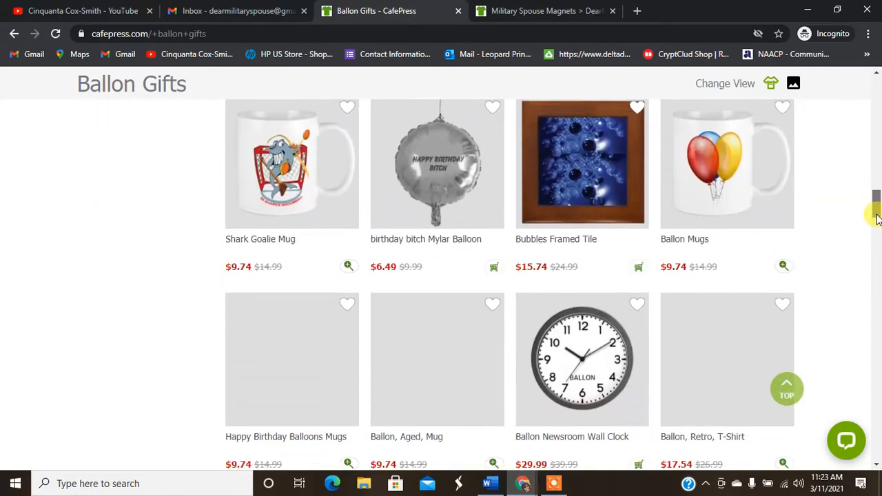
{"action": "scroll", "scroll_direction": "down", "scroll_amount": 3}
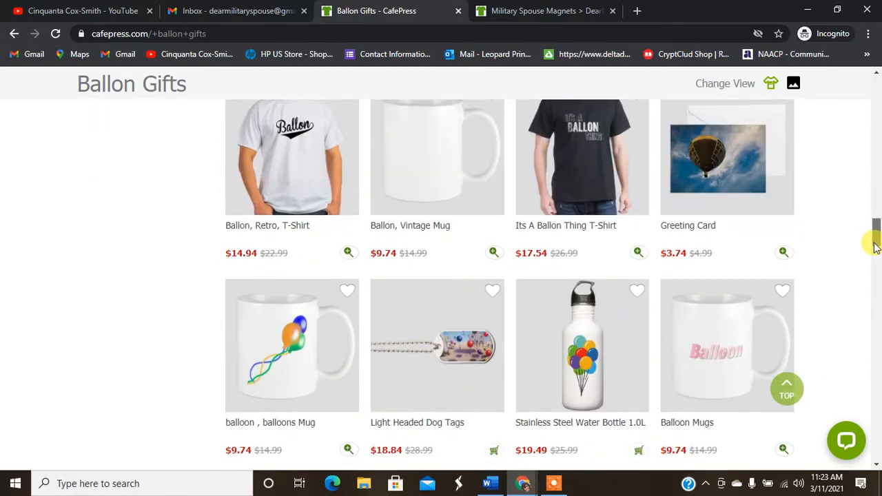
{"action": "scroll", "scroll_direction": "up", "scroll_amount": 3}
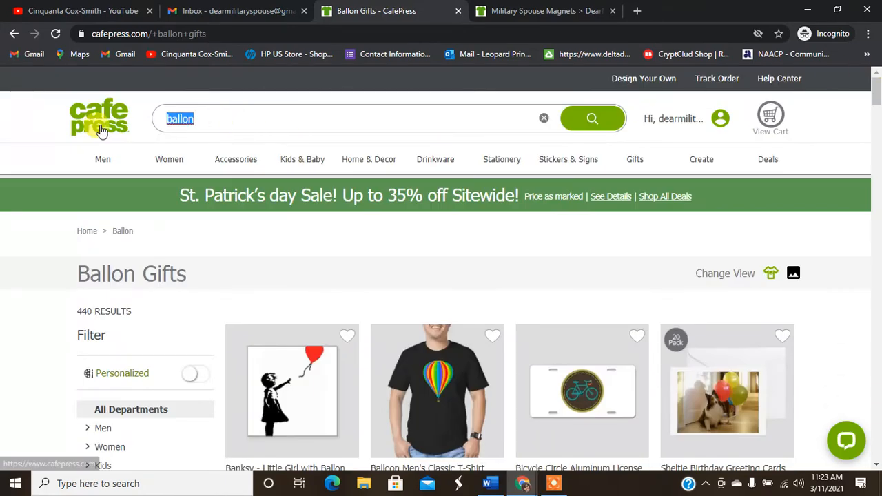
{"action": "type", "text": "license plates"}
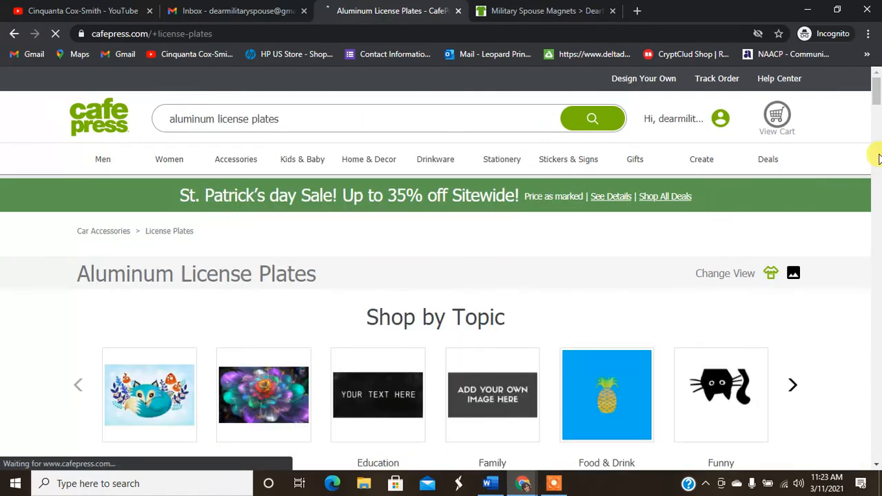
Browse the Aluminum License Plates results, then open the Home & Decor Rugs listings
{"action": "scroll", "scroll_direction": "down", "scroll_amount": 3}
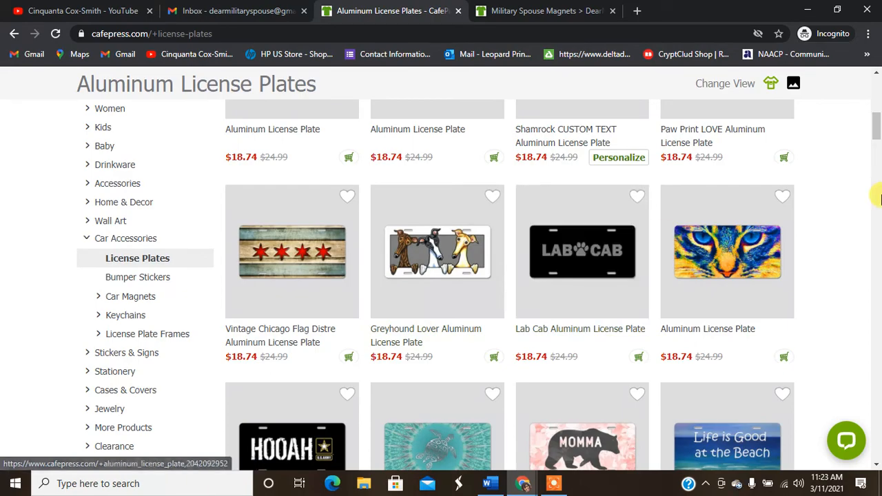
{"action": "scroll", "scroll_direction": "down", "scroll_amount": 3}
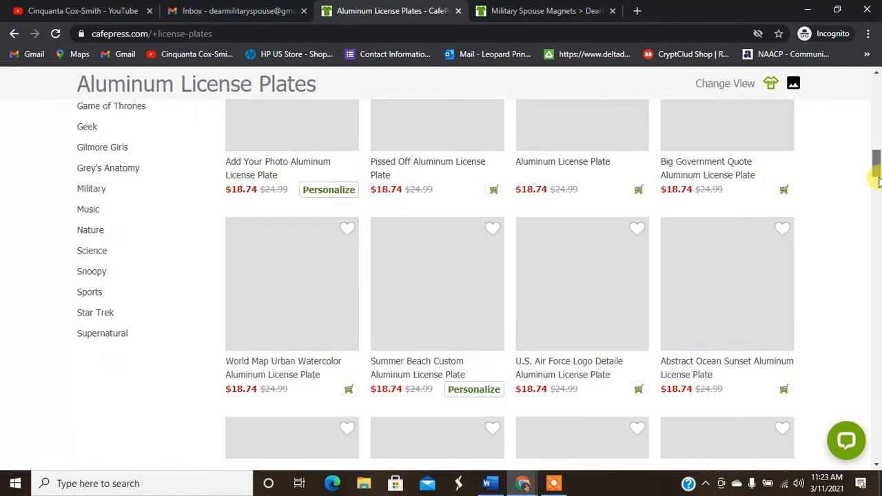
{"action": "scroll", "scroll_direction": "up", "scroll_amount": 3}
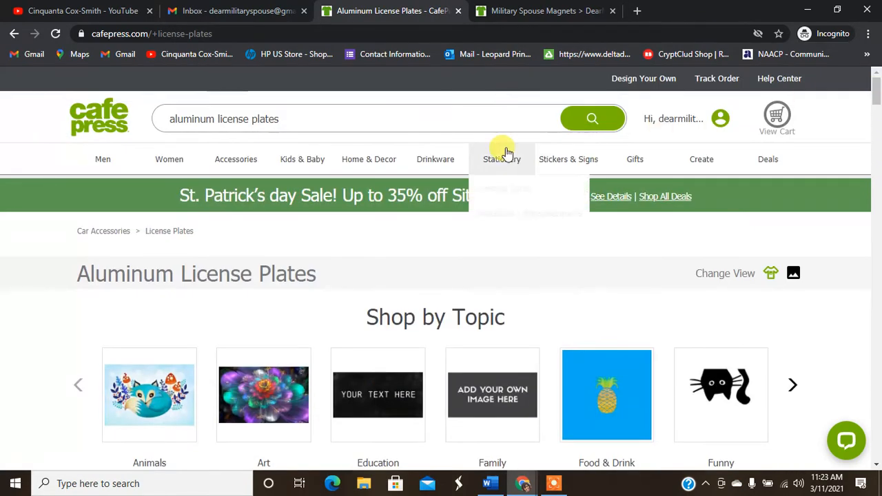
{"action": "mouse_move", "coordinate": [634, 159]}
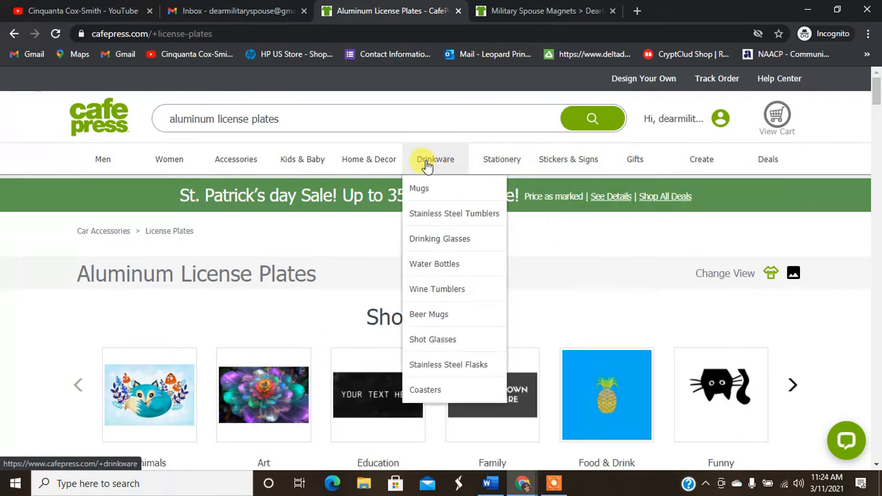
{"action": "mouse_move", "coordinate": [377, 219]}
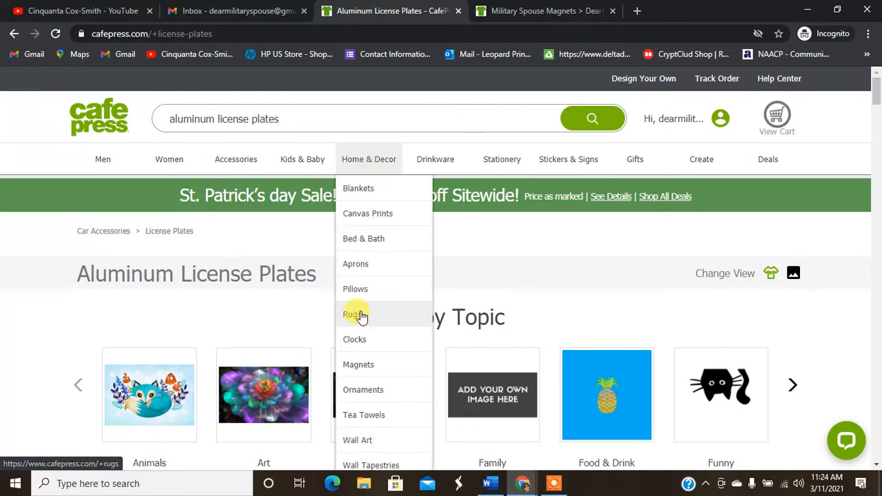
{"action": "left_click", "coordinate": [356, 314]}
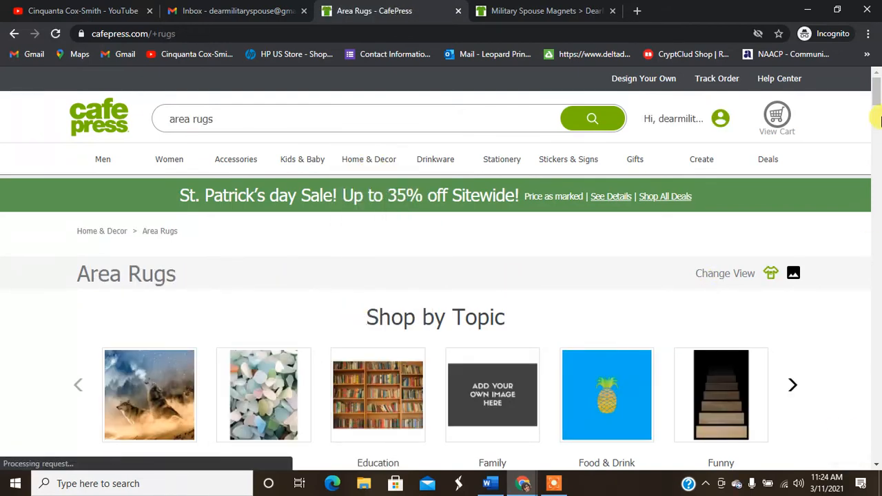
{"action": "scroll", "scroll_direction": "down", "scroll_amount": 3}
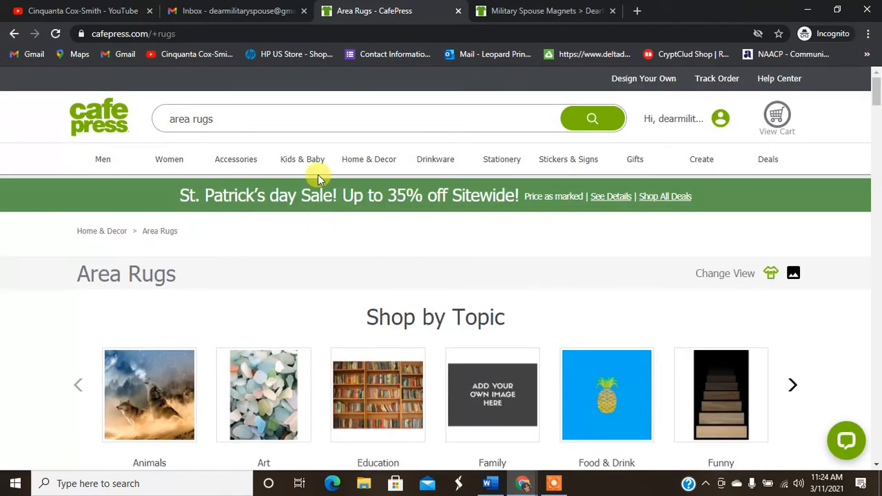
Open the Kids & Baby category and choose the Toddler Pajamas listings
{"action": "left_click", "coordinate": [302, 159]}
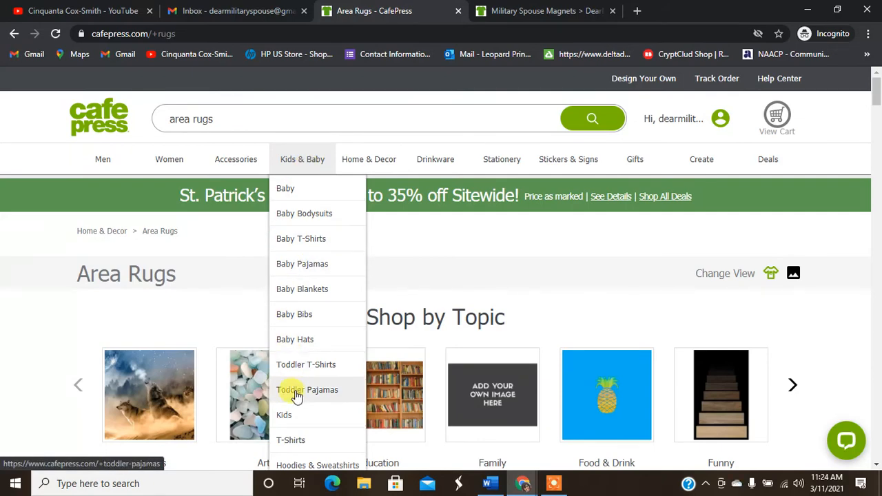
{"action": "left_click", "coordinate": [306, 390]}
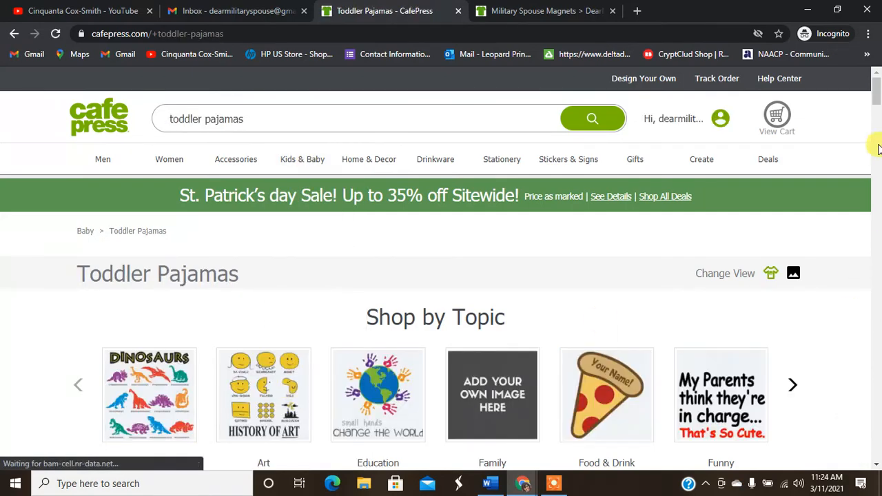
Go to the Ladybug Toddler Pajamas product page from the listing
{"action": "scroll", "scroll_direction": "down", "scroll_amount": 3}
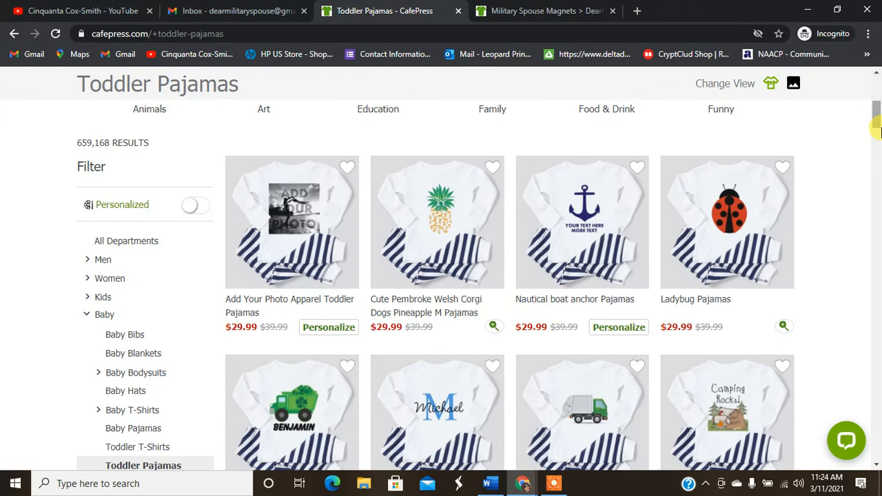
{"action": "left_click", "coordinate": [726, 222]}
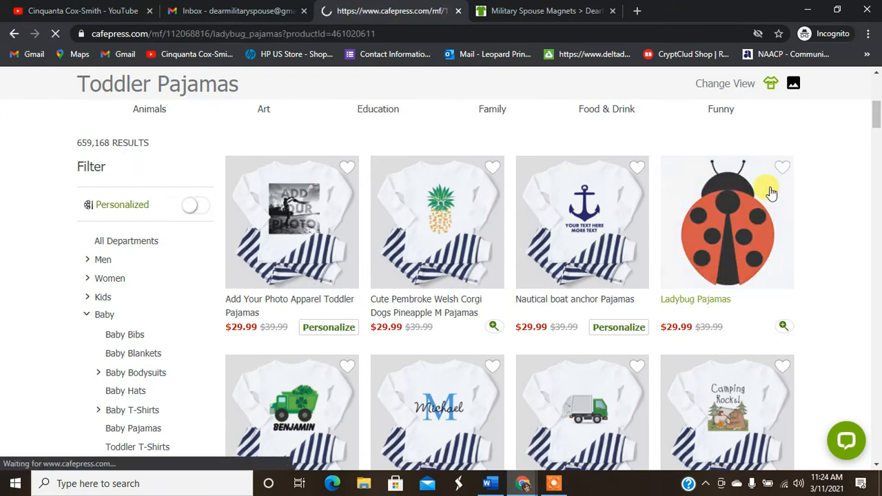
{"action": "left_click", "coordinate": [726, 222]}
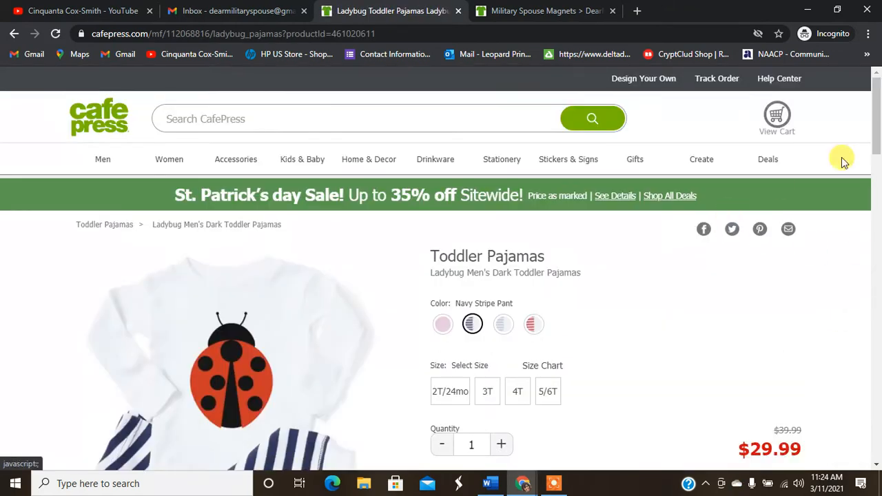
{"action": "scroll", "scroll_direction": "down", "scroll_amount": 3}
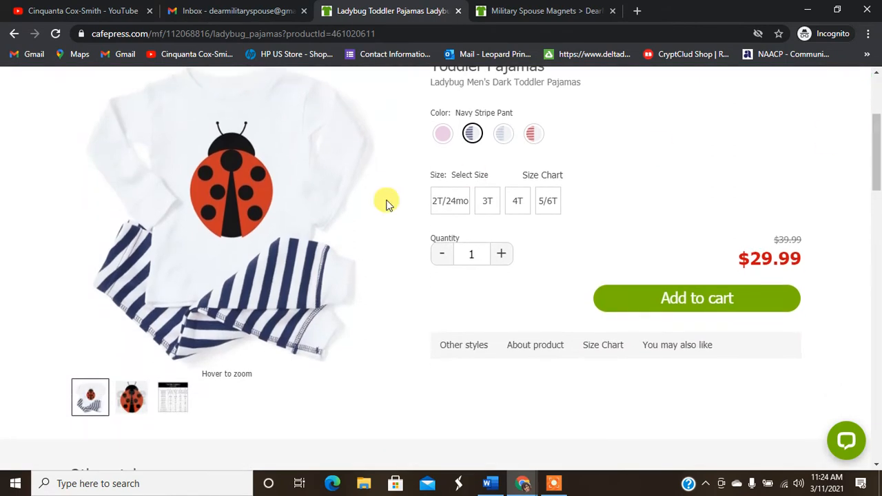
Preview the pajamas with gray stripe, red stripe and finally pink pants
{"action": "left_click", "coordinate": [502, 133]}
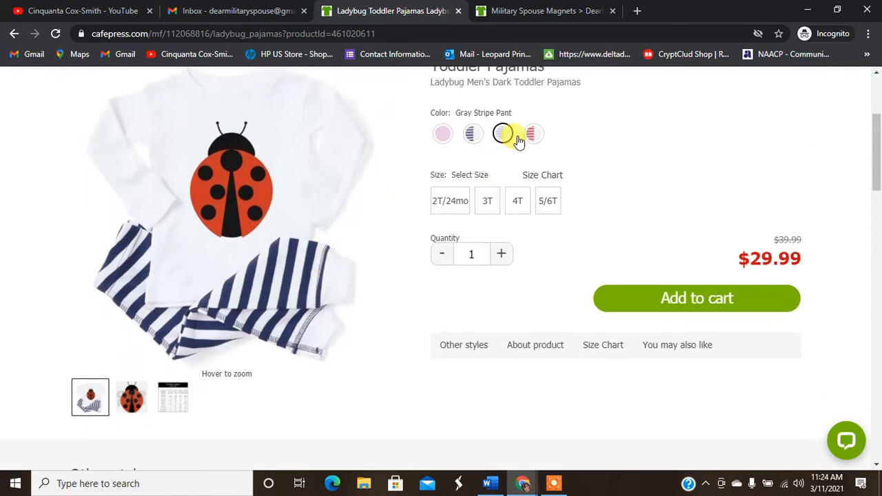
{"action": "left_click", "coordinate": [532, 133]}
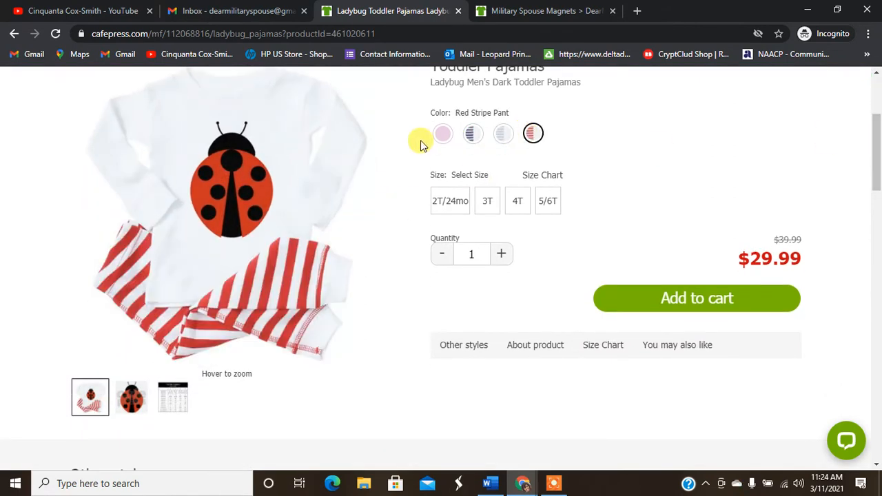
{"action": "left_click", "coordinate": [442, 133]}
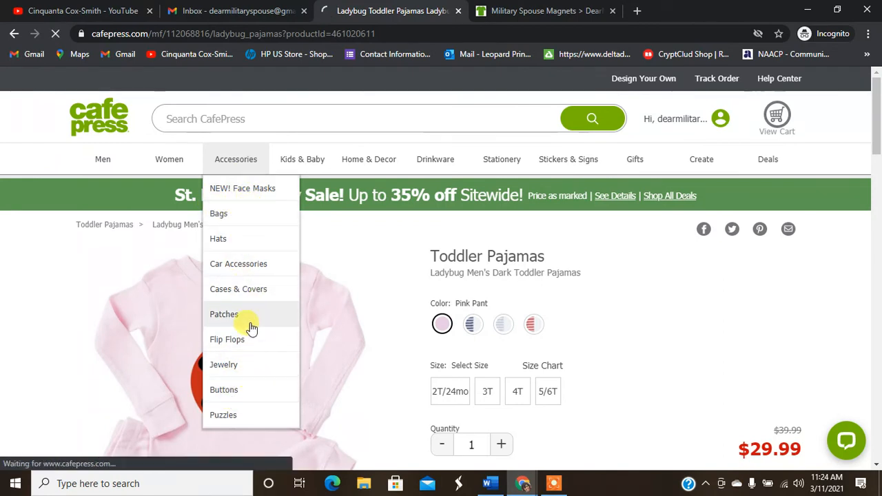
Browse the Accessories > Patches listing, then the Women's Underwear & Panties listing
{"action": "left_click", "coordinate": [224, 315]}
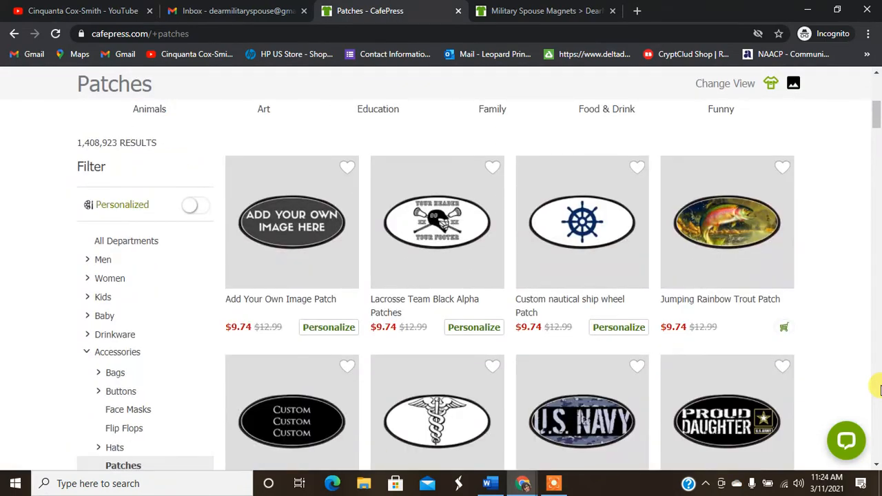
{"action": "scroll", "scroll_direction": "down", "scroll_amount": 3}
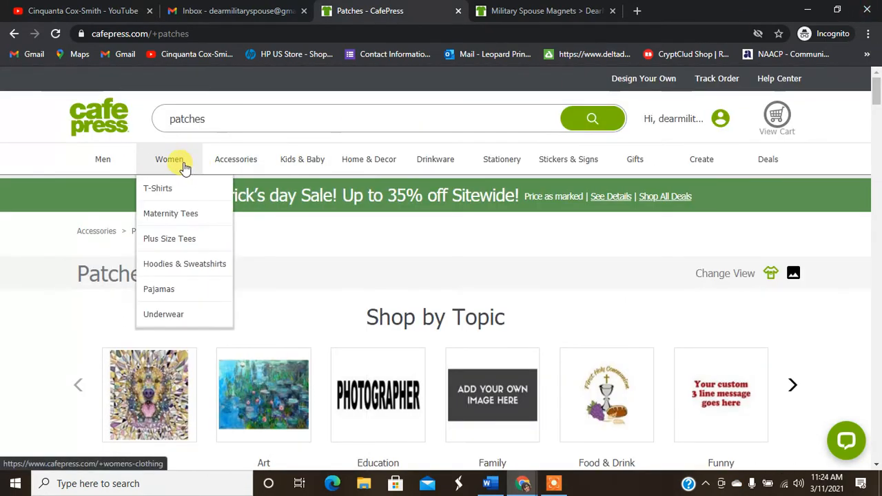
{"action": "mouse_move", "coordinate": [159, 289]}
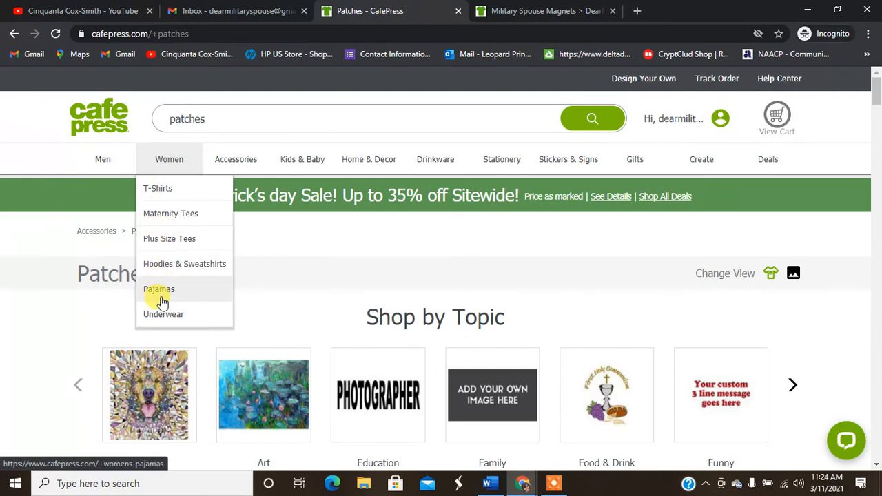
{"action": "left_click", "coordinate": [163, 314]}
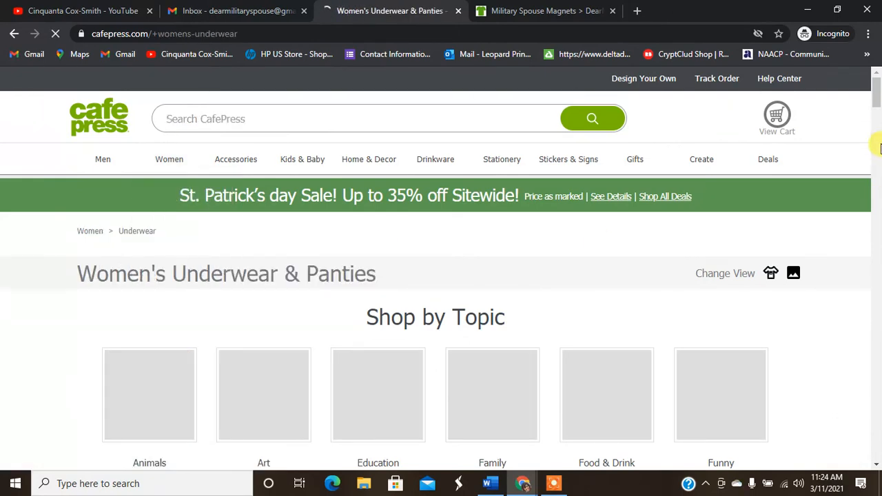
{"action": "scroll", "scroll_direction": "down", "scroll_amount": 3}
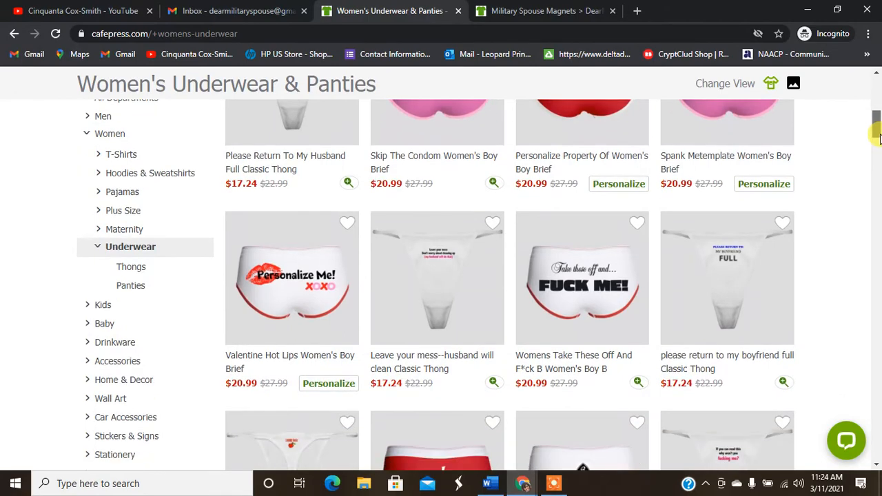
{"action": "scroll", "scroll_direction": "down", "scroll_amount": 3}
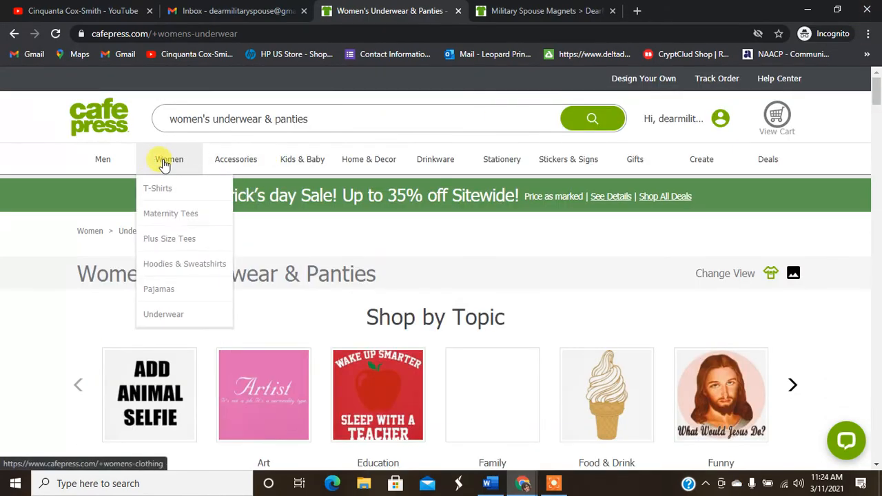
{"action": "mouse_move", "coordinate": [103, 159]}
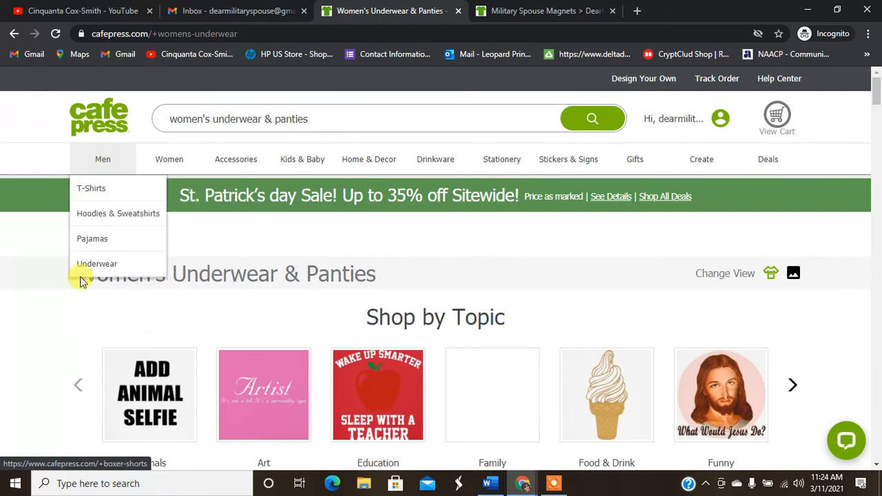
Browse the men's Boxer Shorts listing, then head to the Women's Pajamas listing
{"action": "left_click", "coordinate": [96, 263]}
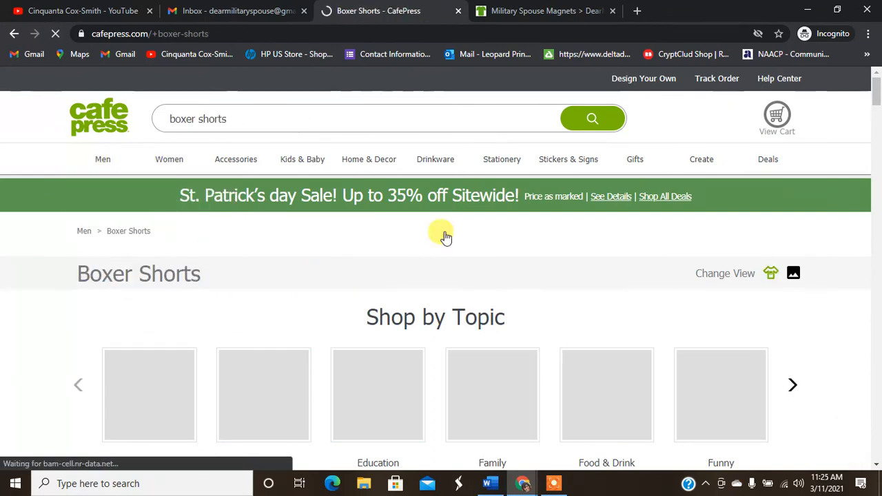
{"action": "scroll", "scroll_direction": "down", "scroll_amount": 3}
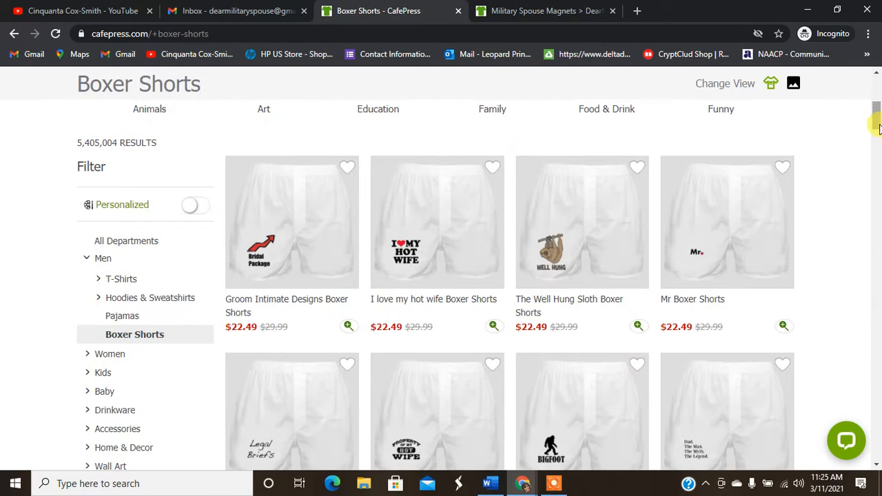
{"action": "scroll", "scroll_direction": "up", "scroll_amount": 3}
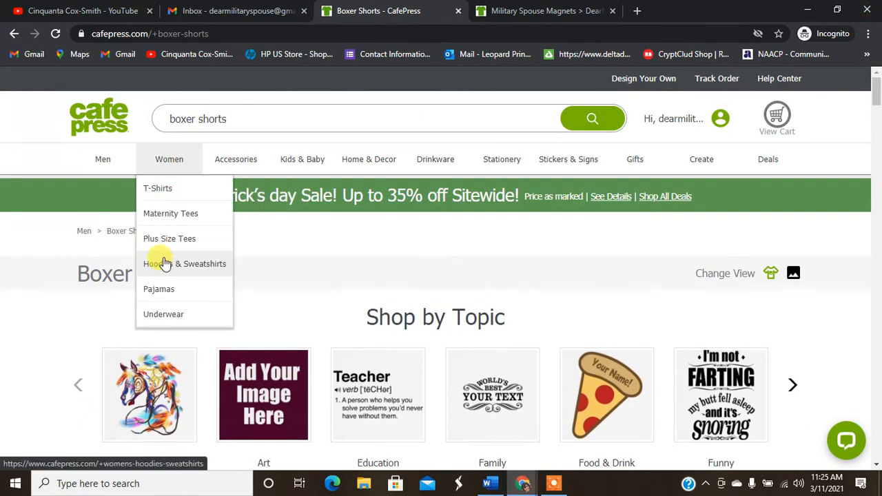
{"action": "left_click", "coordinate": [159, 288]}
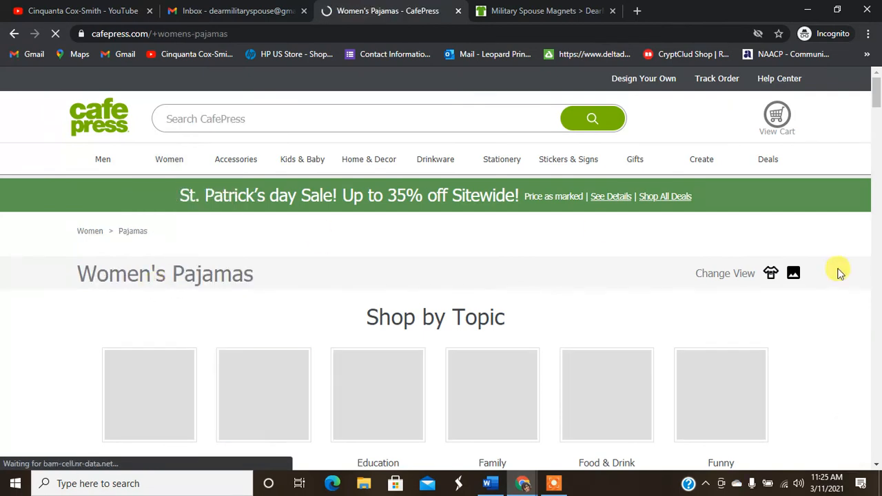
View the PATRICKSAINT Women's Pajama Set with black top and red plaid pants
{"action": "scroll", "scroll_direction": "down", "scroll_amount": 3}
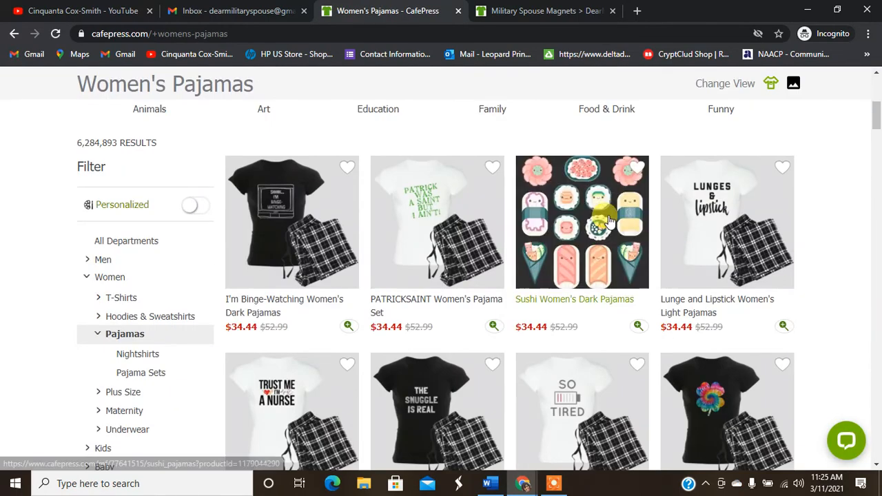
{"action": "left_click", "coordinate": [436, 221]}
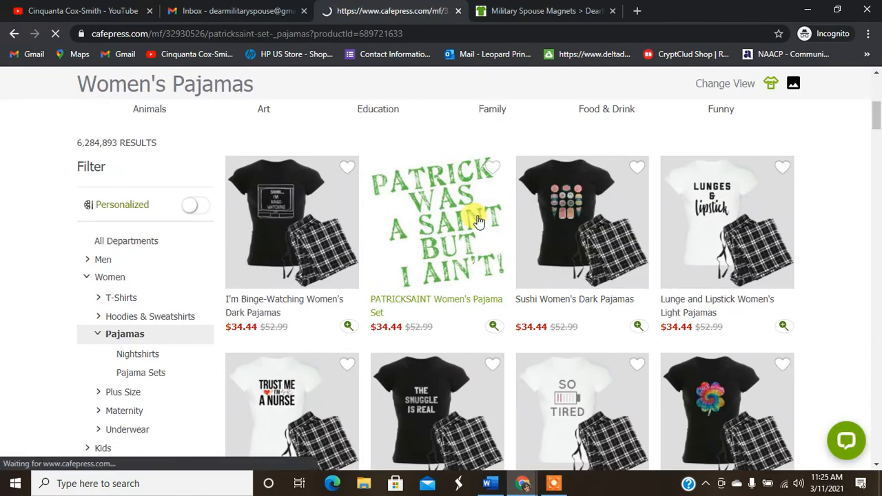
{"action": "left_click", "coordinate": [436, 221]}
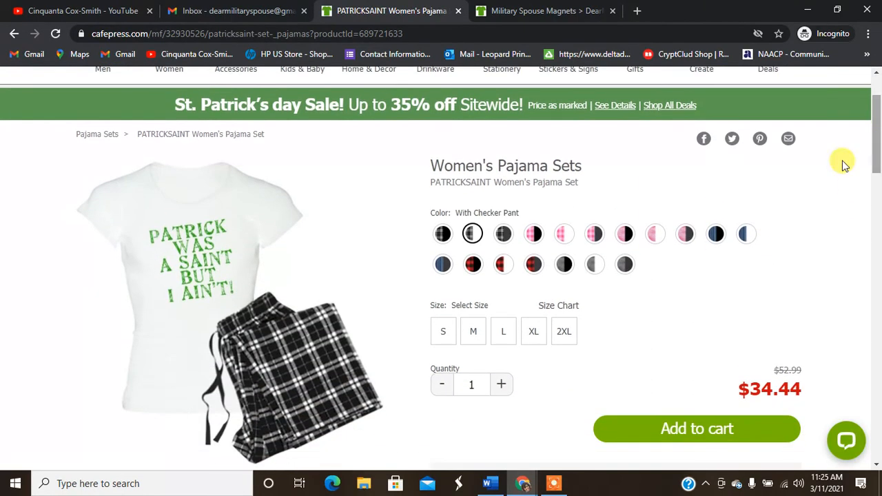
{"action": "left_click", "coordinate": [533, 263]}
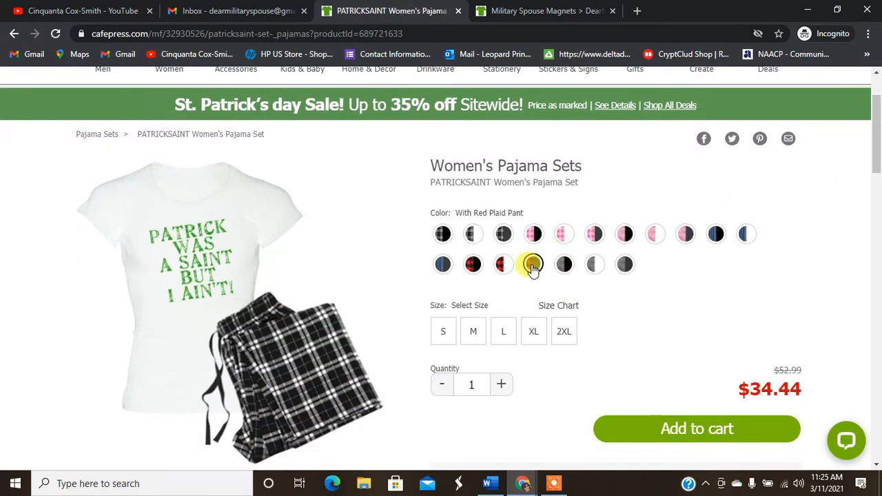
{"action": "left_click", "coordinate": [533, 264]}
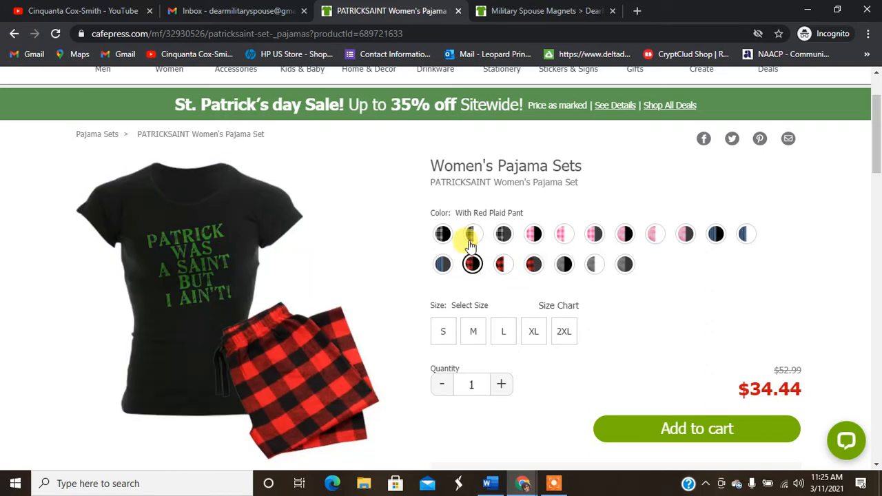
Preview the set with gray camo pants, then return to the CafePress home page
{"action": "left_click", "coordinate": [473, 233]}
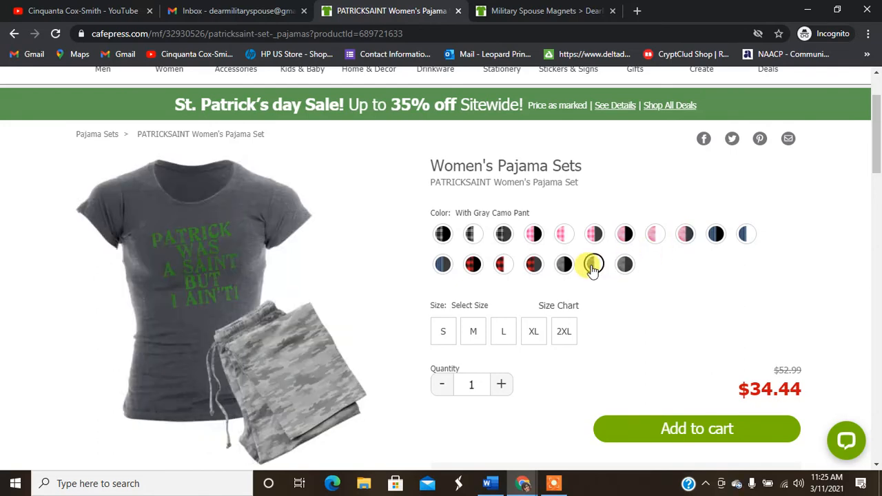
{"action": "left_click", "coordinate": [593, 264]}
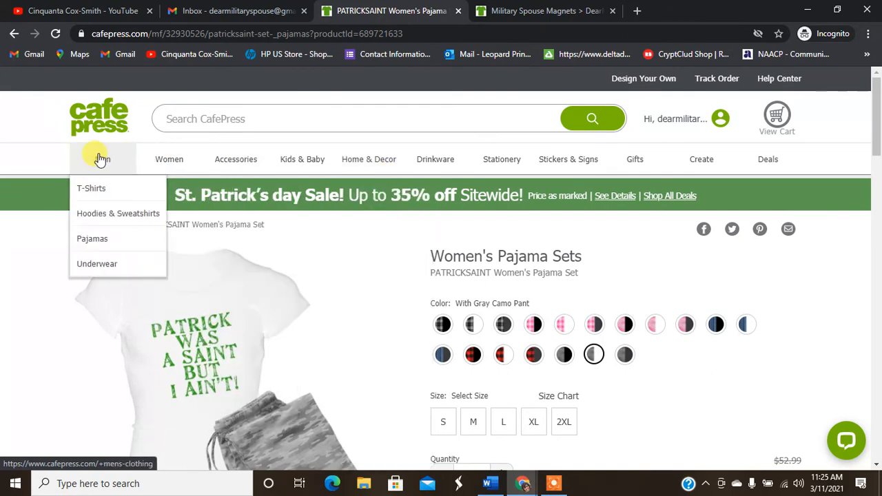
{"action": "left_click", "coordinate": [99, 116]}
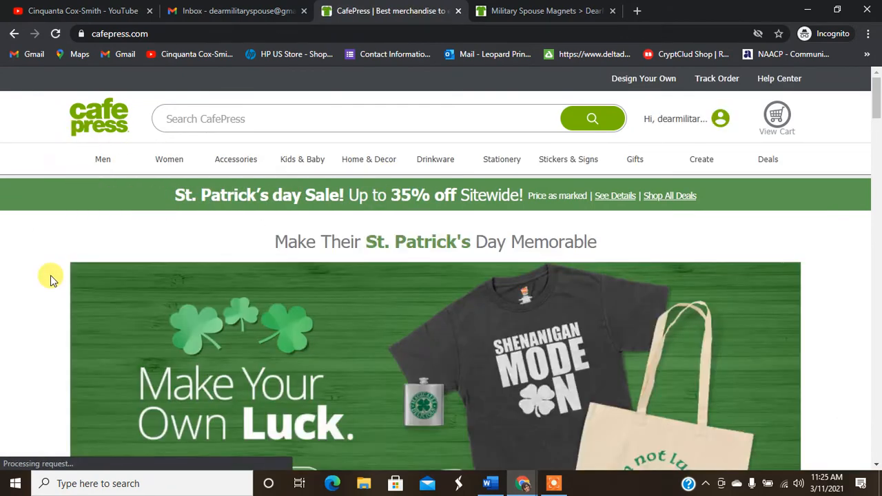